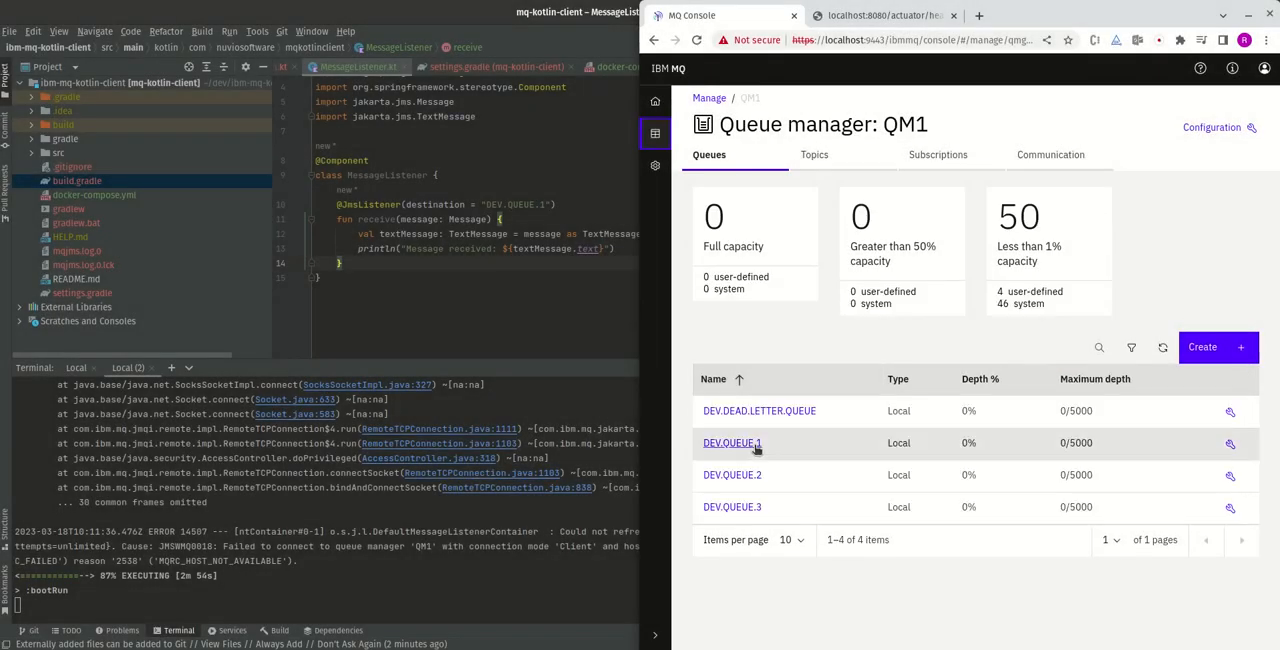
- Create a message with application data 'Message' and put it onto DEV.QUEUE.1
left_click(732, 444)
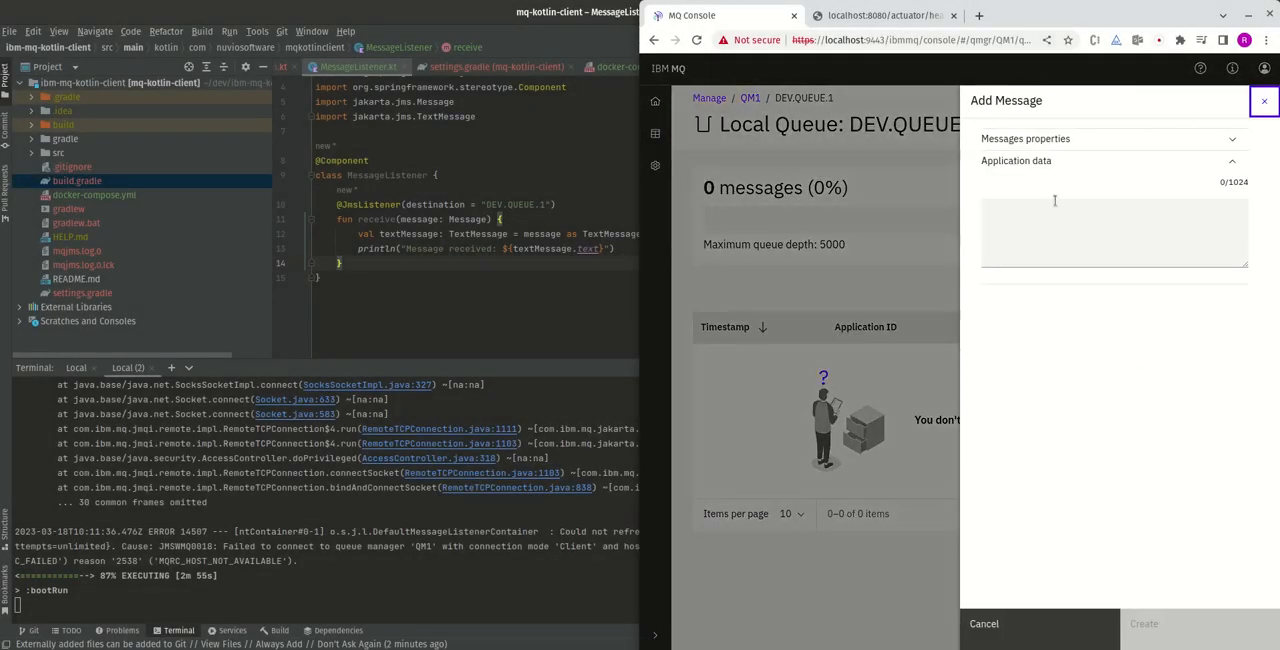
type("Message")
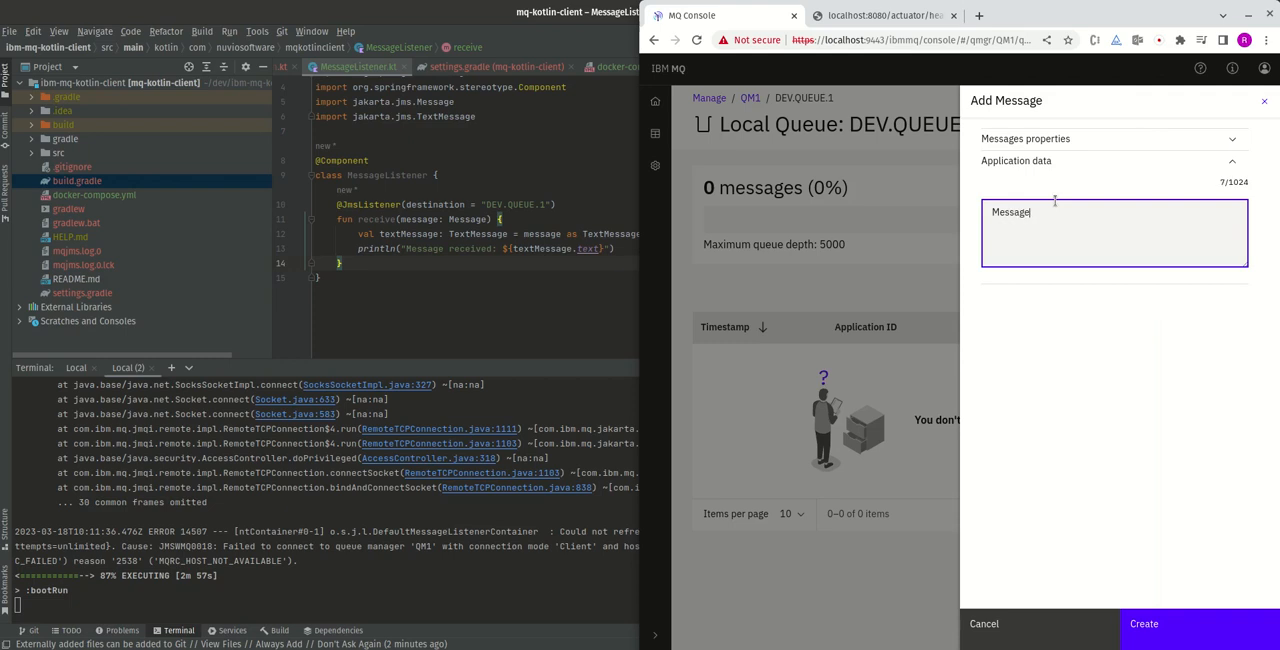
left_click(1144, 624)
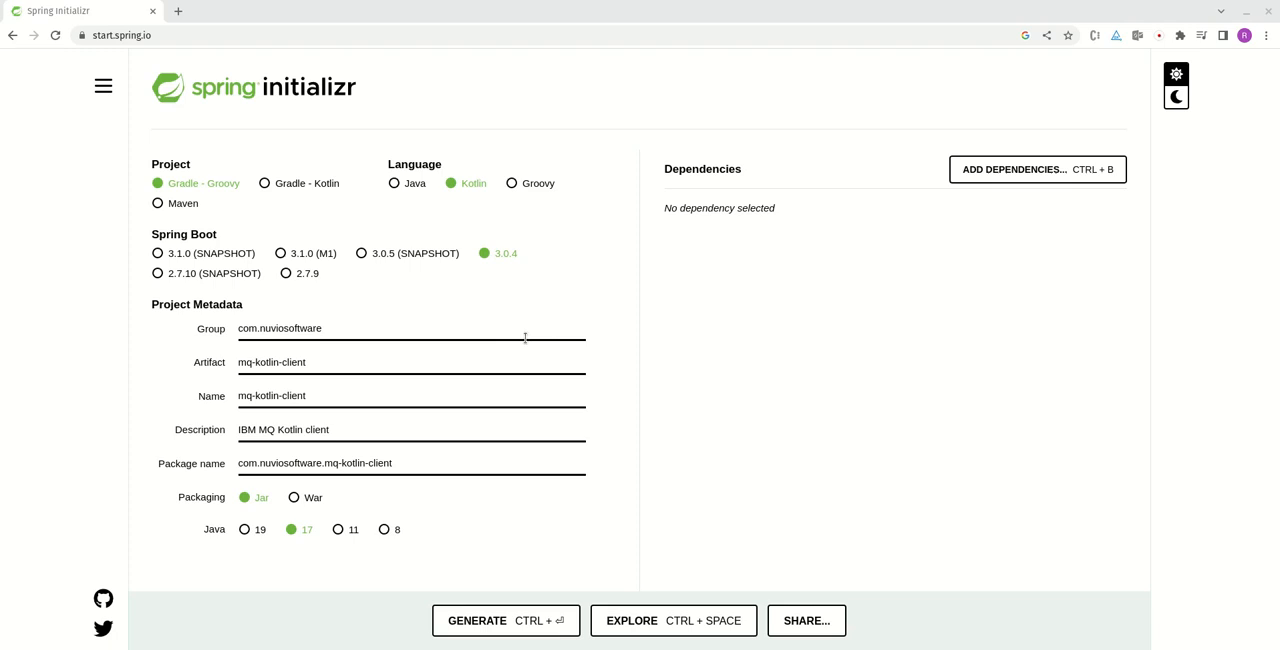
mouse_move(282, 104)
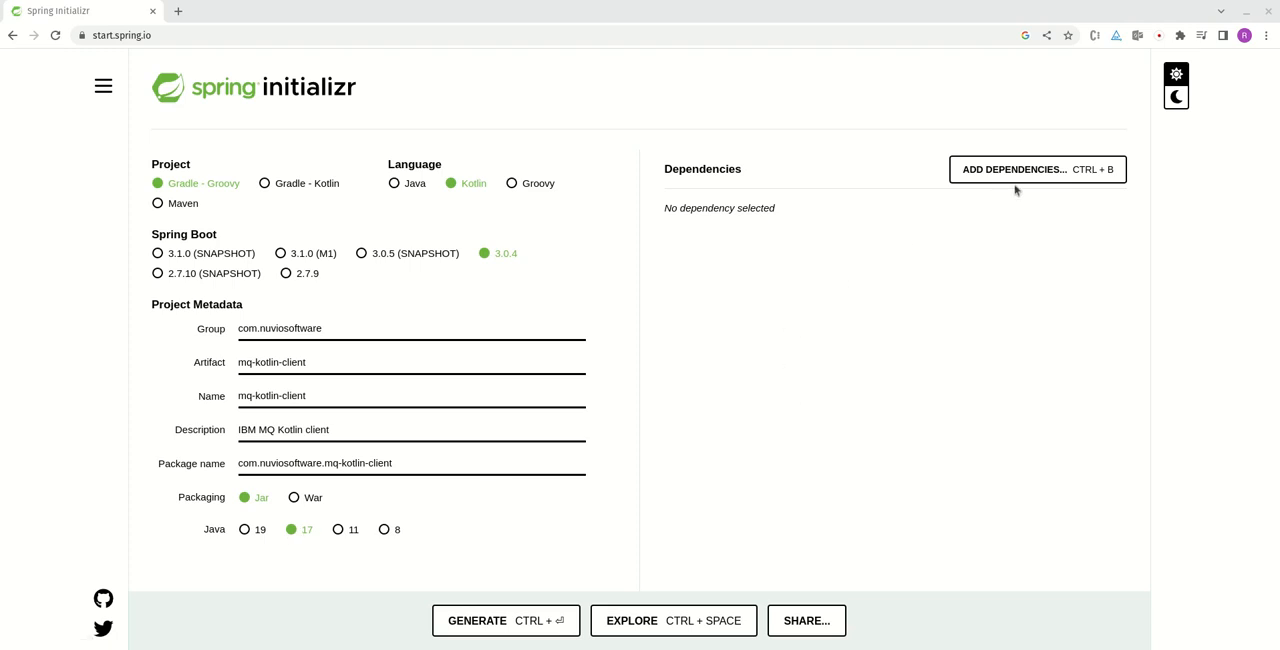
- Add Spring Boot Actuator and Spring Web as dependencies, then generate and download the project
left_click(1036, 168)
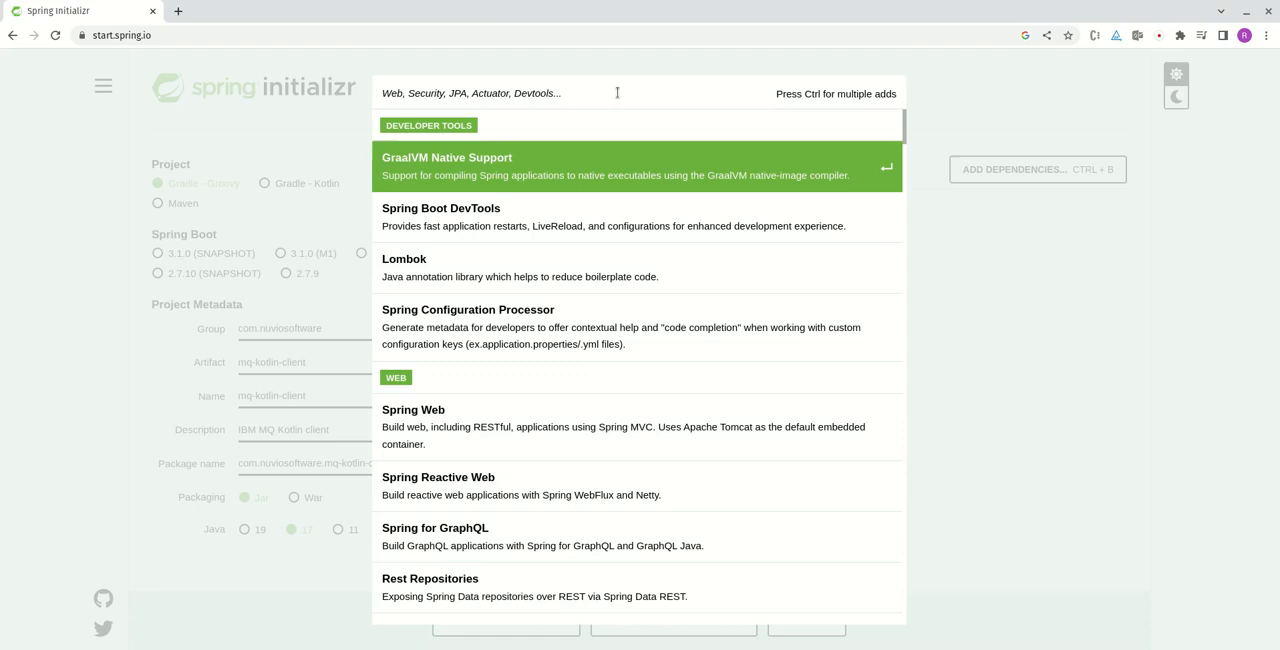
type("actu")
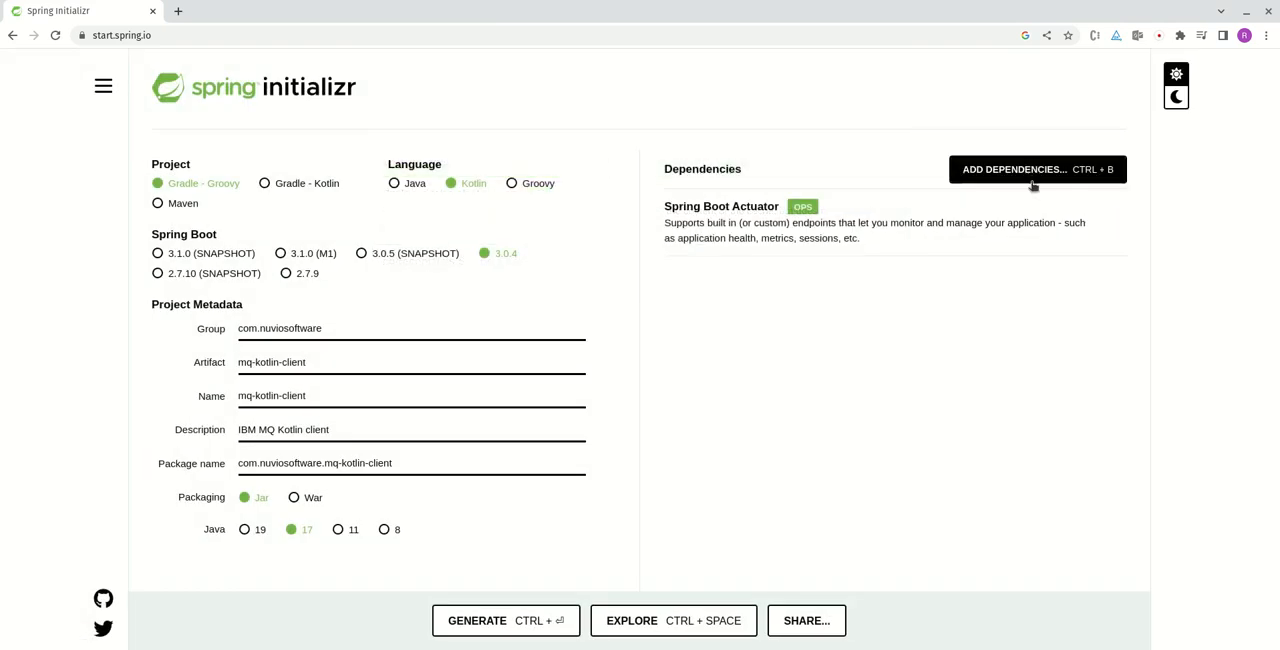
left_click(1036, 168)
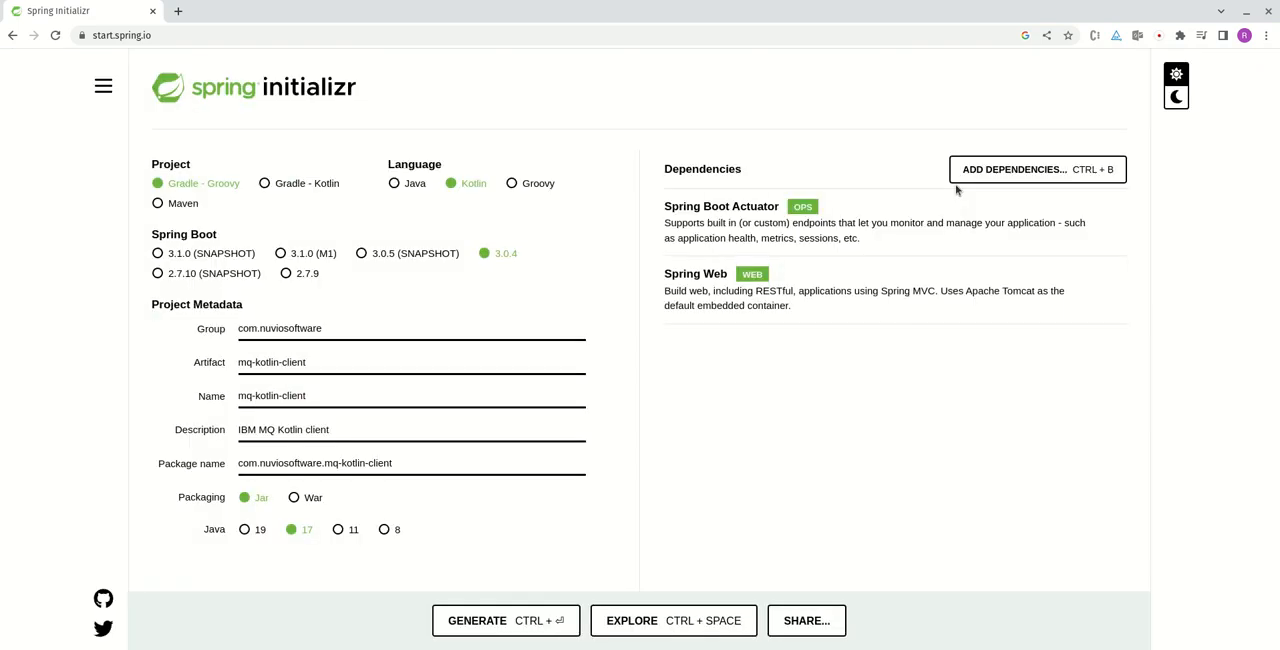
mouse_move(504, 620)
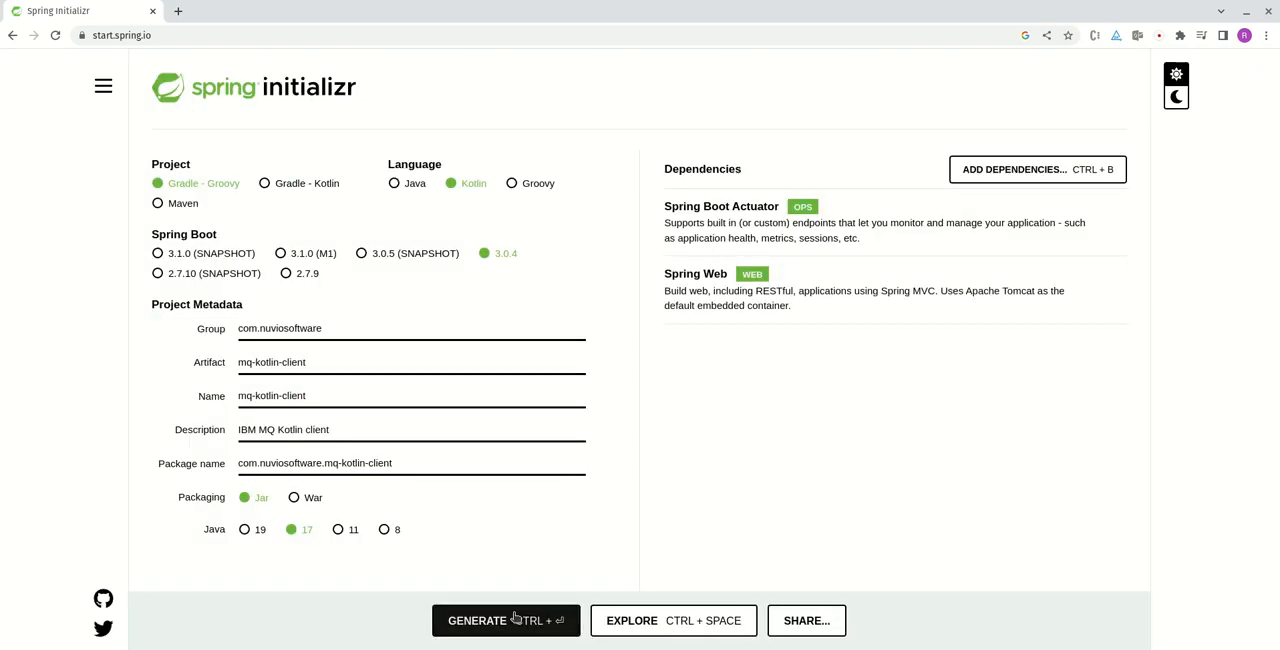
left_click(504, 620)
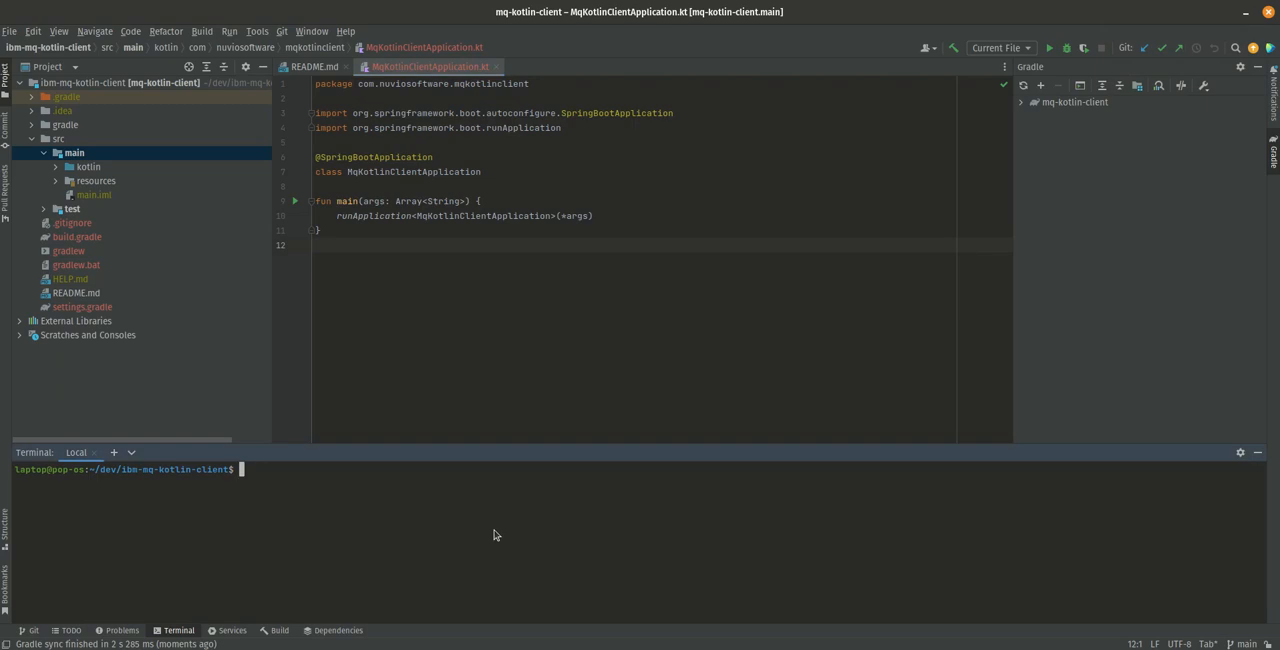
- Run ./gradlew bootRun in the terminal so the application starts on port 8080
type("./")
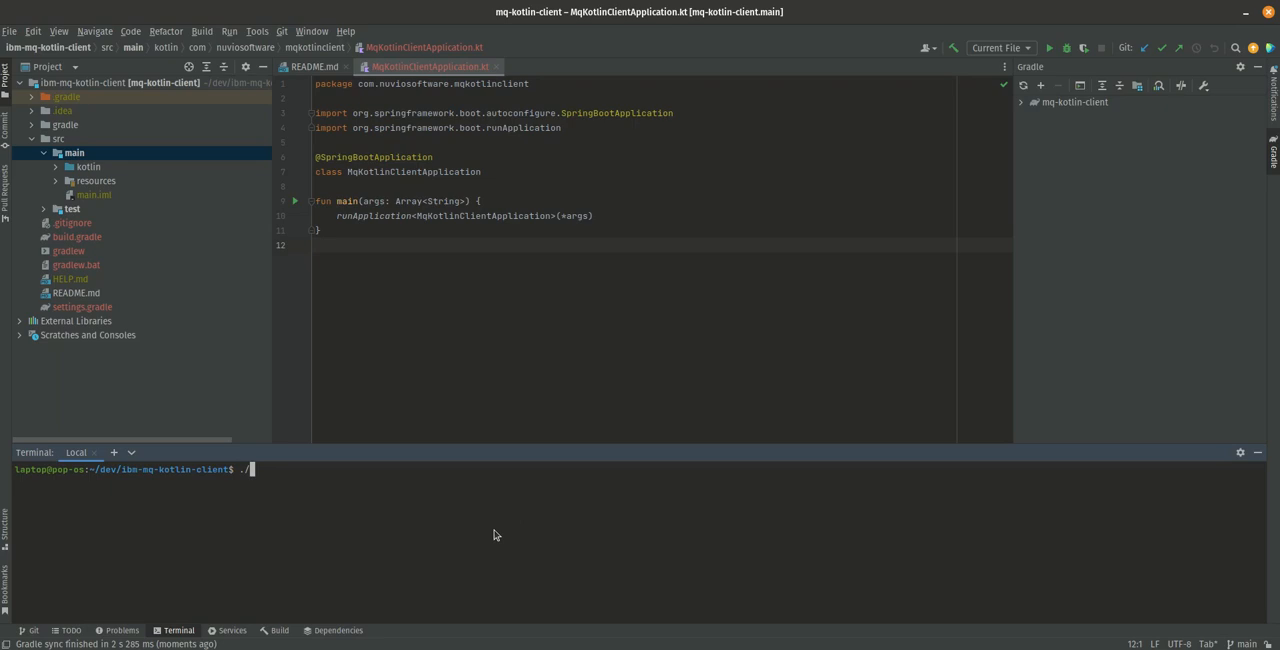
type("gradlew")
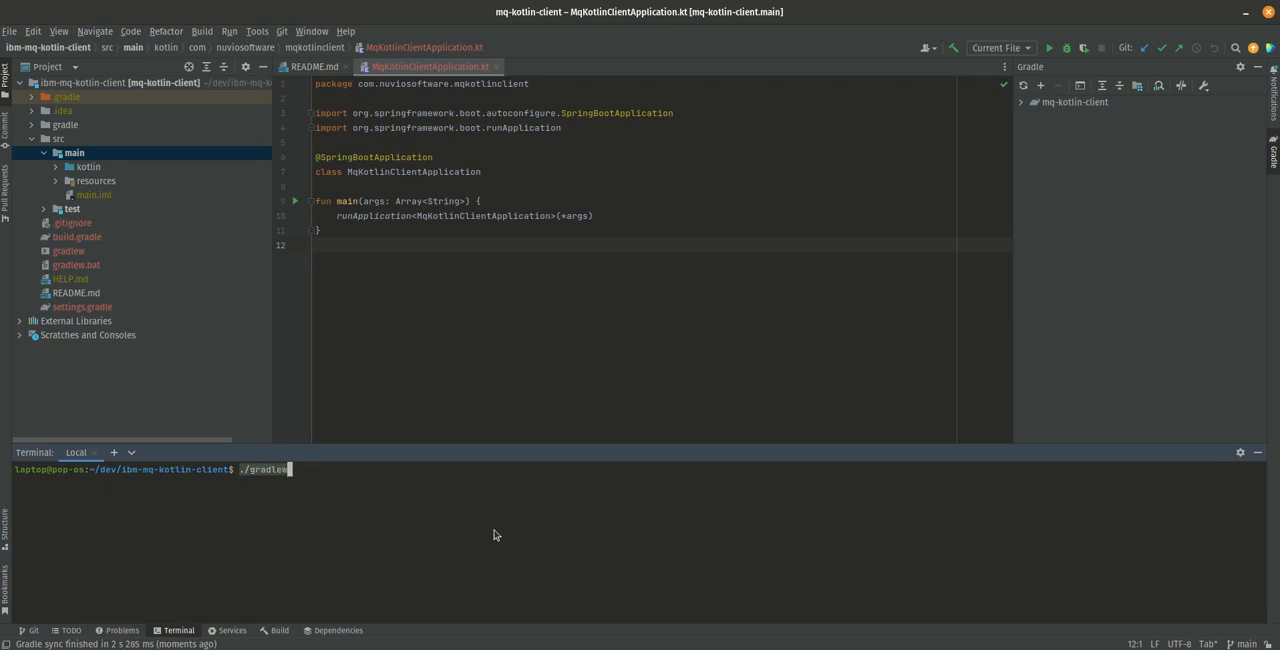
type("boo")
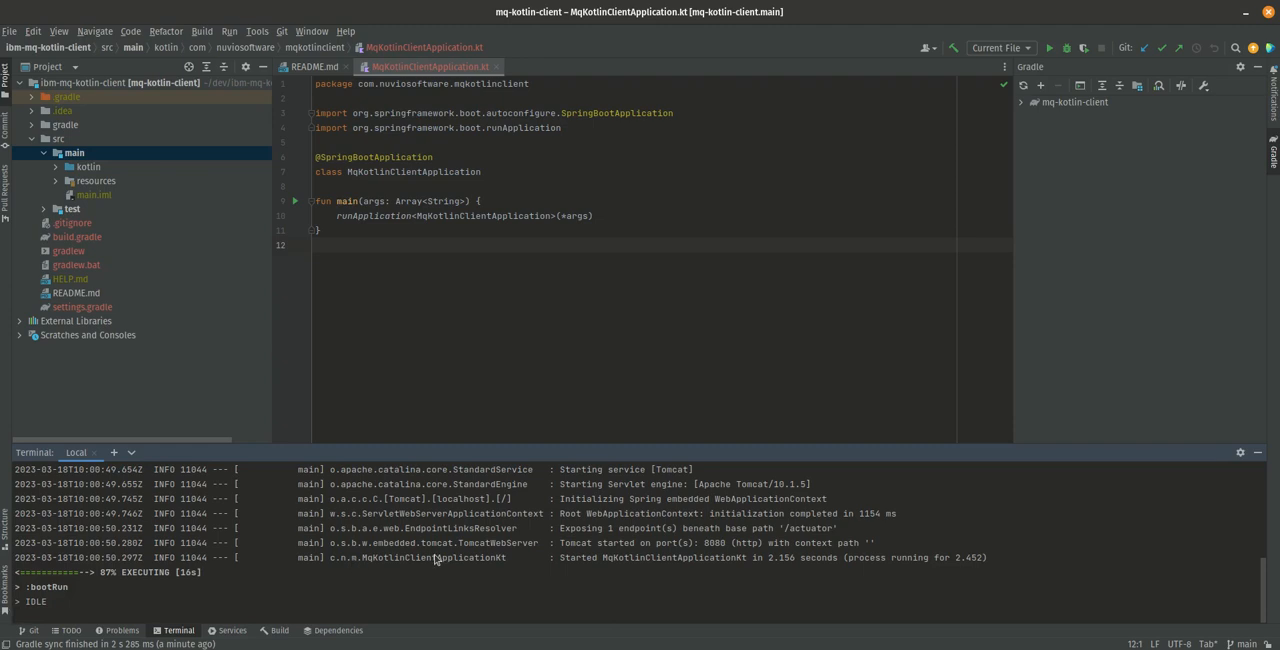
- Stop the app and add implementation 'com.ibm.mq:mq-jms-spring-boot-starter:3.0.4' to build.gradle, reloading Gradle
key("ctrl+c")
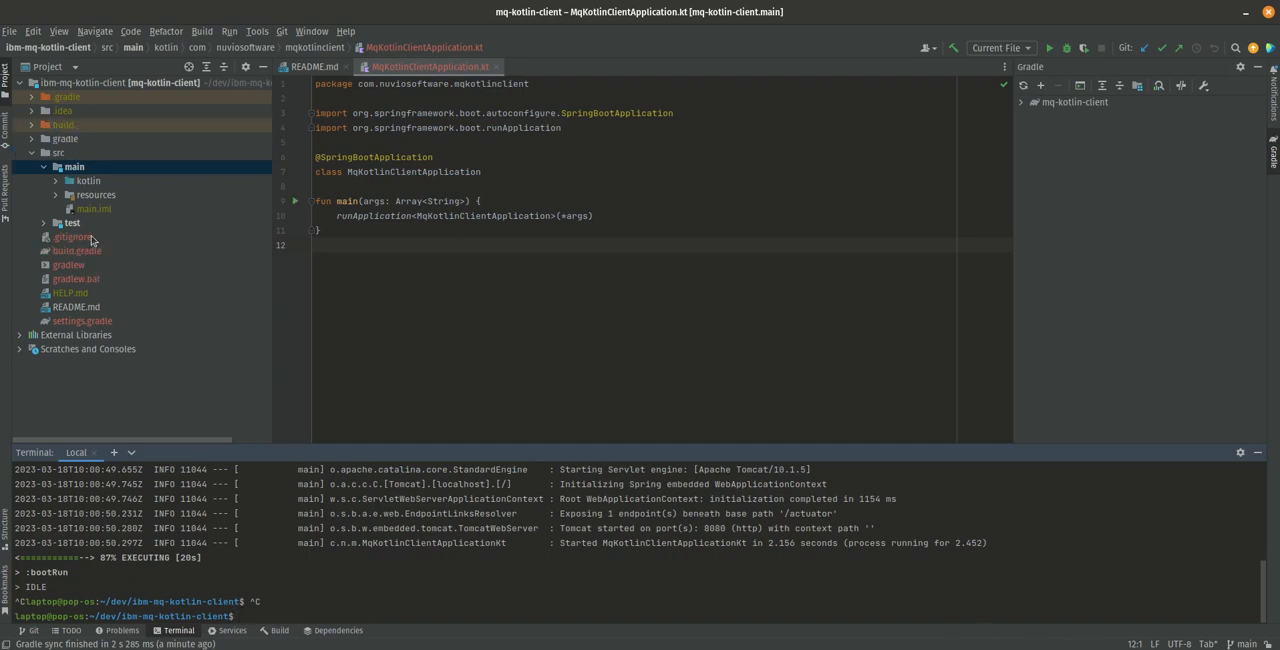
double_click(76, 250)
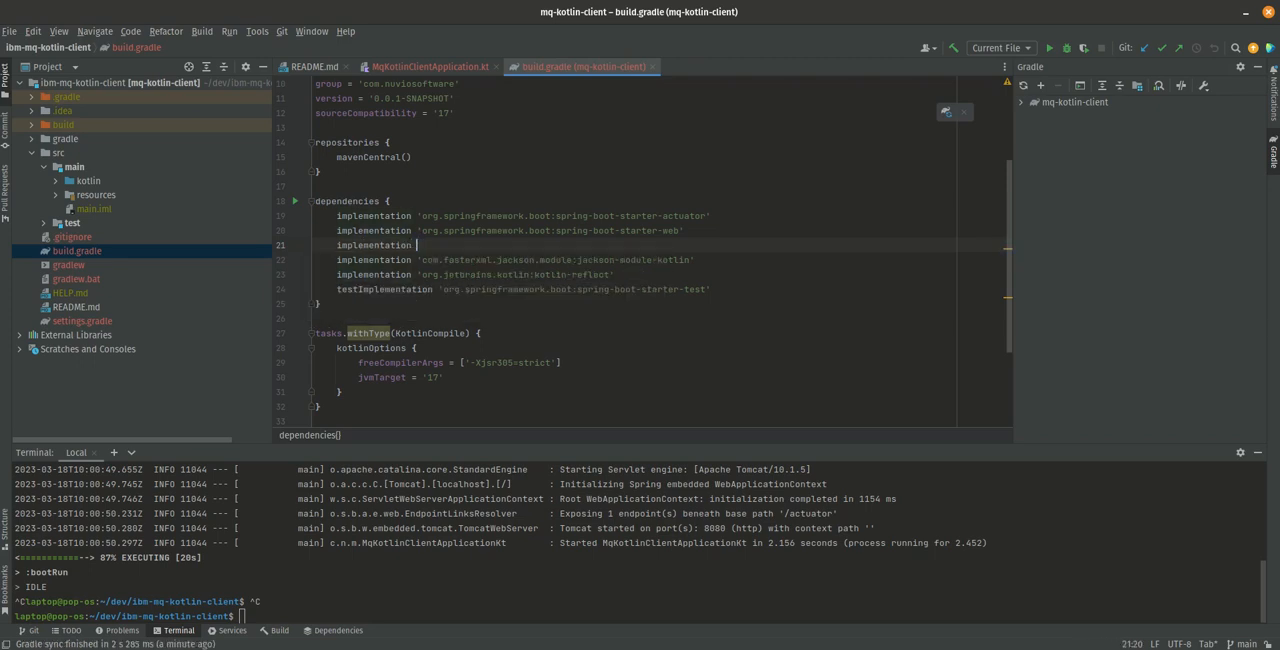
type("com")
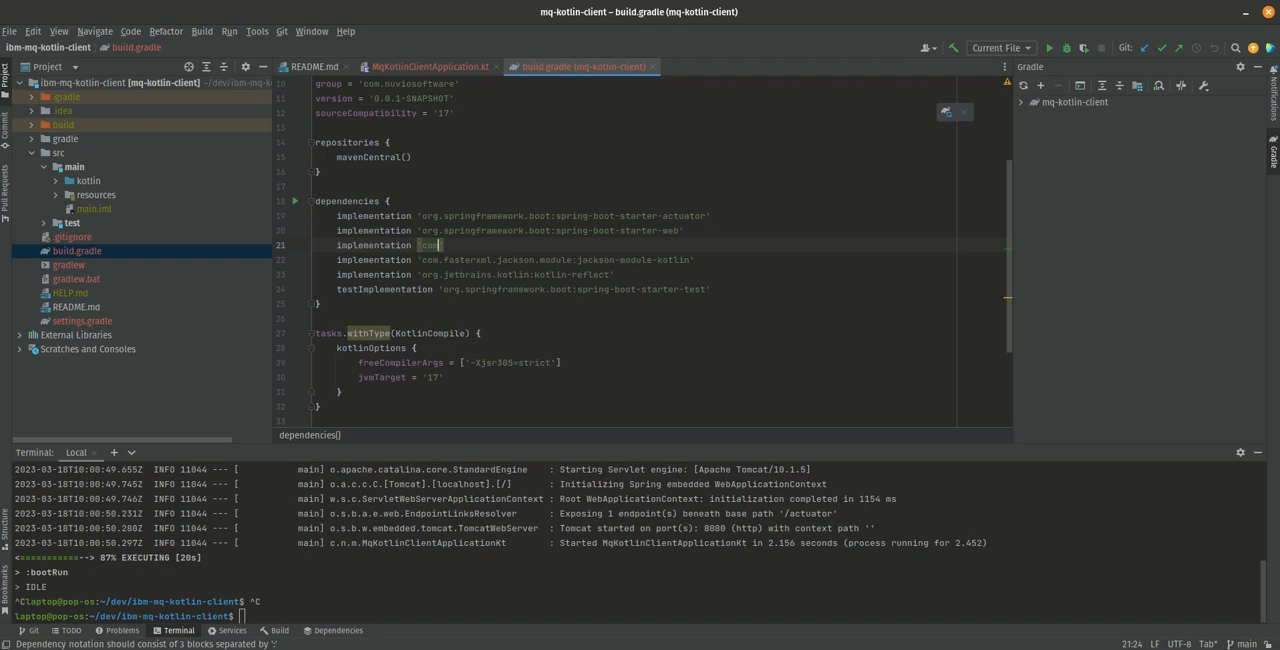
type(".ibm")
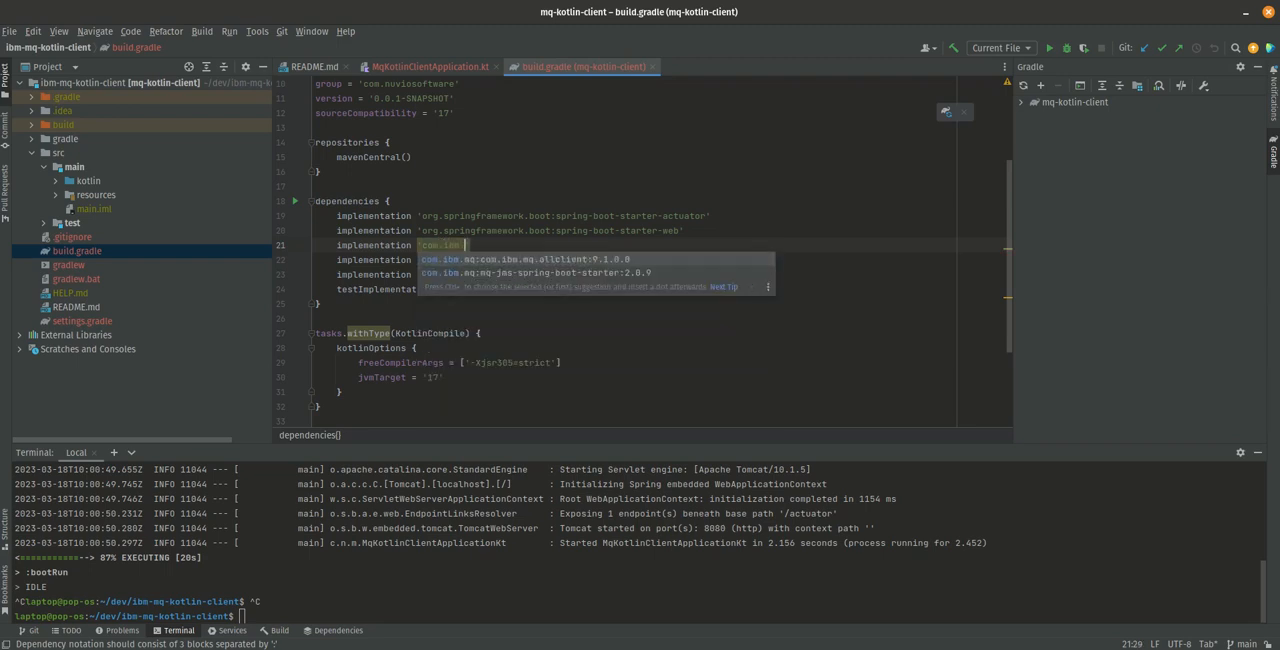
type(".mq")
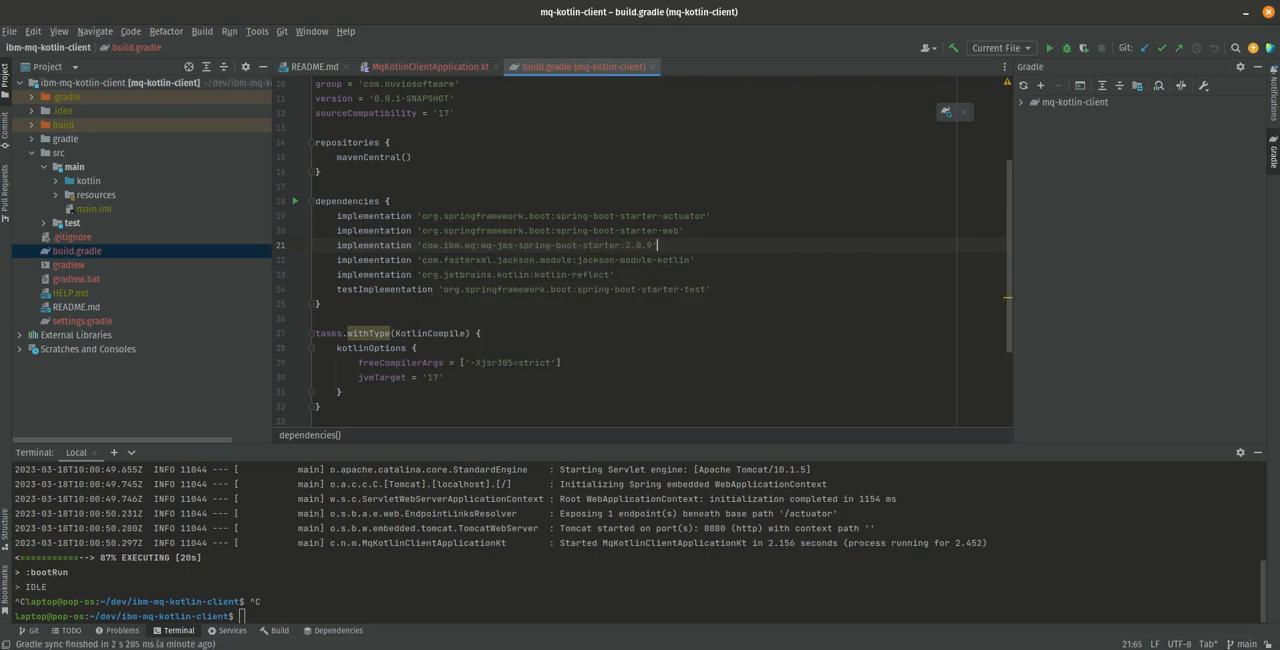
mouse_move(1044, 86)
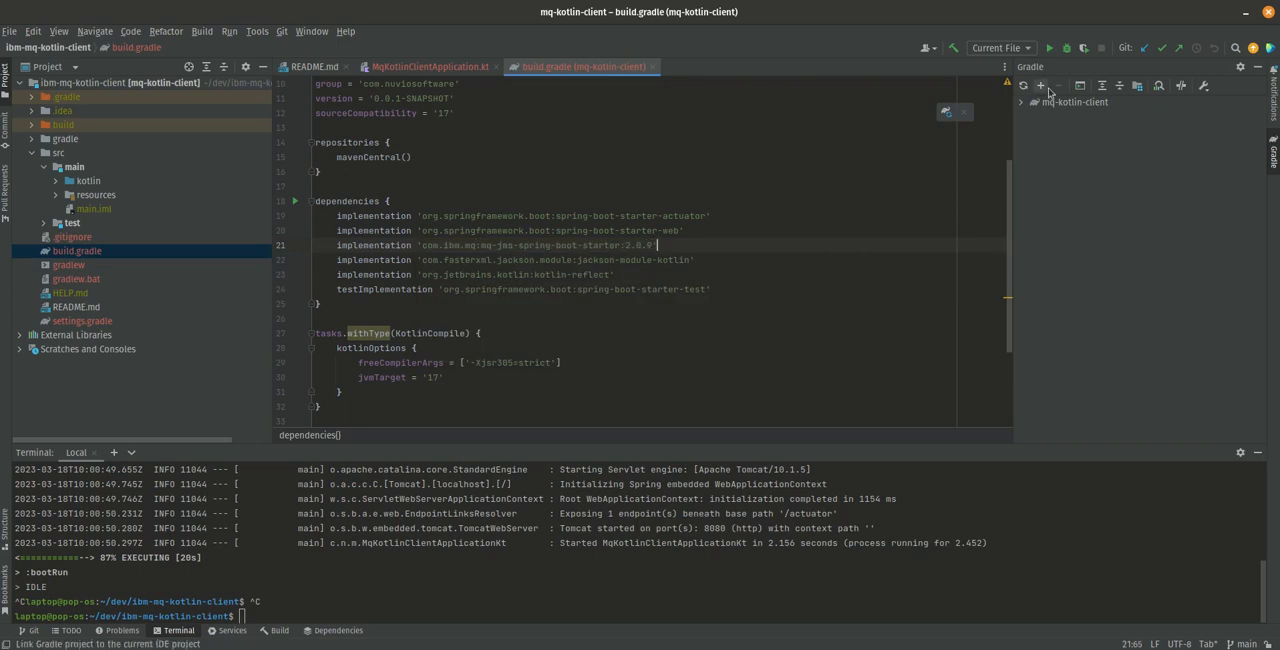
left_click(1024, 84)
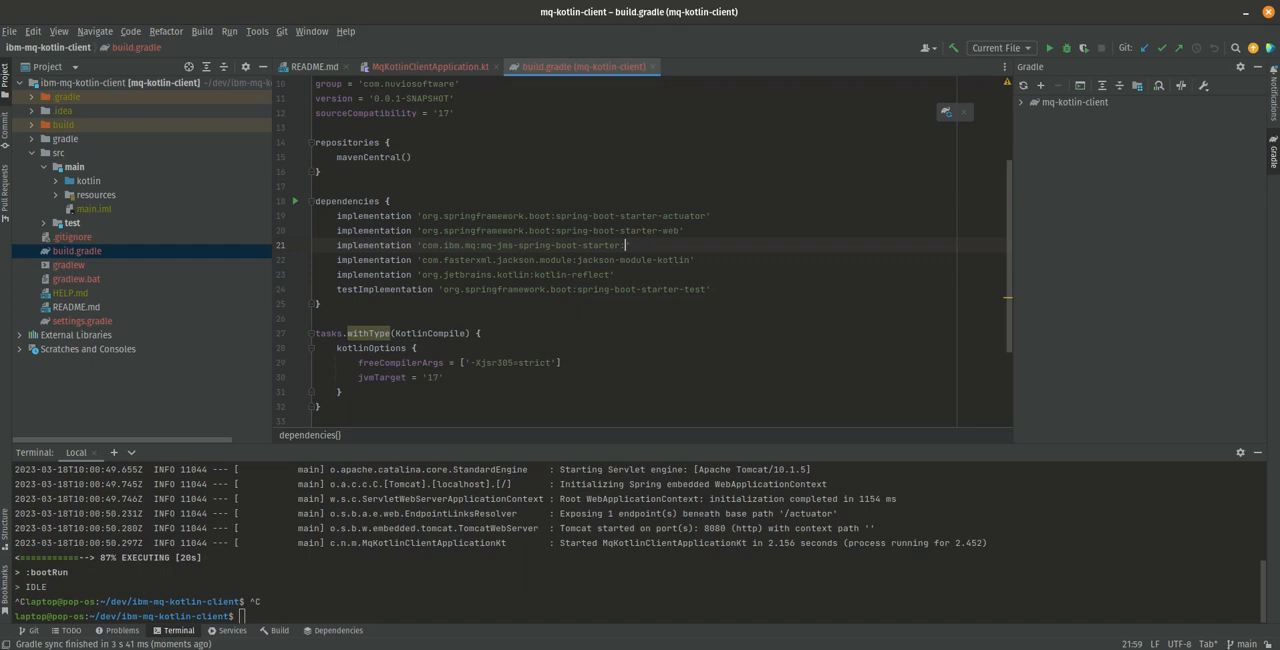
type(":3.0.4")
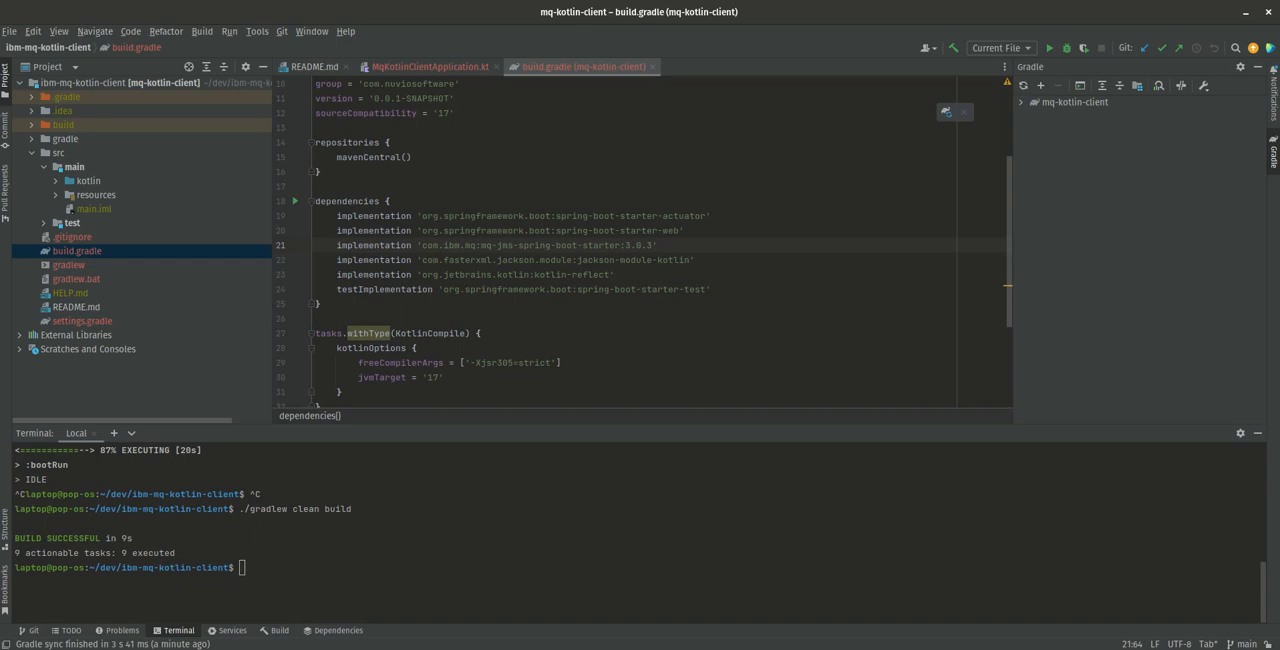
mouse_move(224, 182)
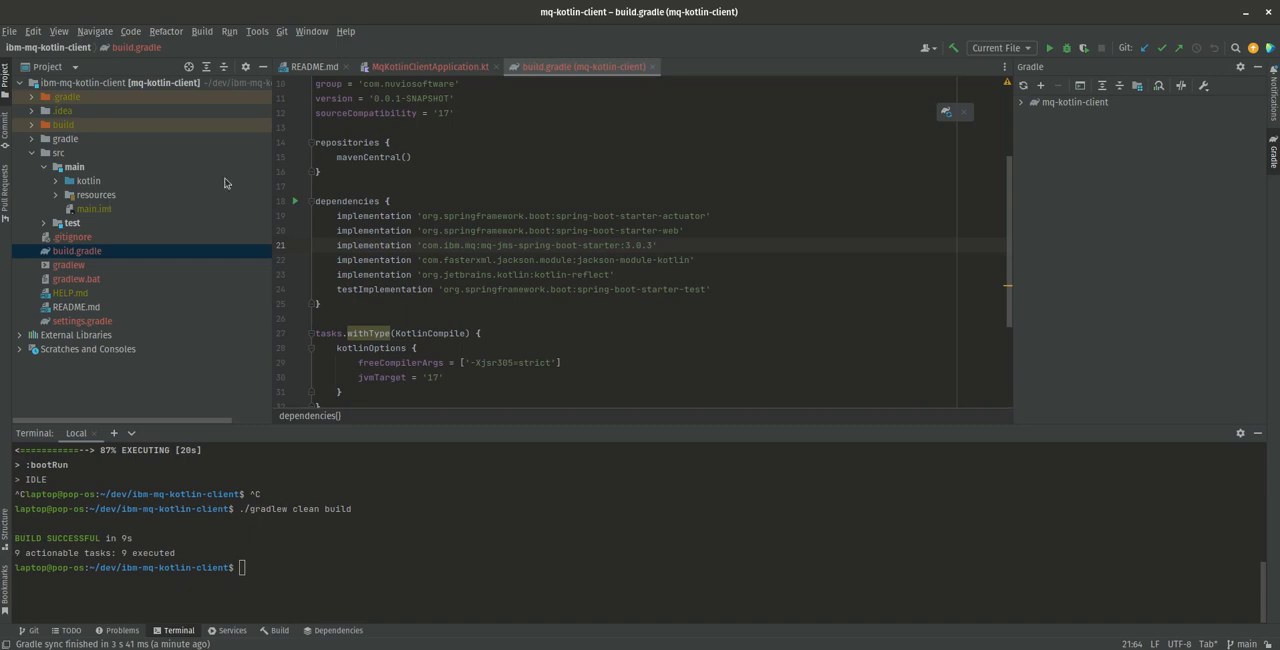
left_click(424, 66)
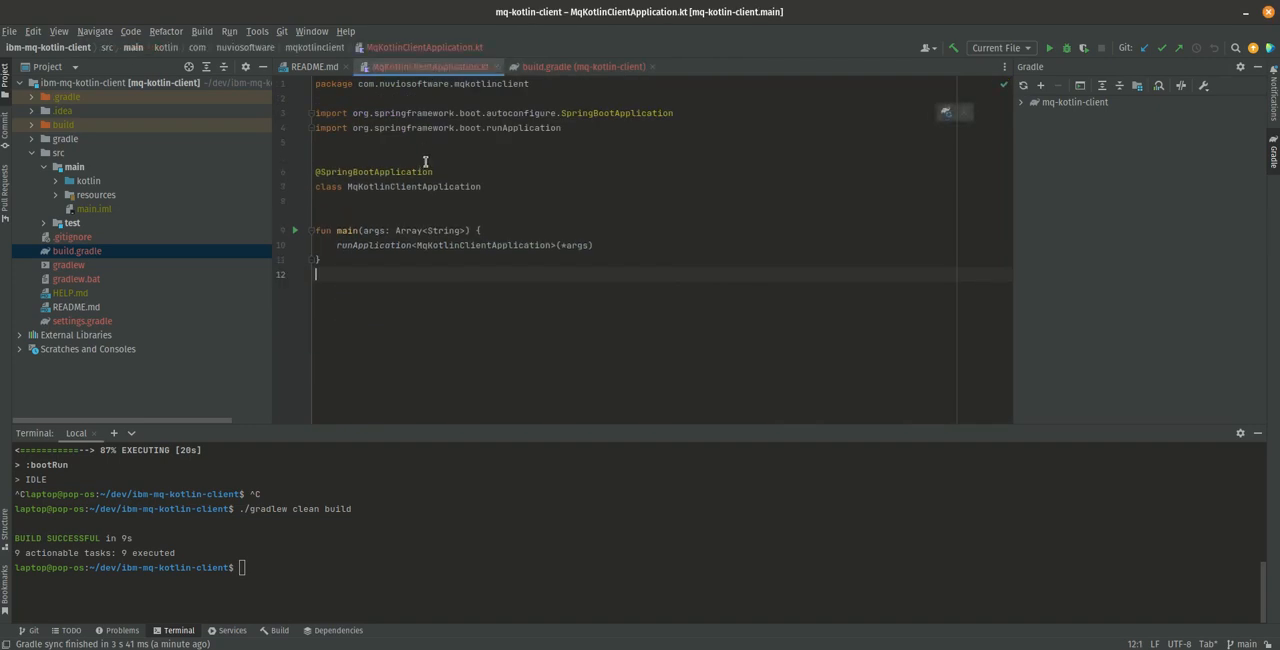
mouse_move(468, 180)
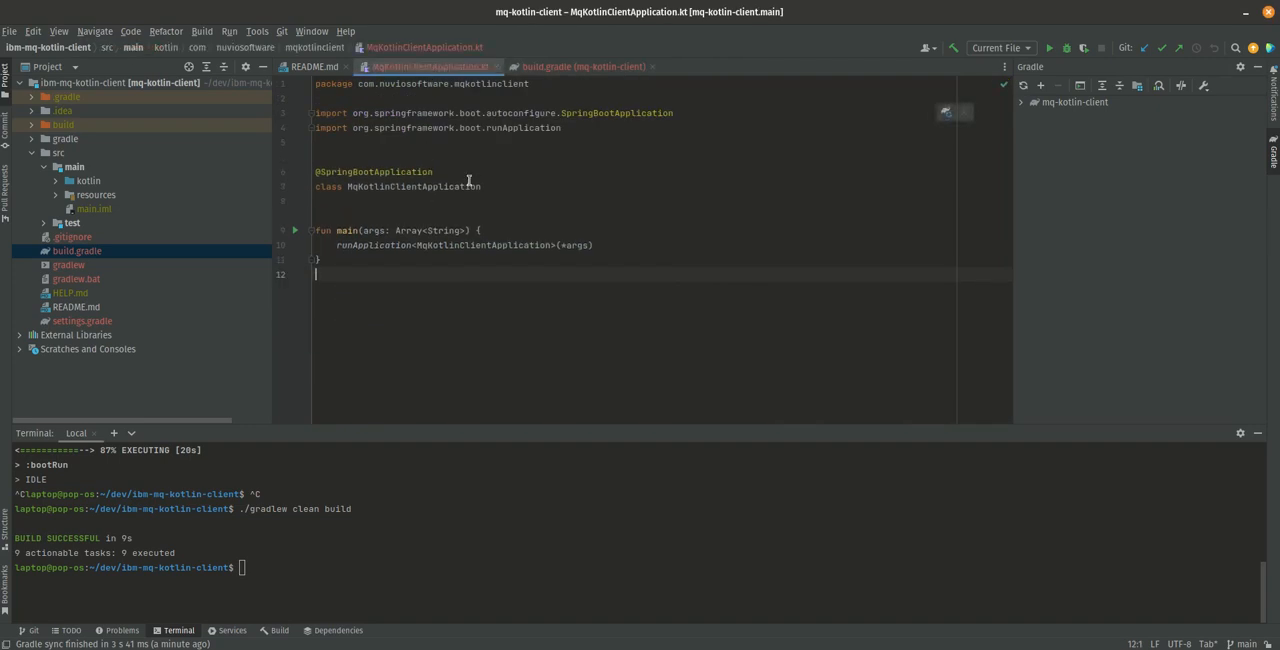
type("@EnableJms")
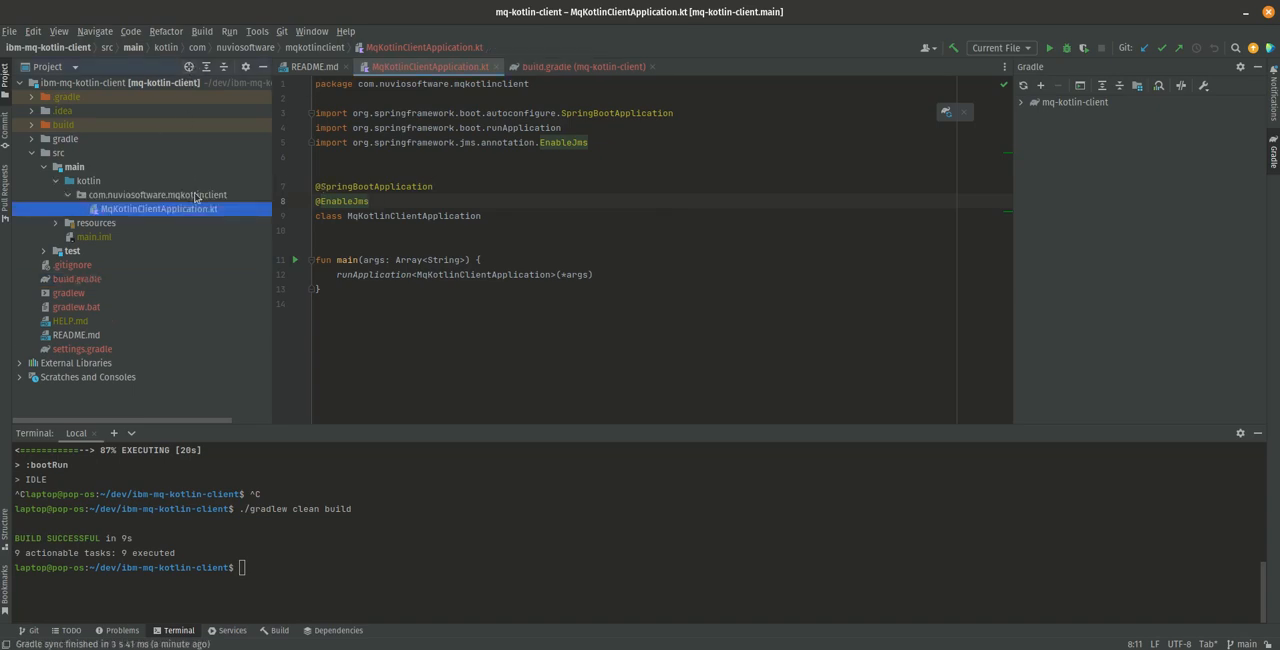
right_click(156, 208)
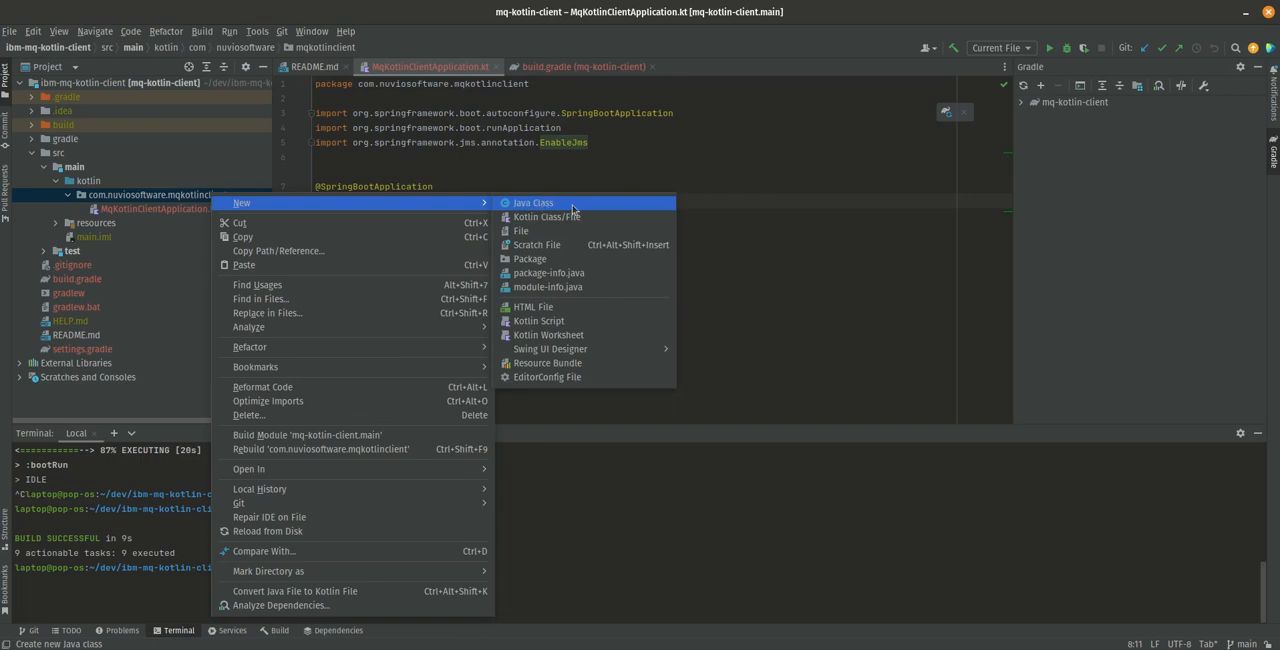
left_click(546, 216)
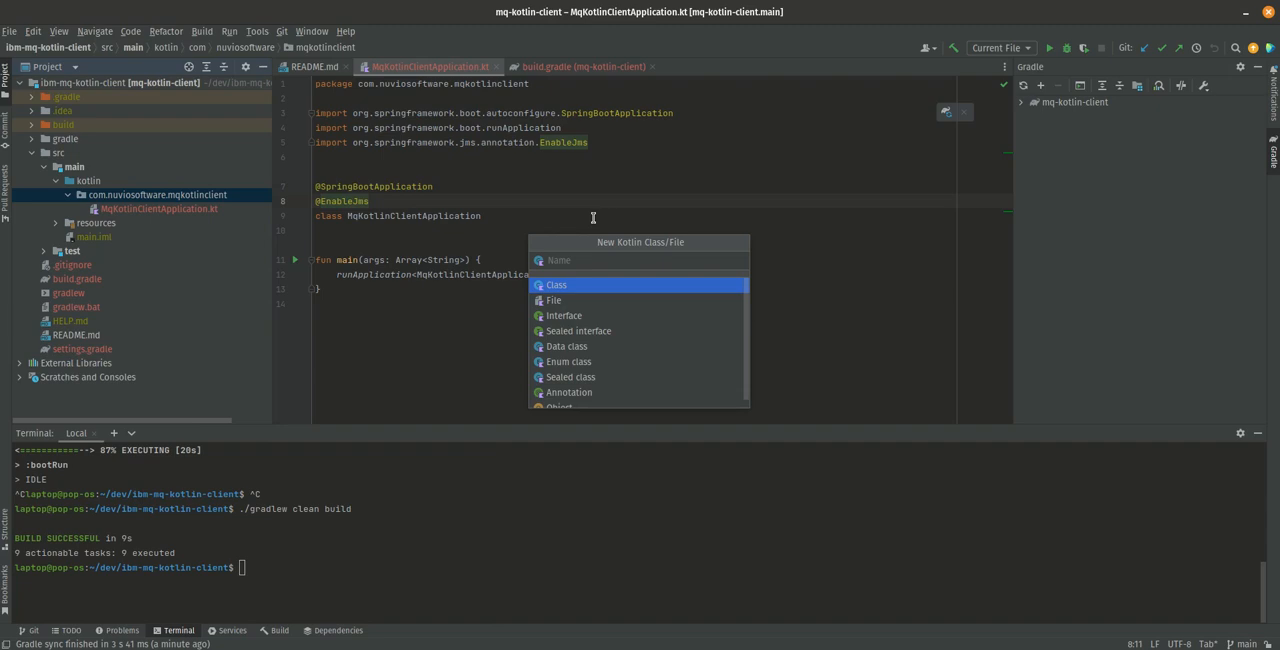
type("Me")
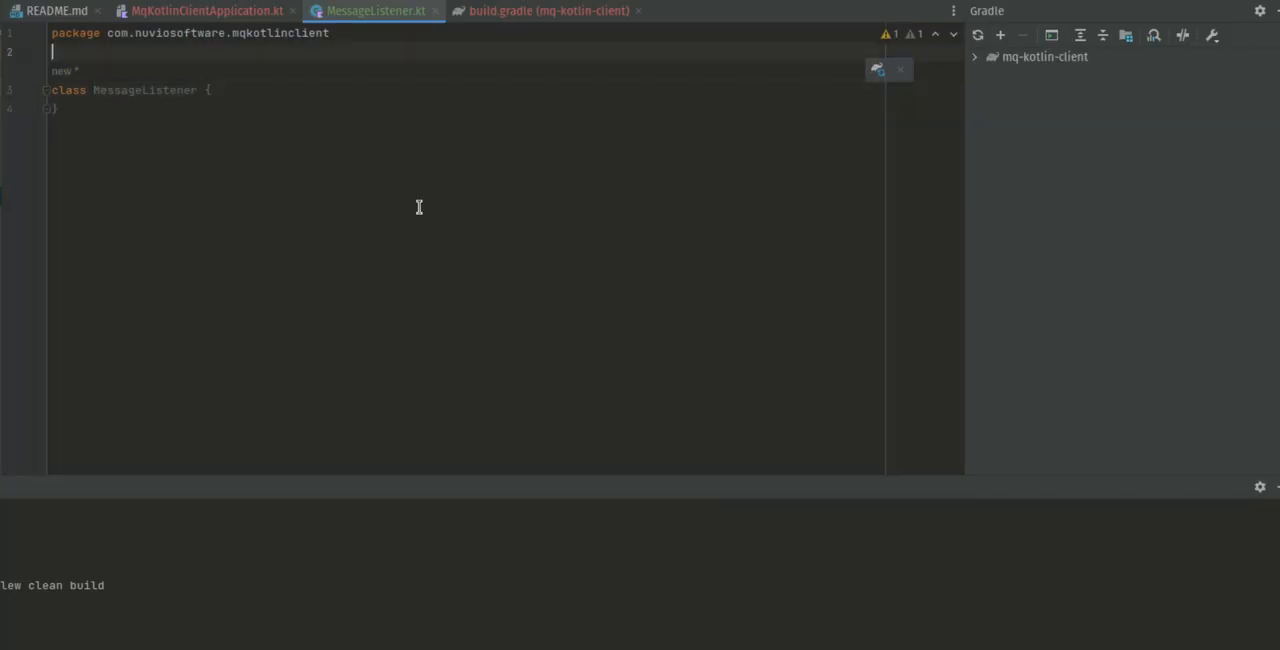
key("enter")
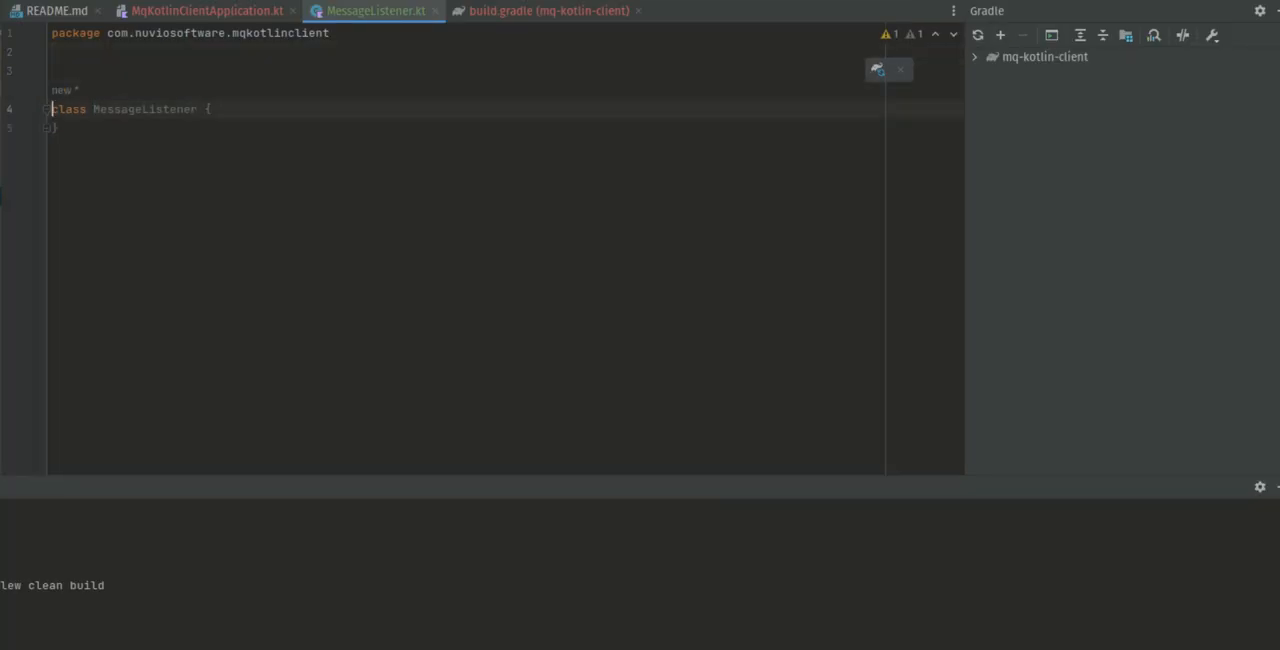
type("@Component")
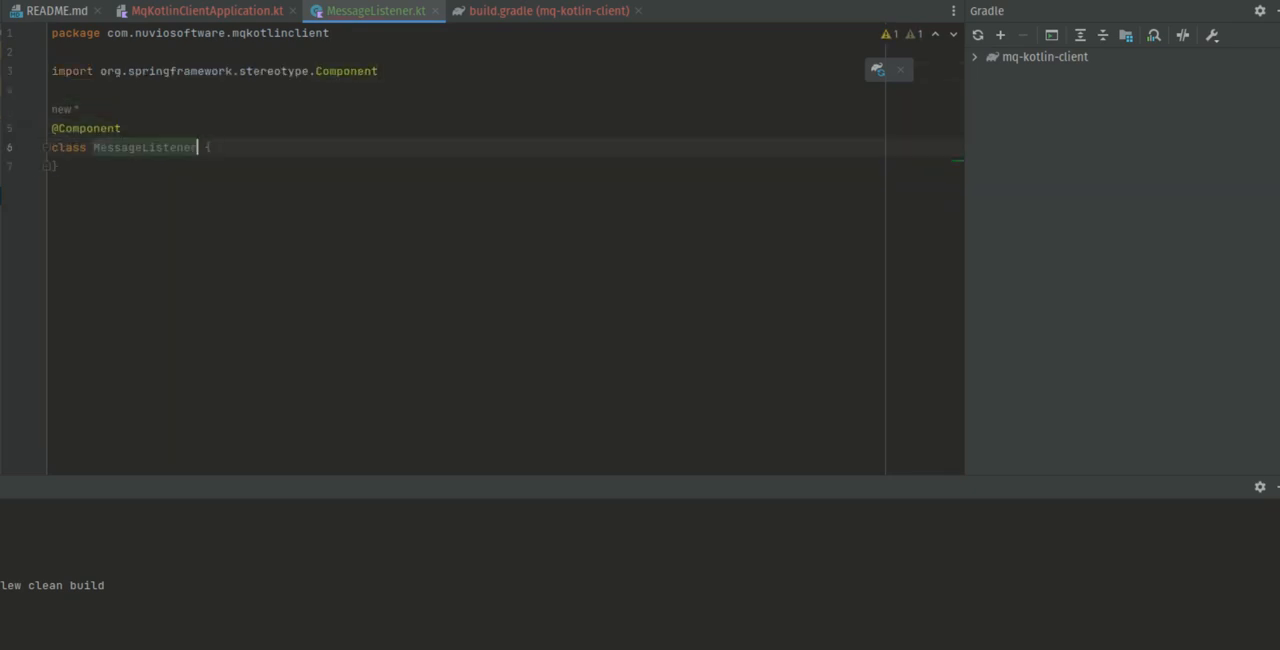
key("Enter")
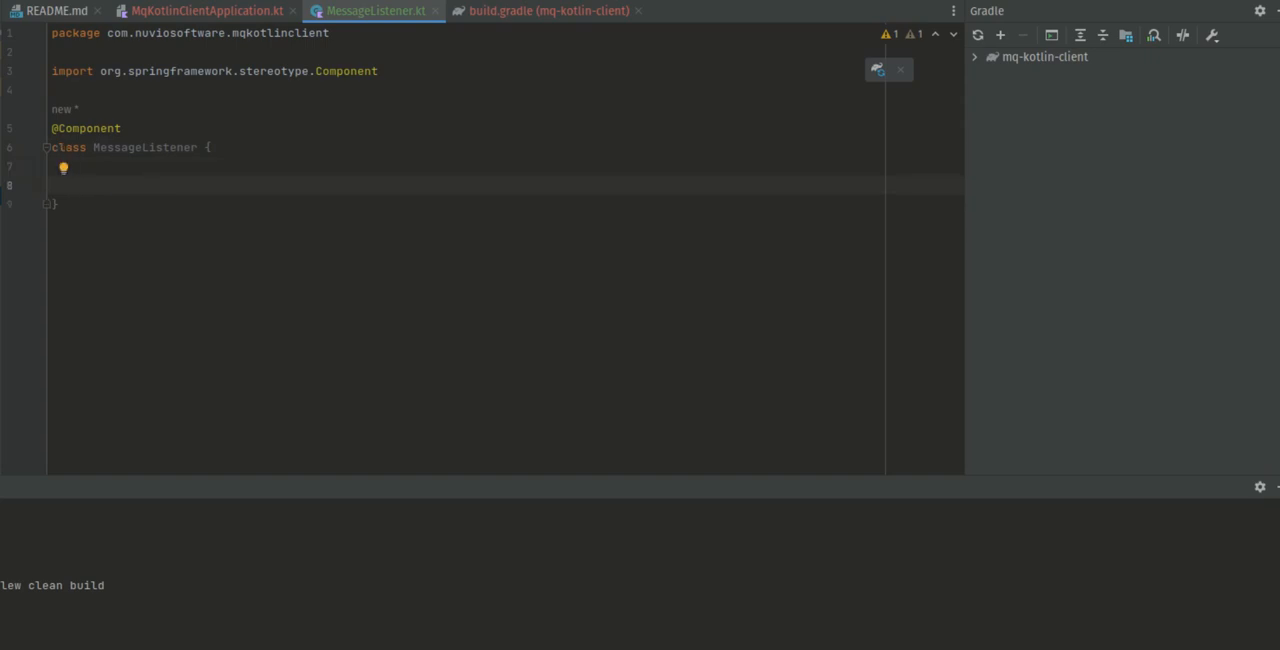
mouse_move(458, 140)
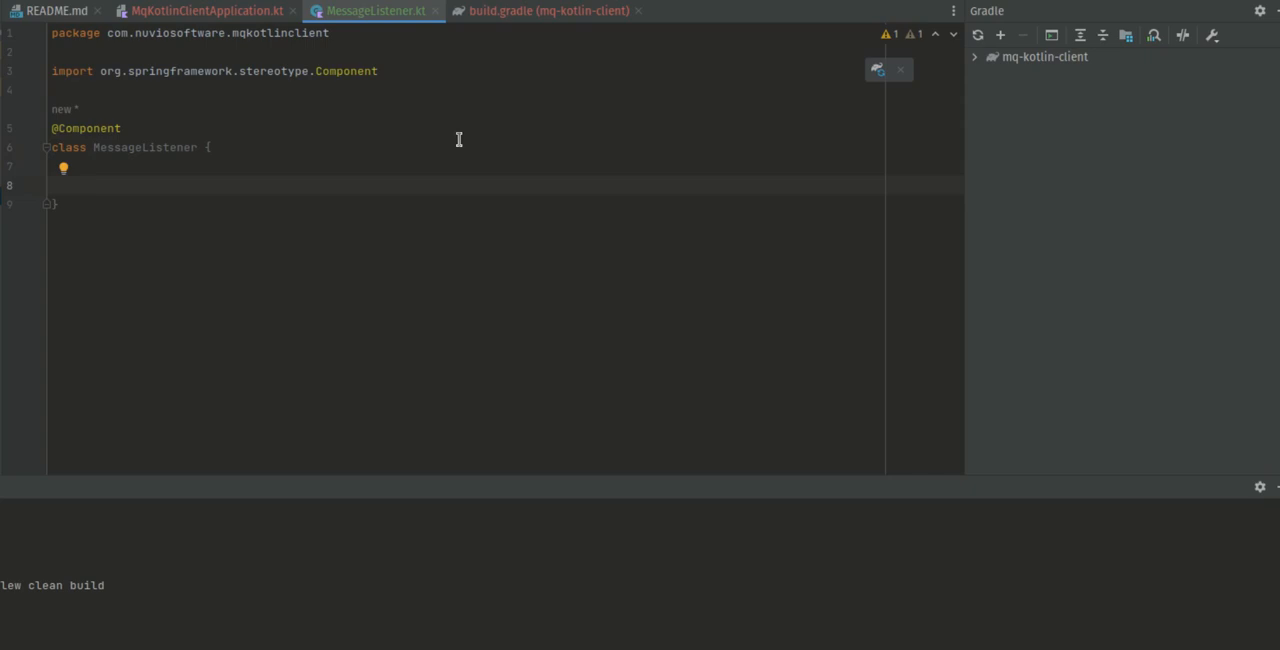
mouse_move(436, 182)
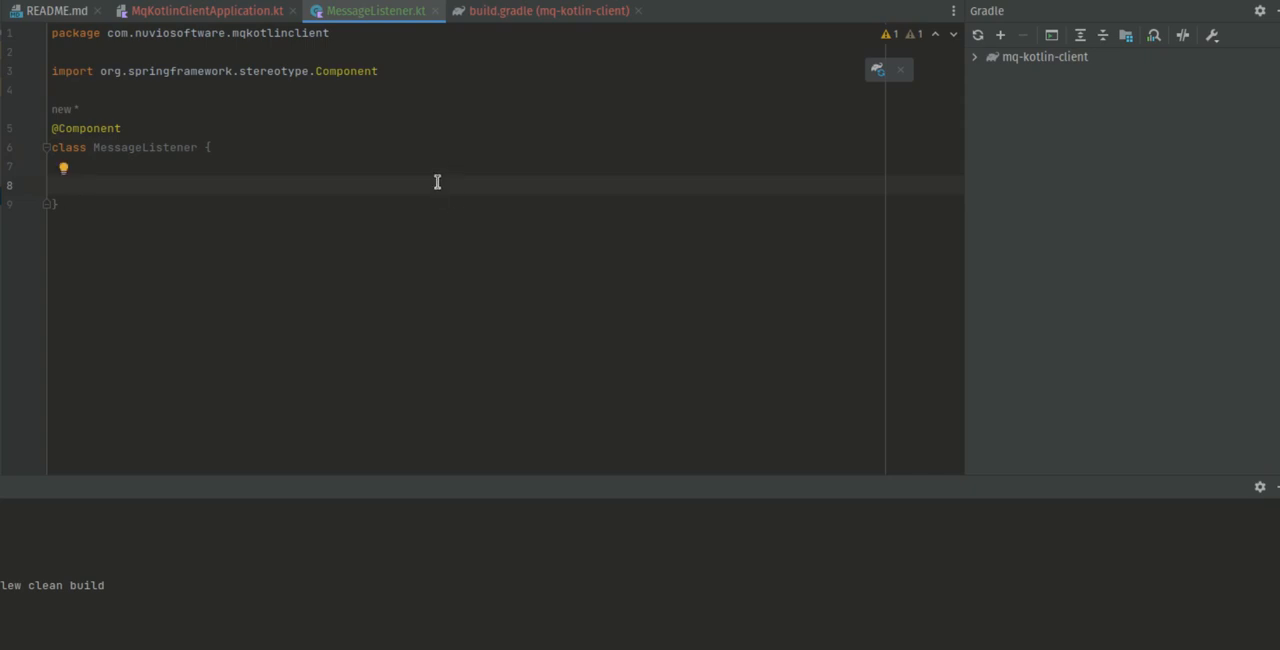
type("fun re")
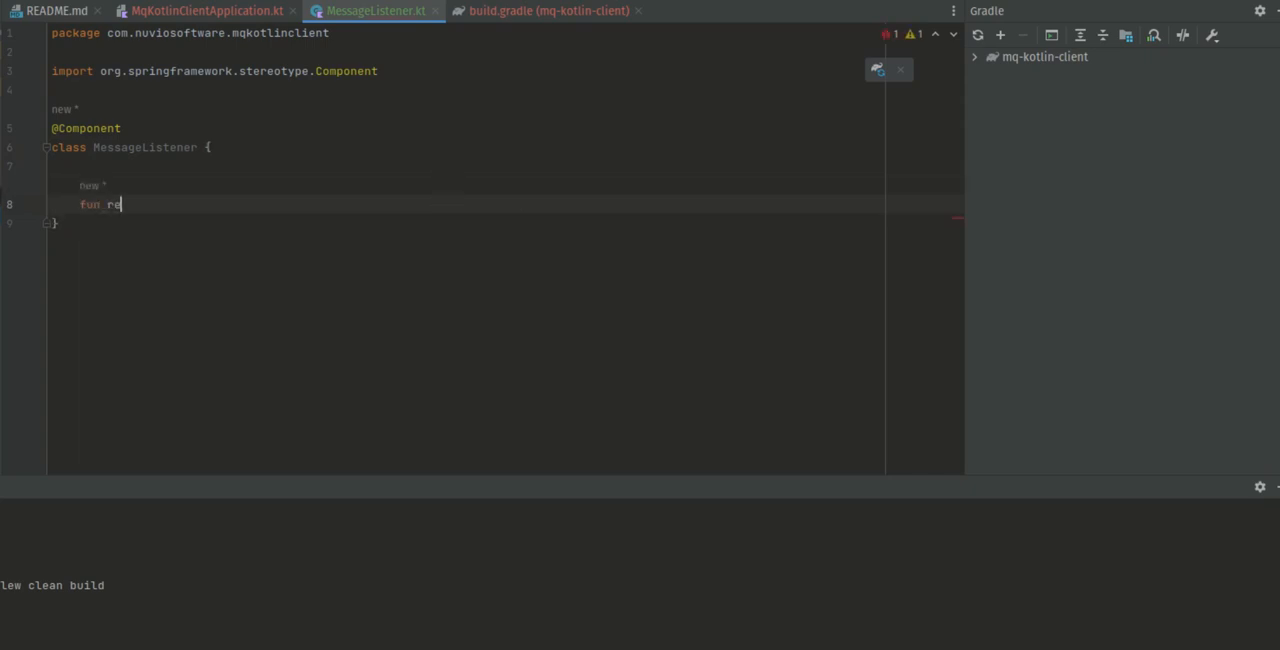
type("ceive(mes")
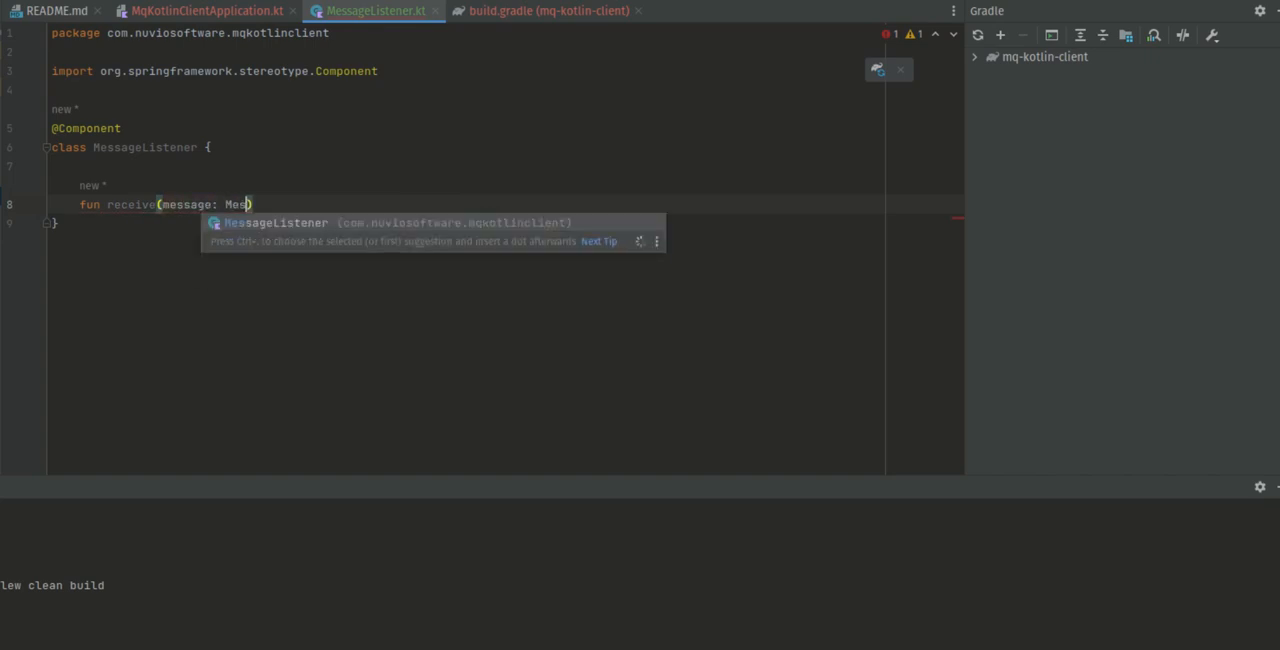
type("sage")
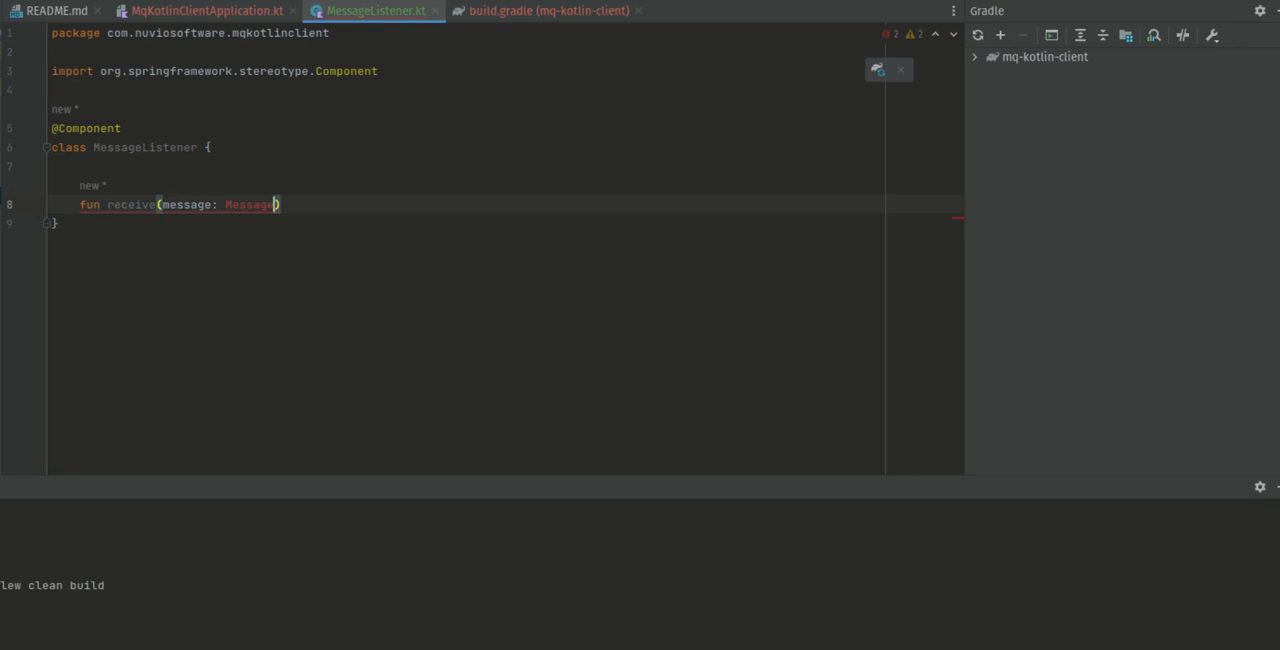
left_click(250, 204)
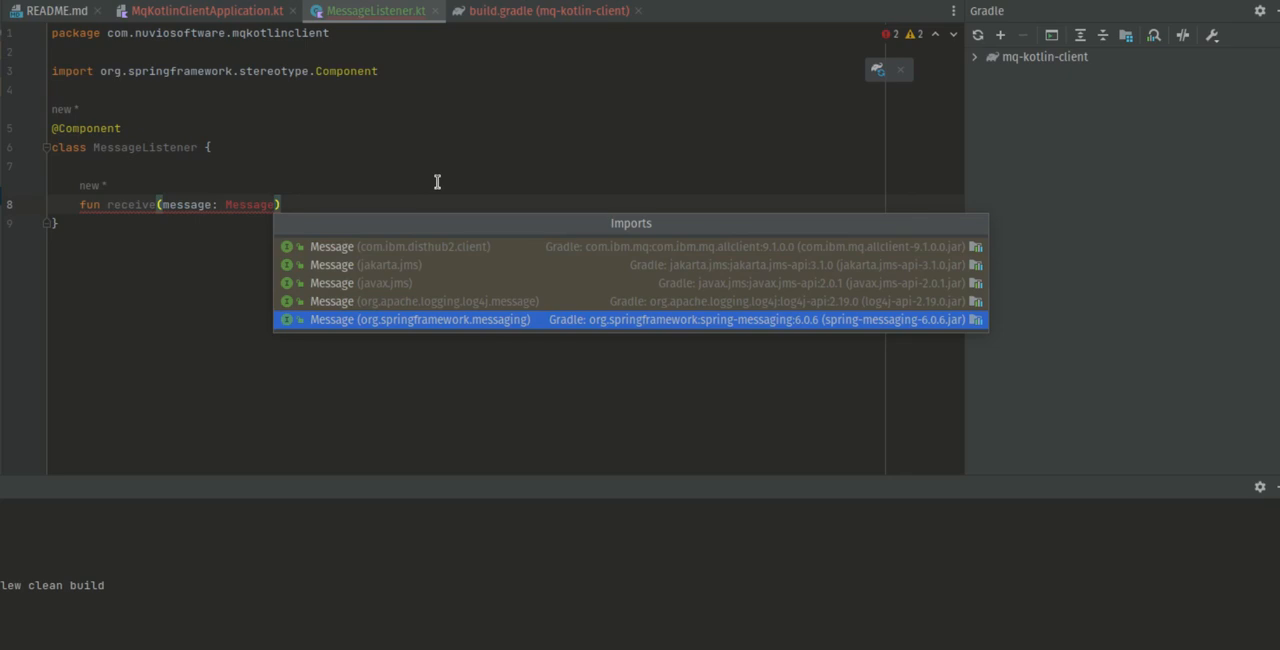
key("Up")
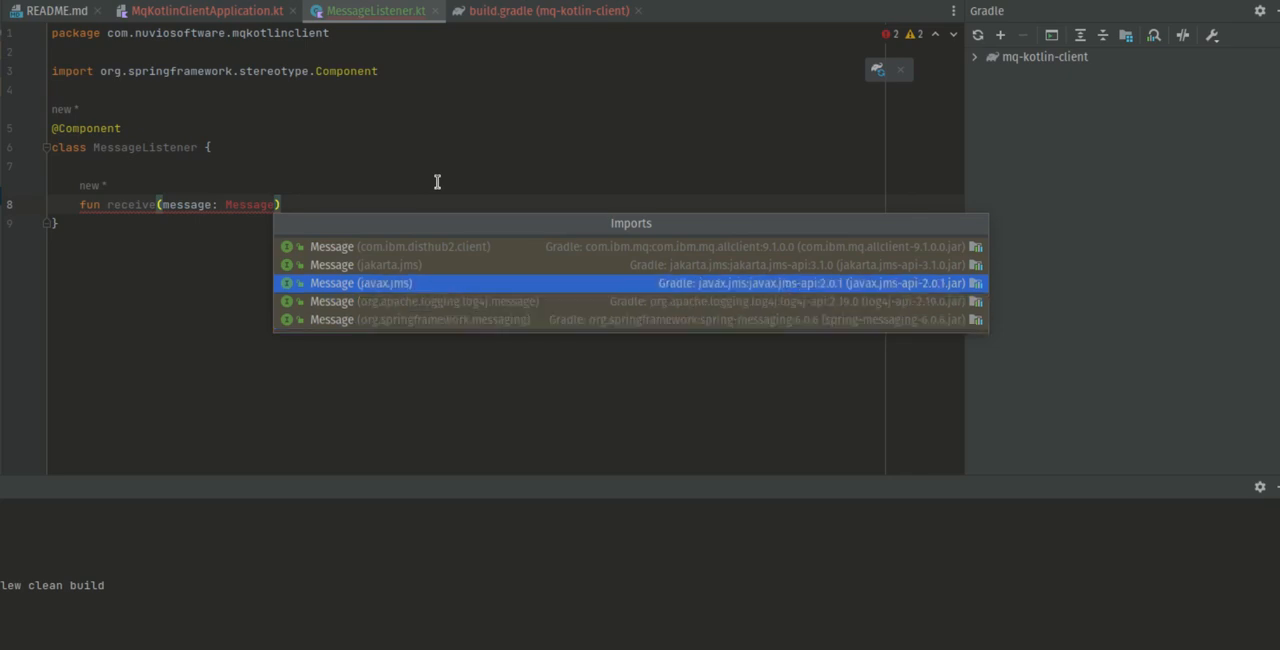
left_click(360, 284)
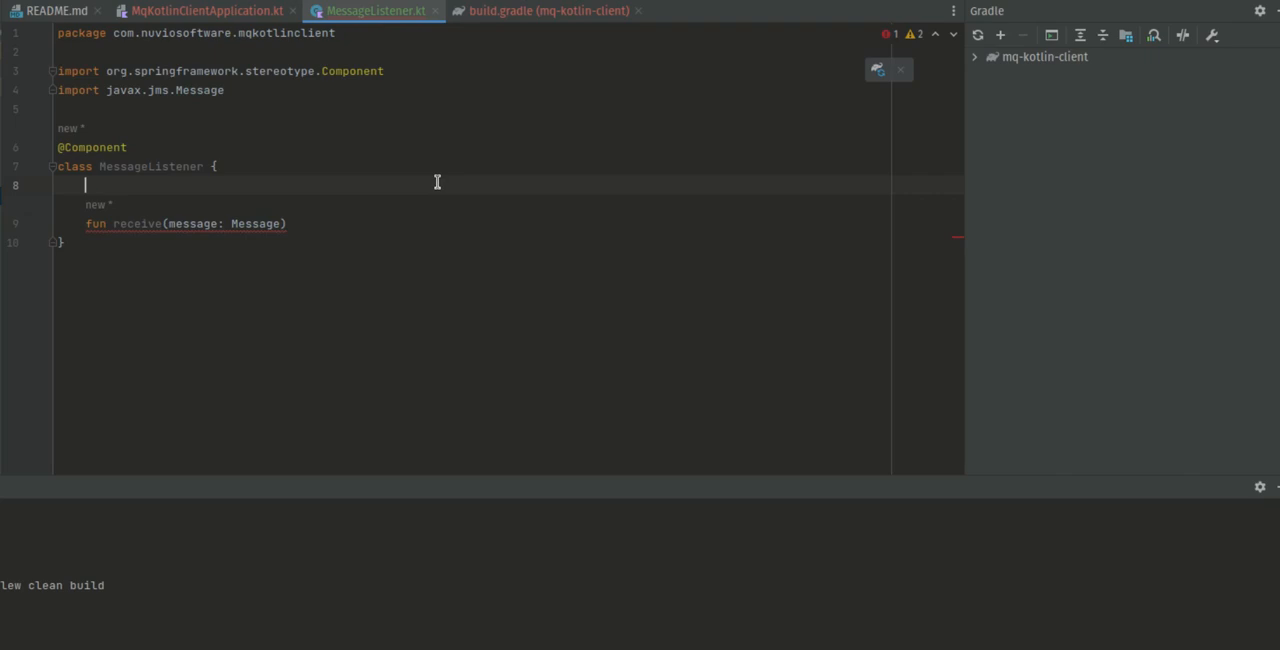
type("@JmsListener")
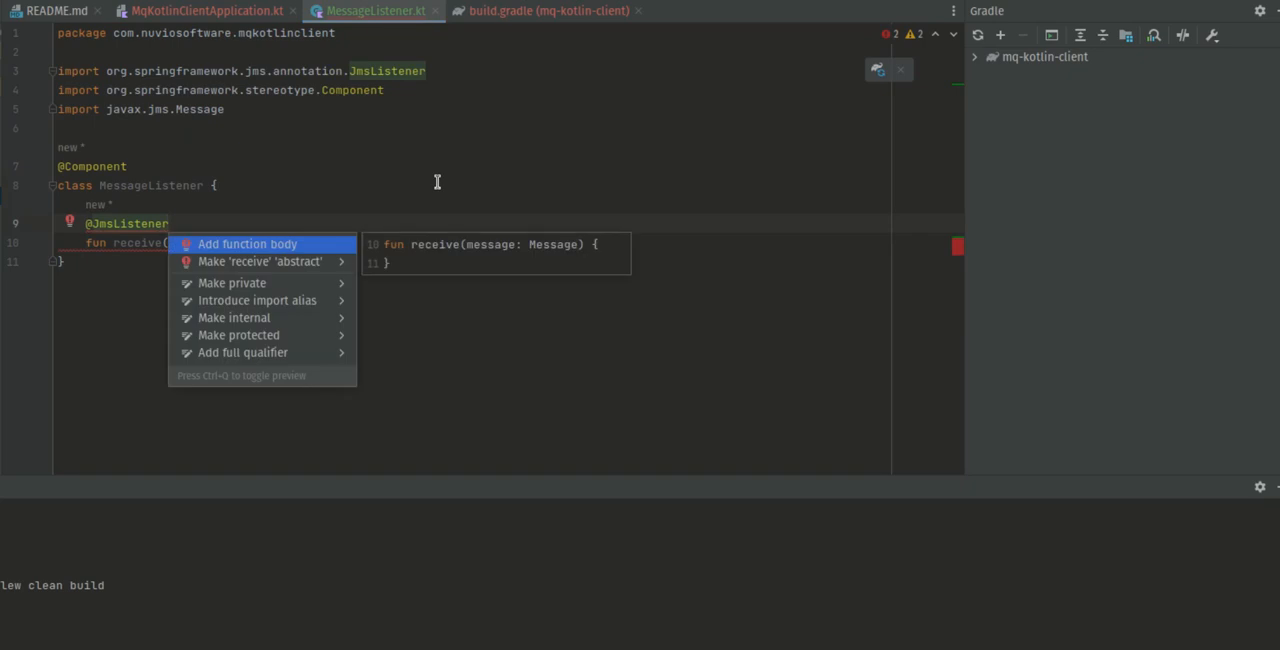
left_click(246, 244)
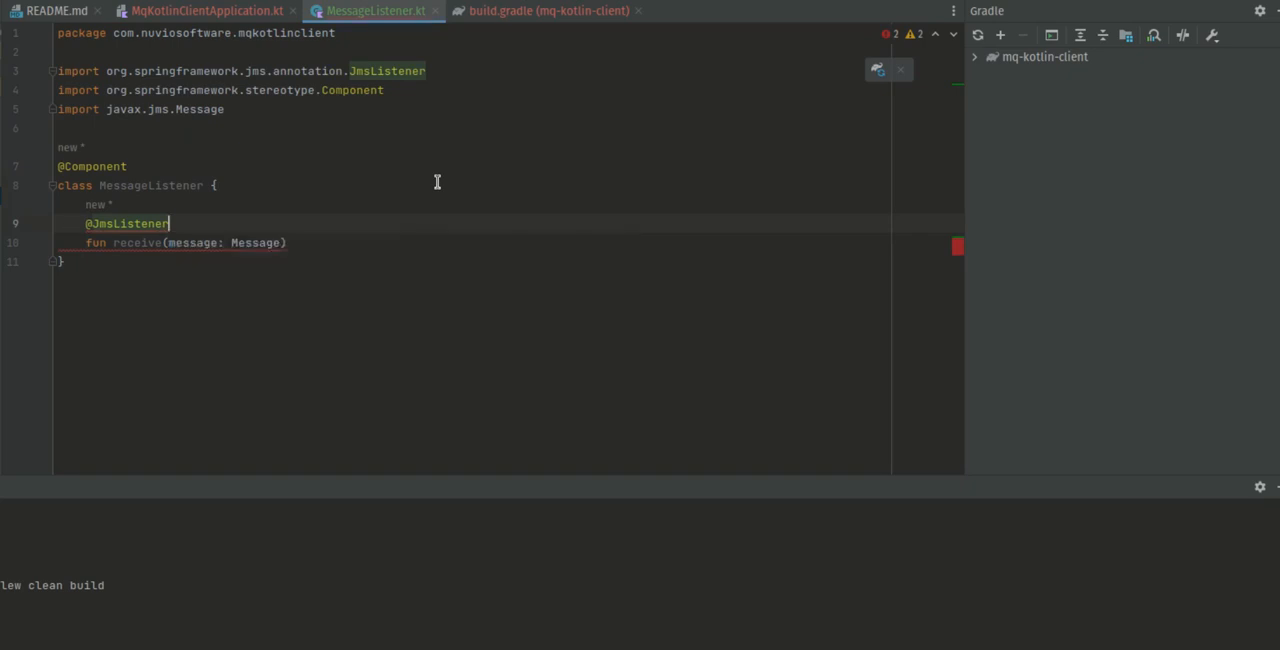
type("()")
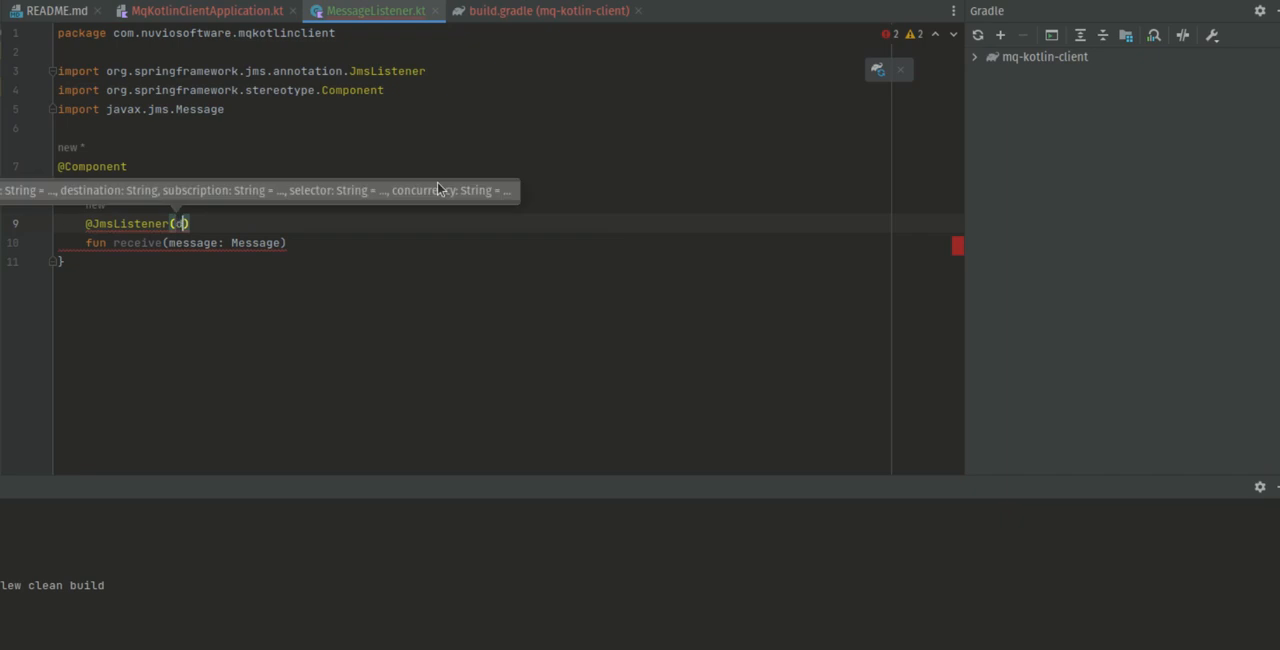
type("destination =")
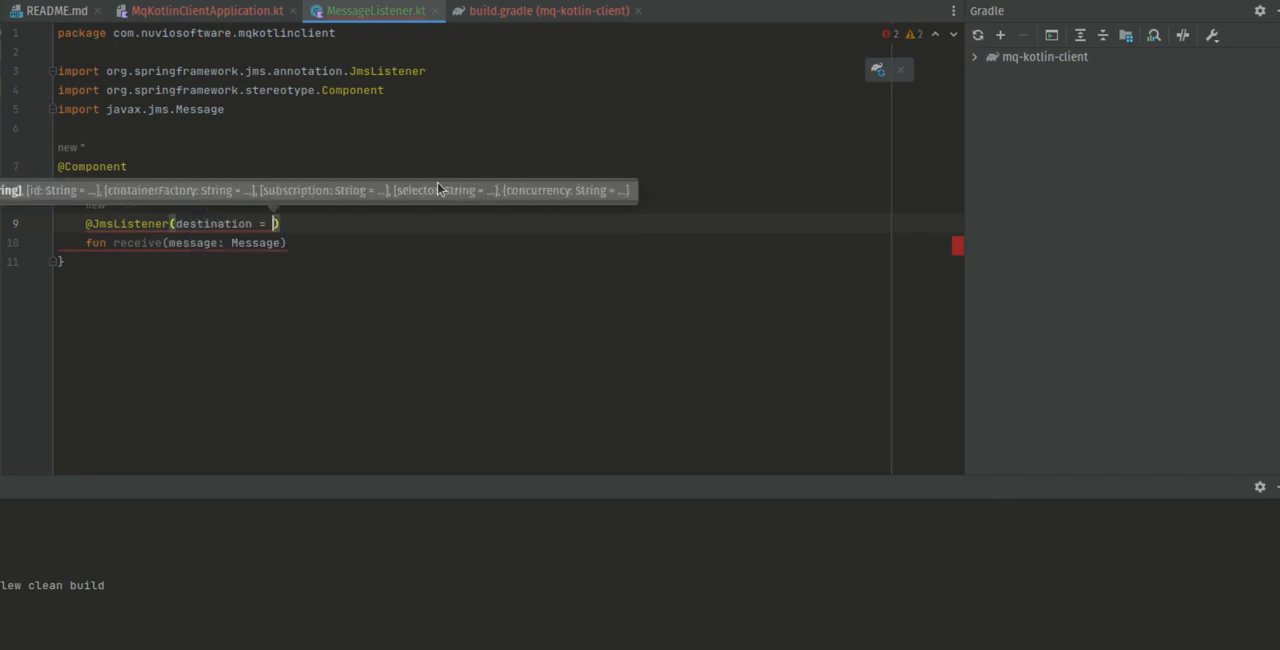
type("\"")
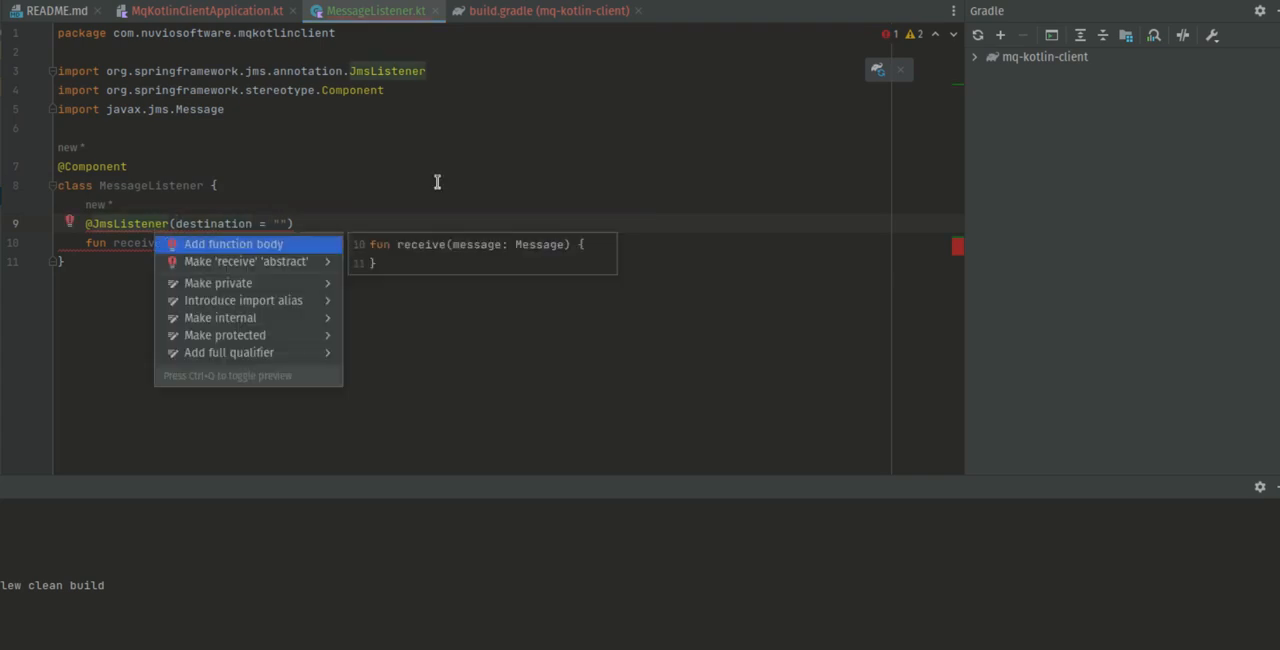
left_click(232, 244)
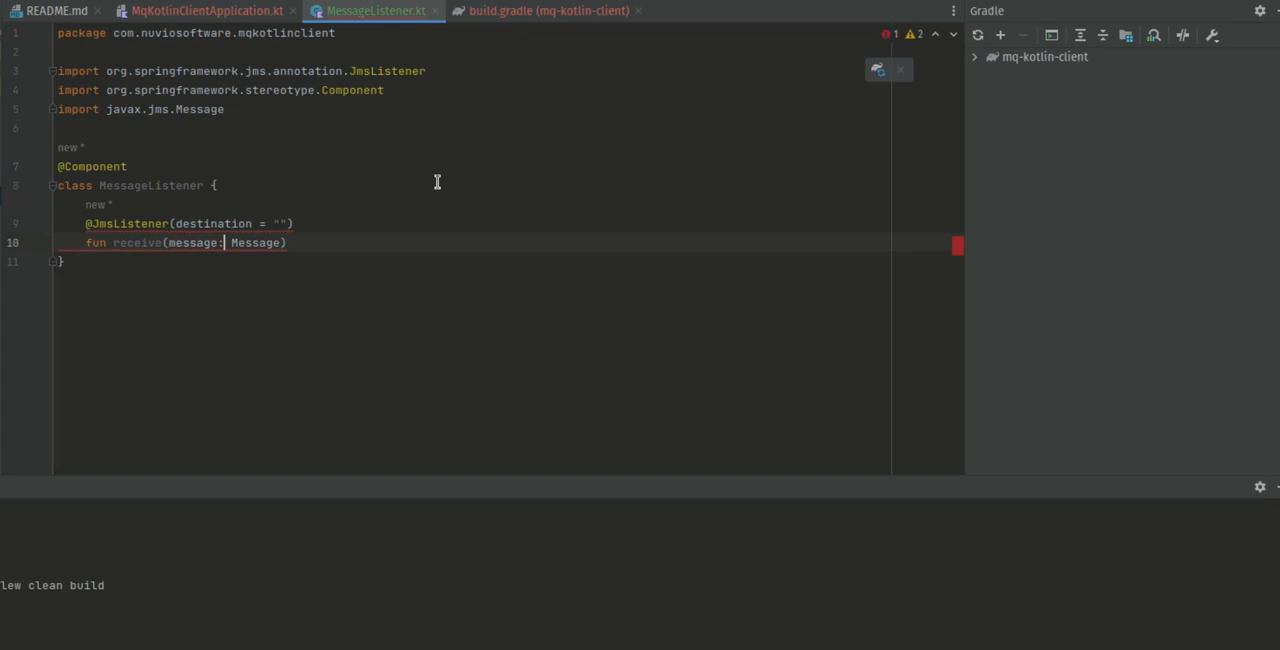
type("{")
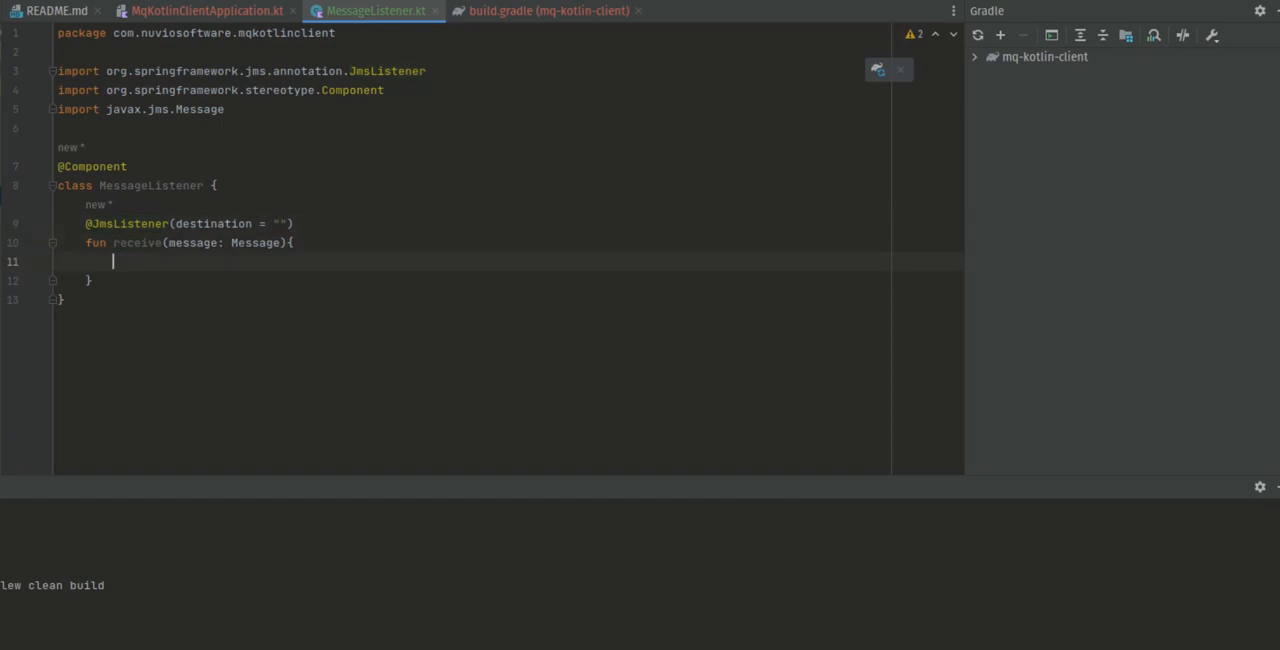
- Cast the message to TextMessage and println it as 'Message received' with the text
type("val")
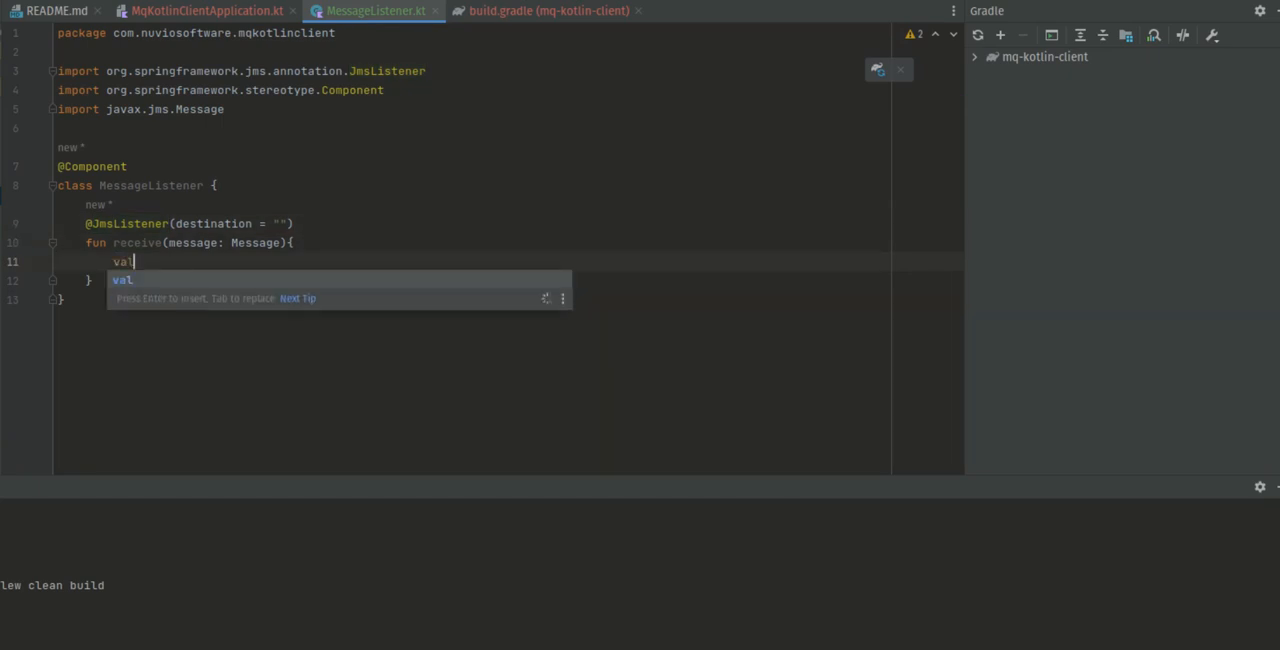
type("textMessage:")
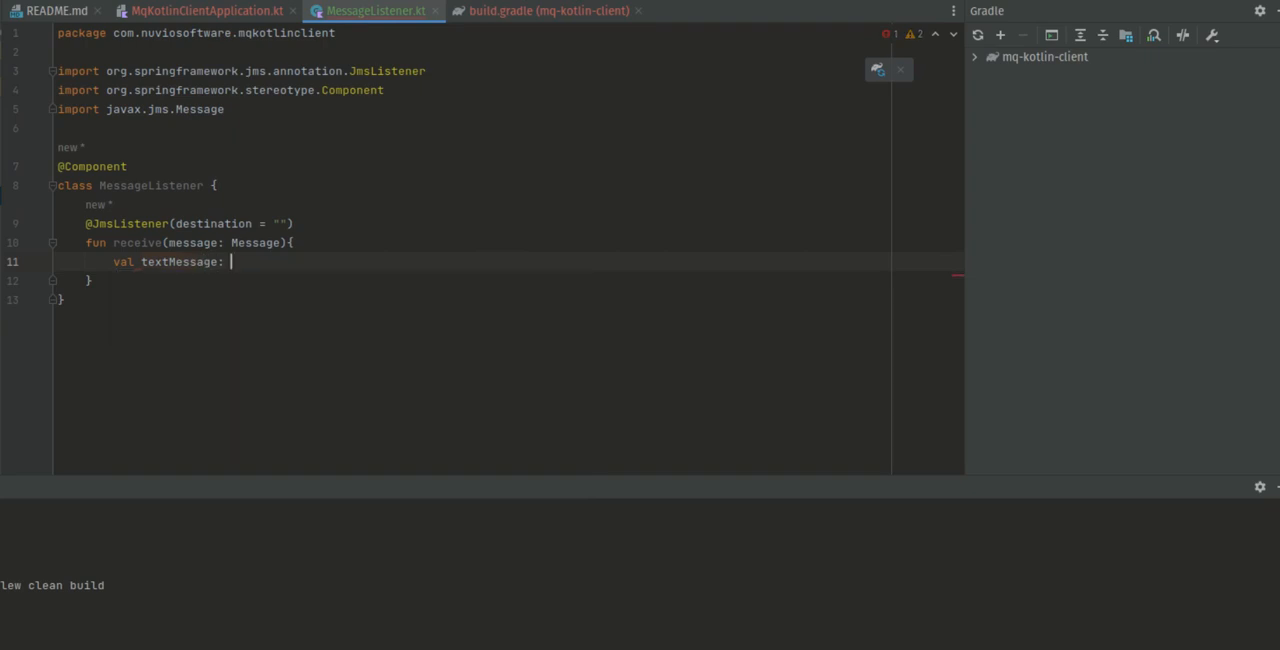
type("TExtMessage")
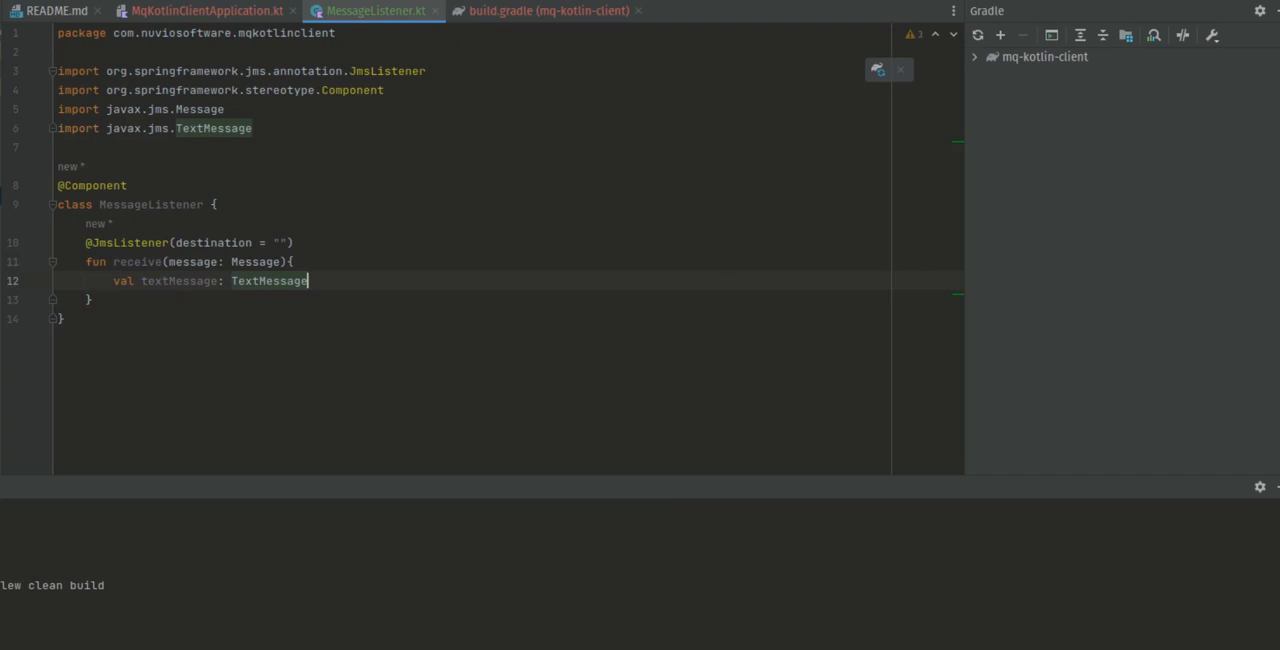
type("= message as")
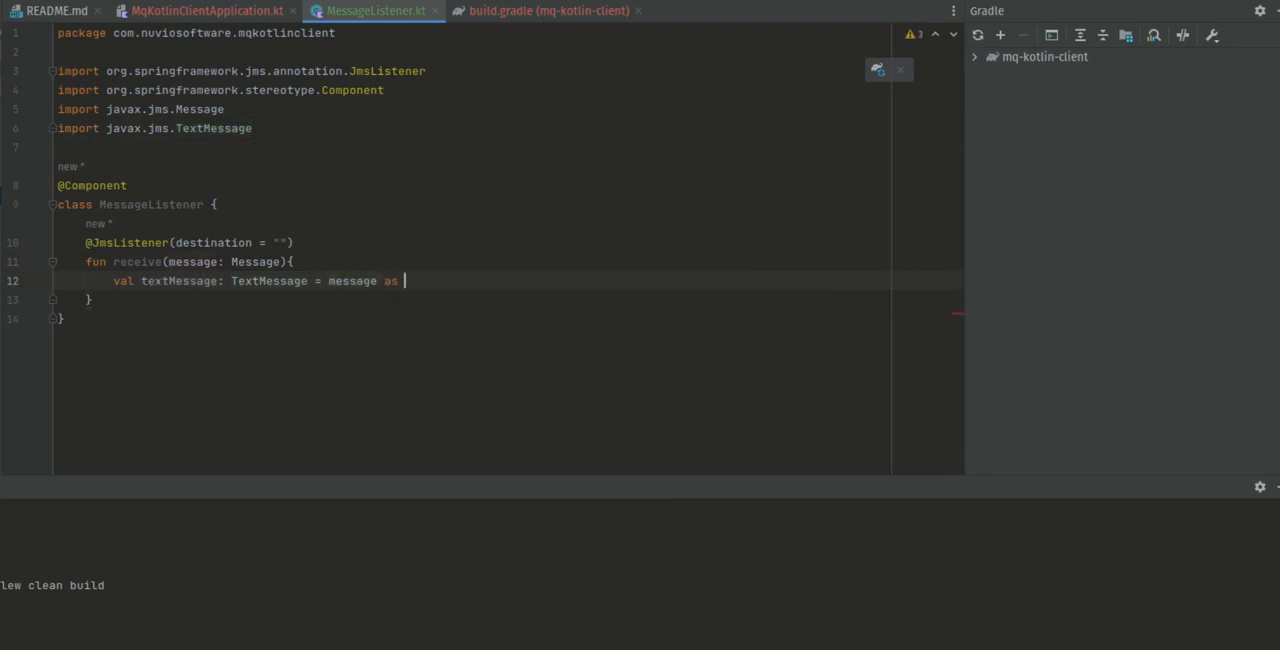
type("TextMessage")
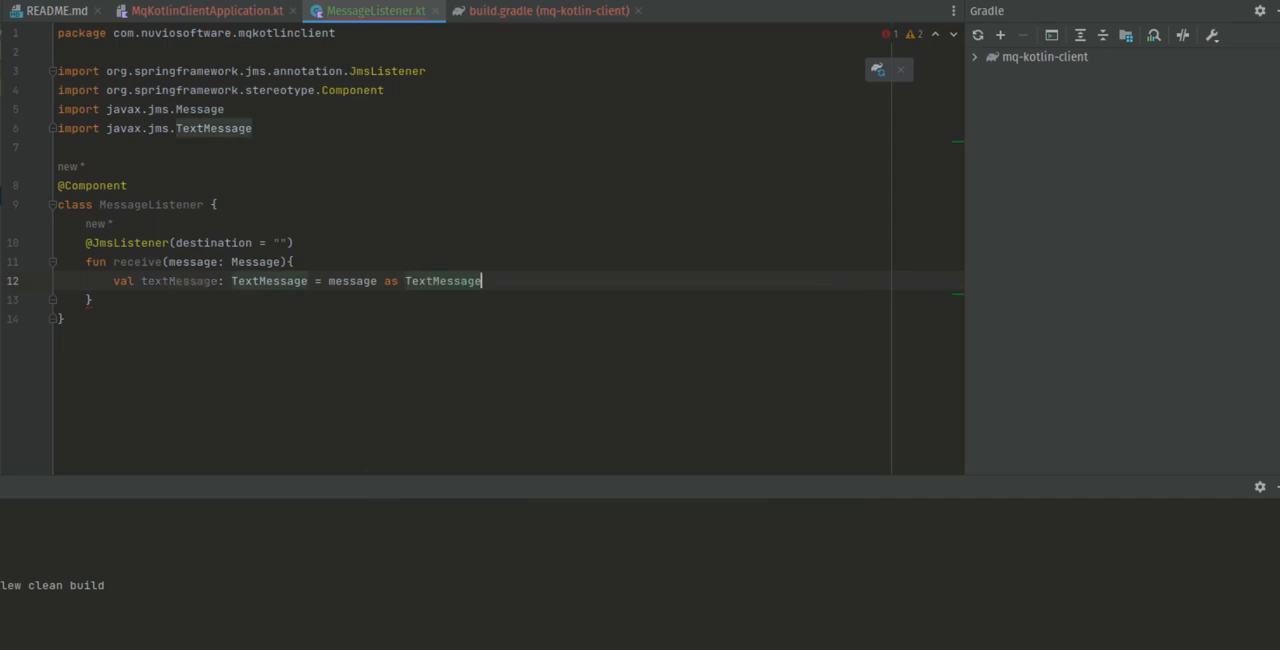
key("Return")
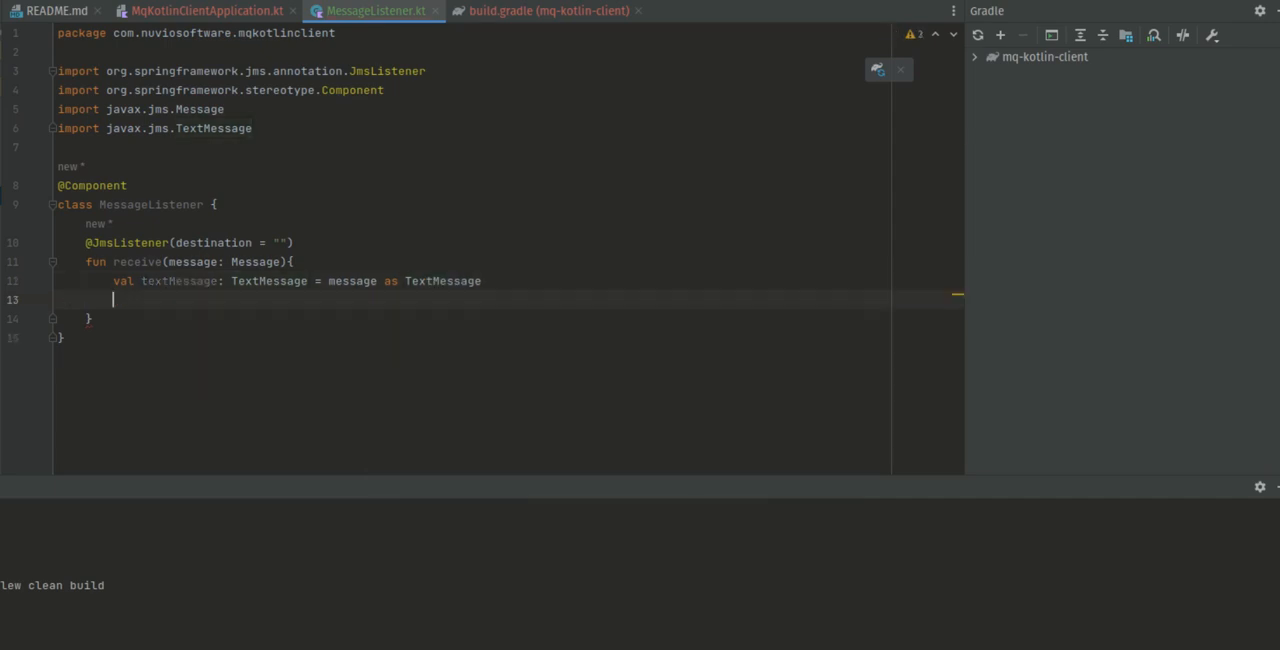
type("println")
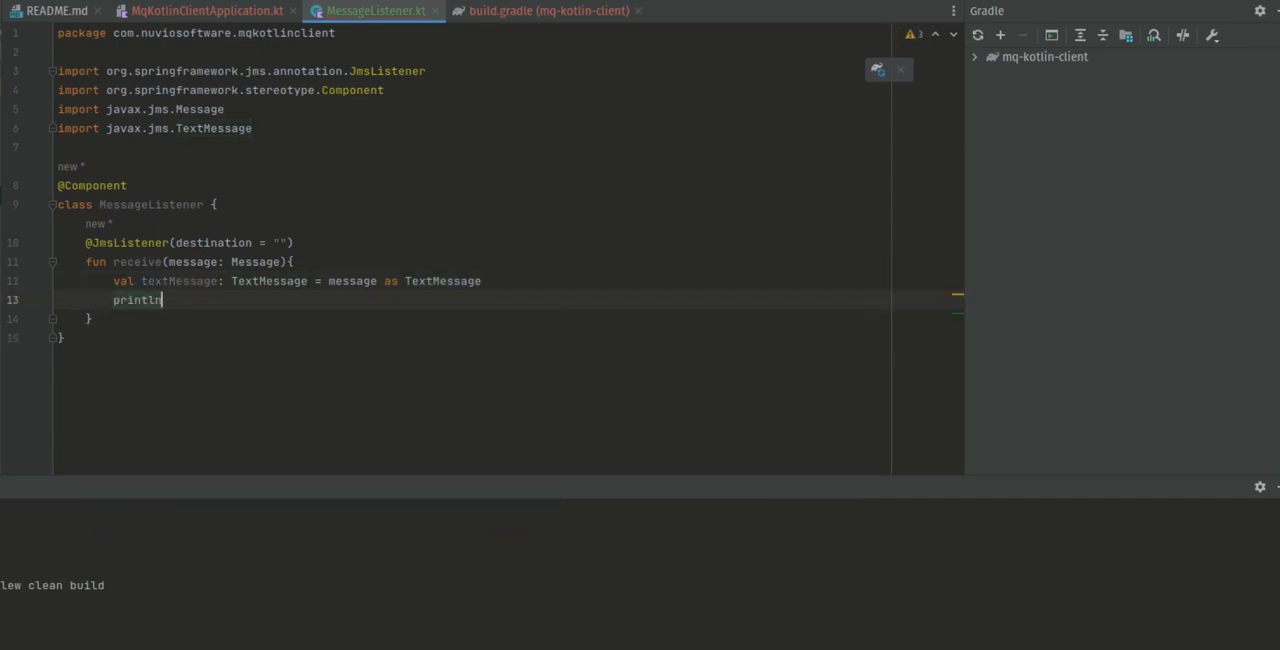
type("(\"")
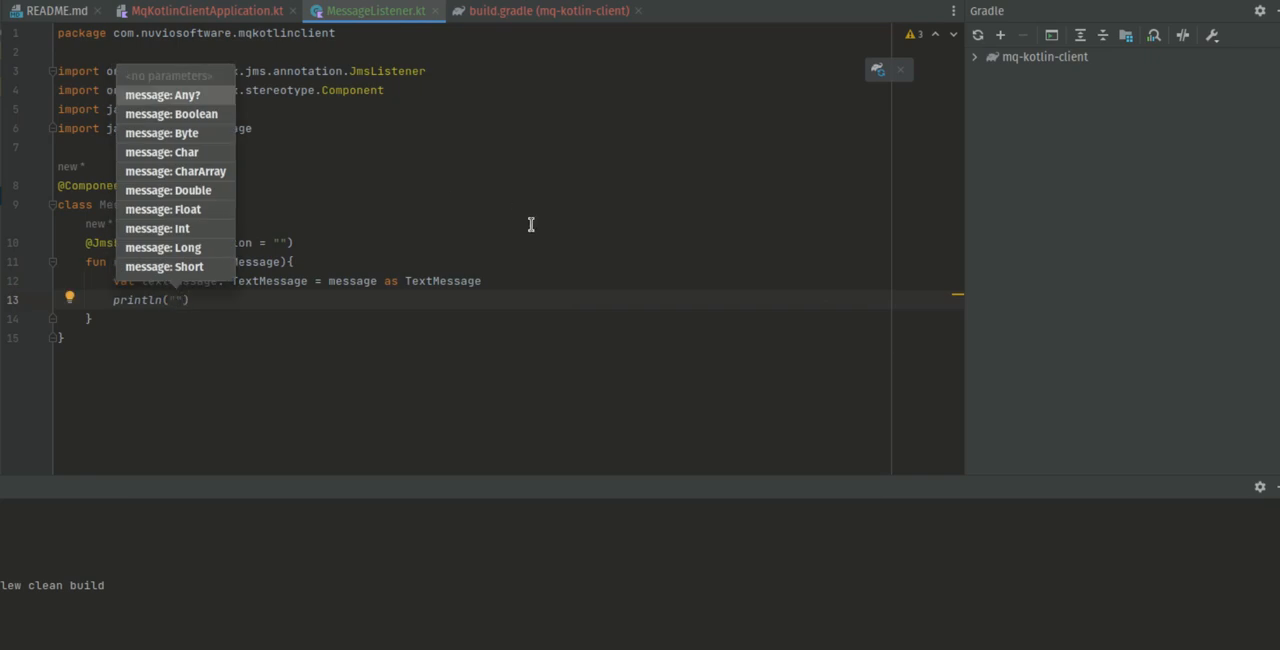
type("Message recived:")
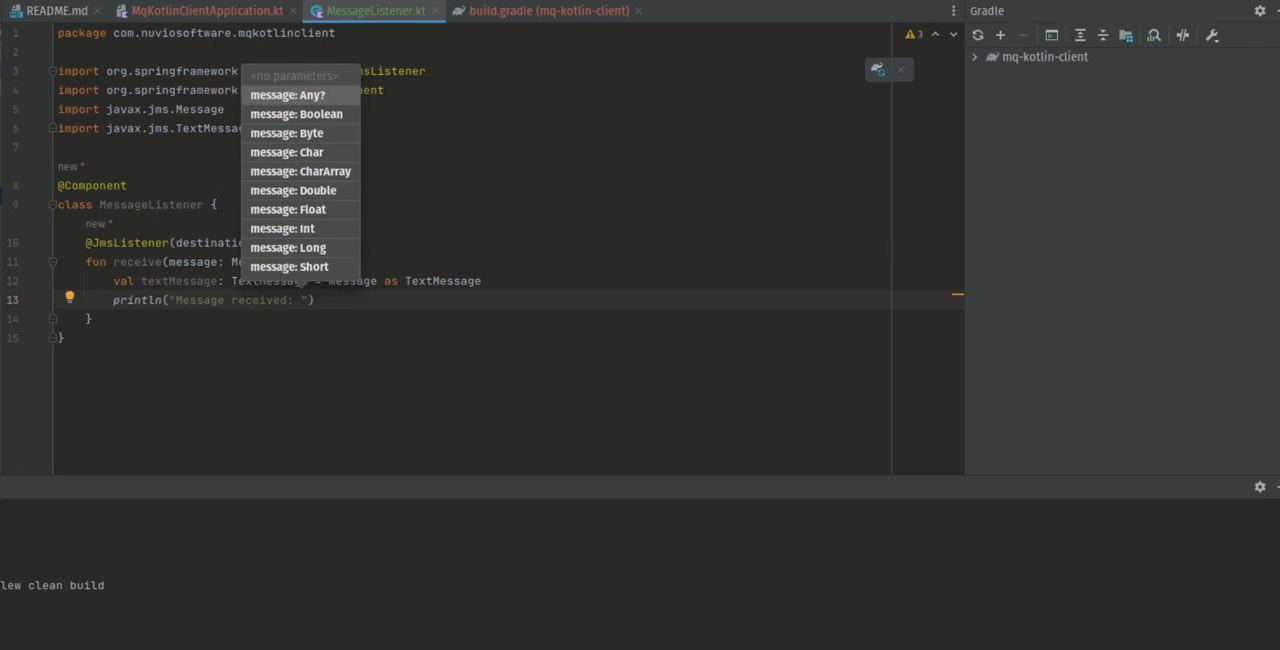
type("$textMessage")
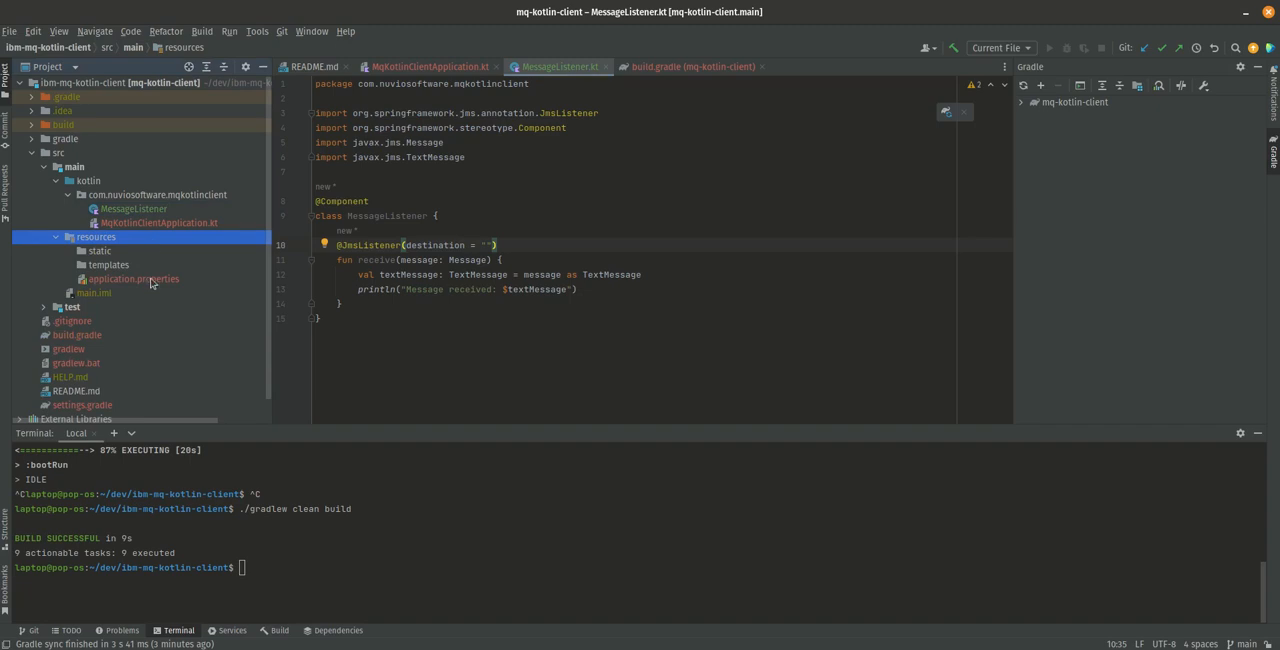
- View application.properties for the QM1 settings and select the DEV.QUEUE.1 queue name value
left_click(134, 280)
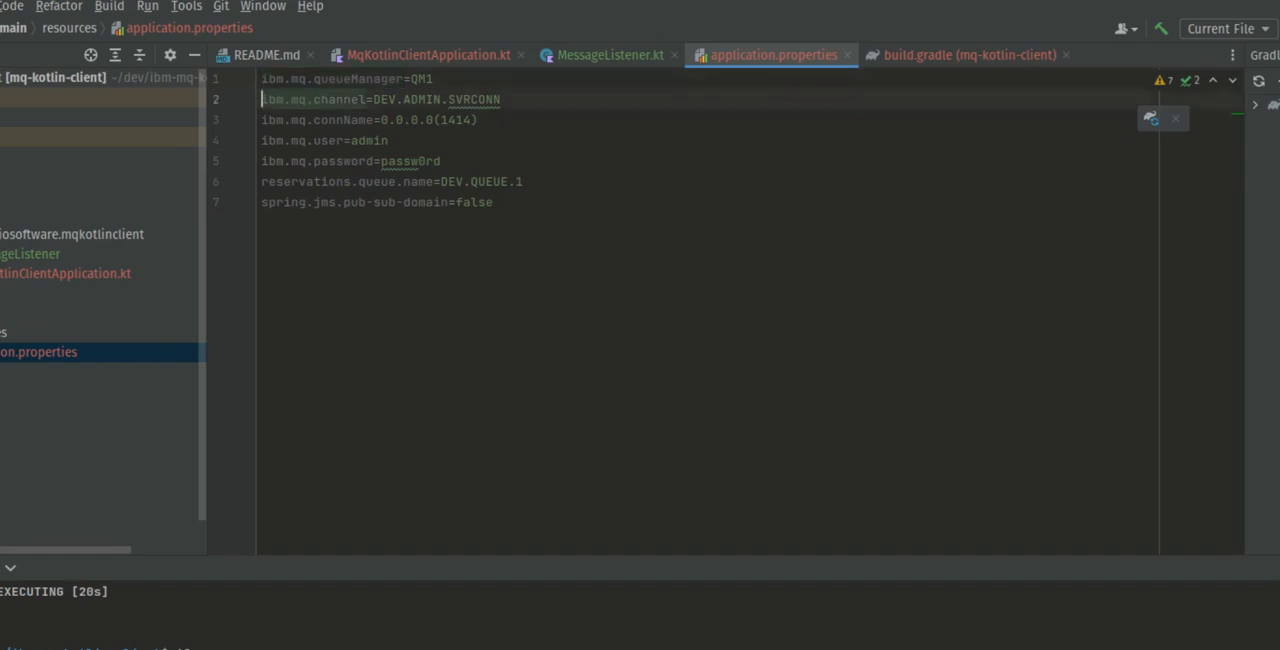
left_click(432, 80)
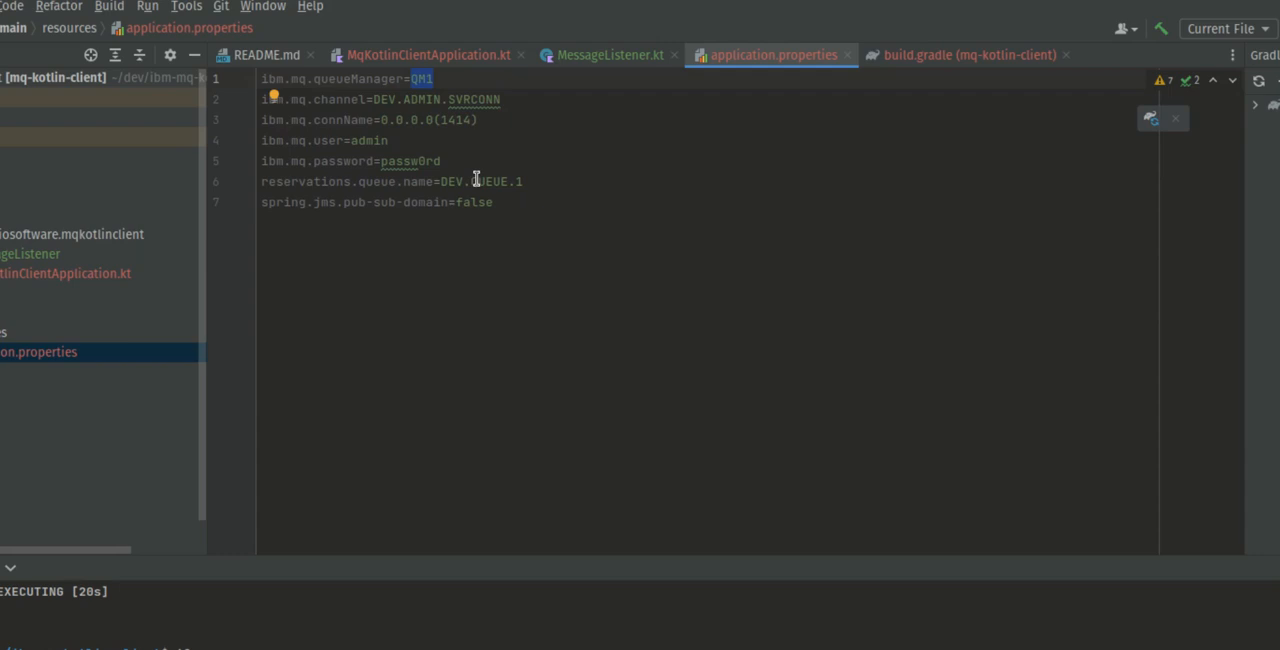
double_click(410, 160)
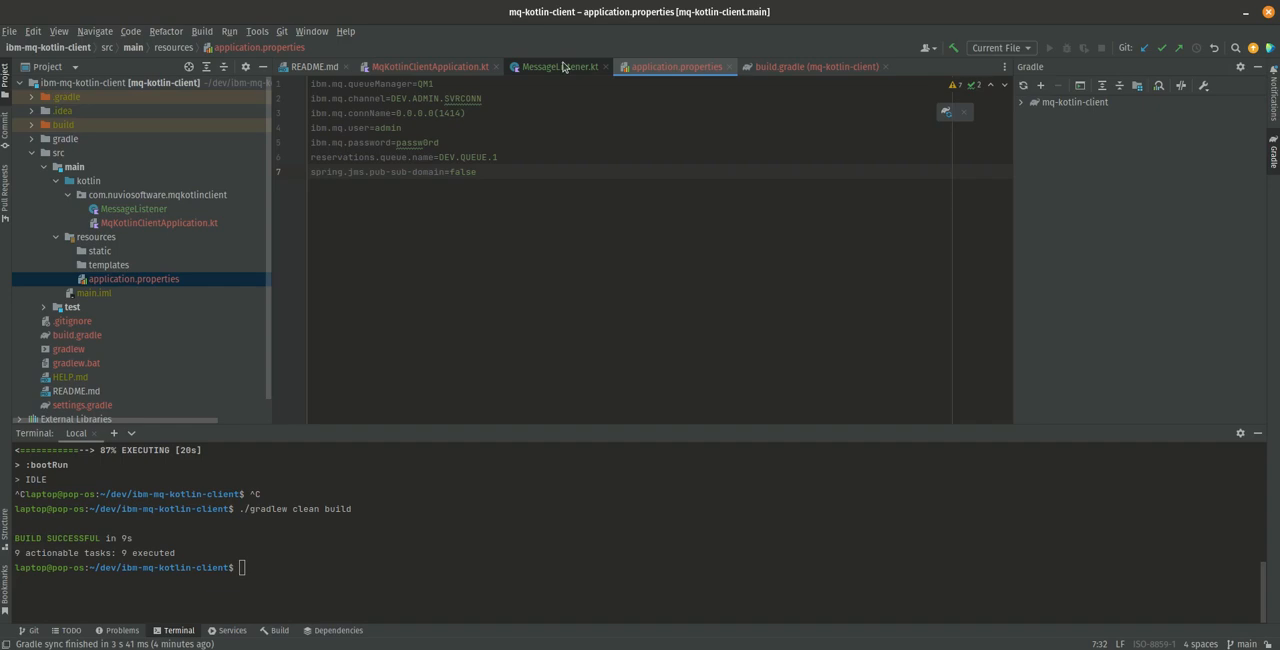
left_click(556, 66)
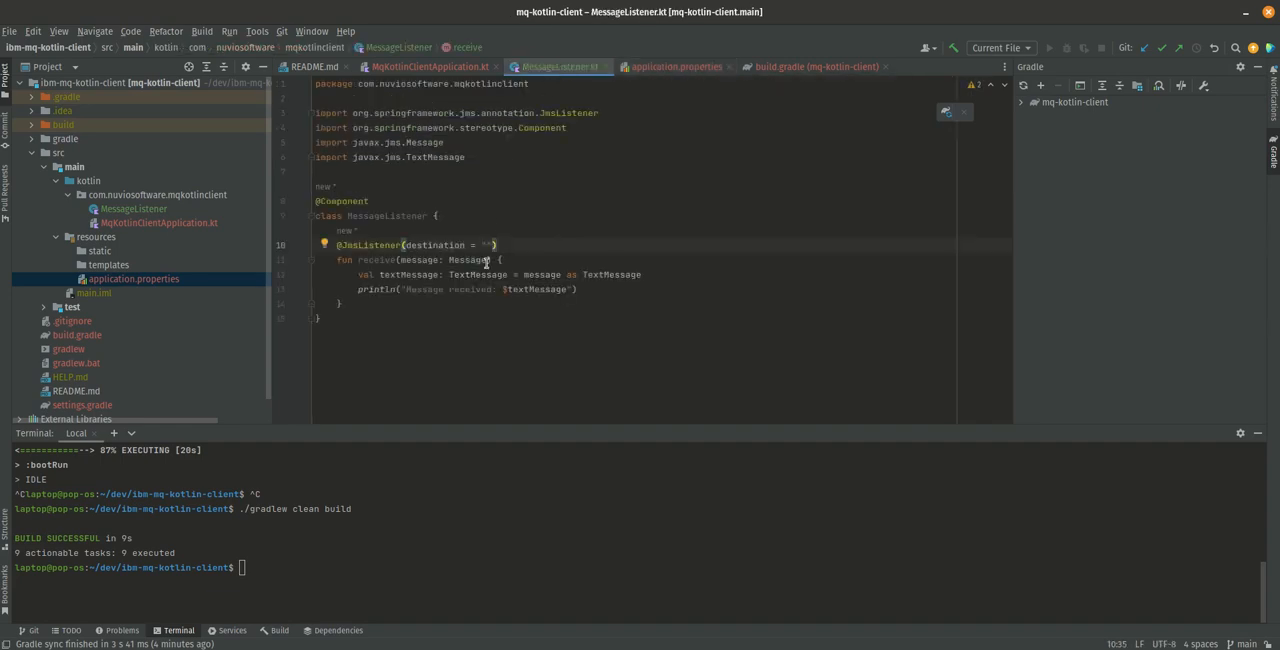
type("DEV.QUEUE.1")
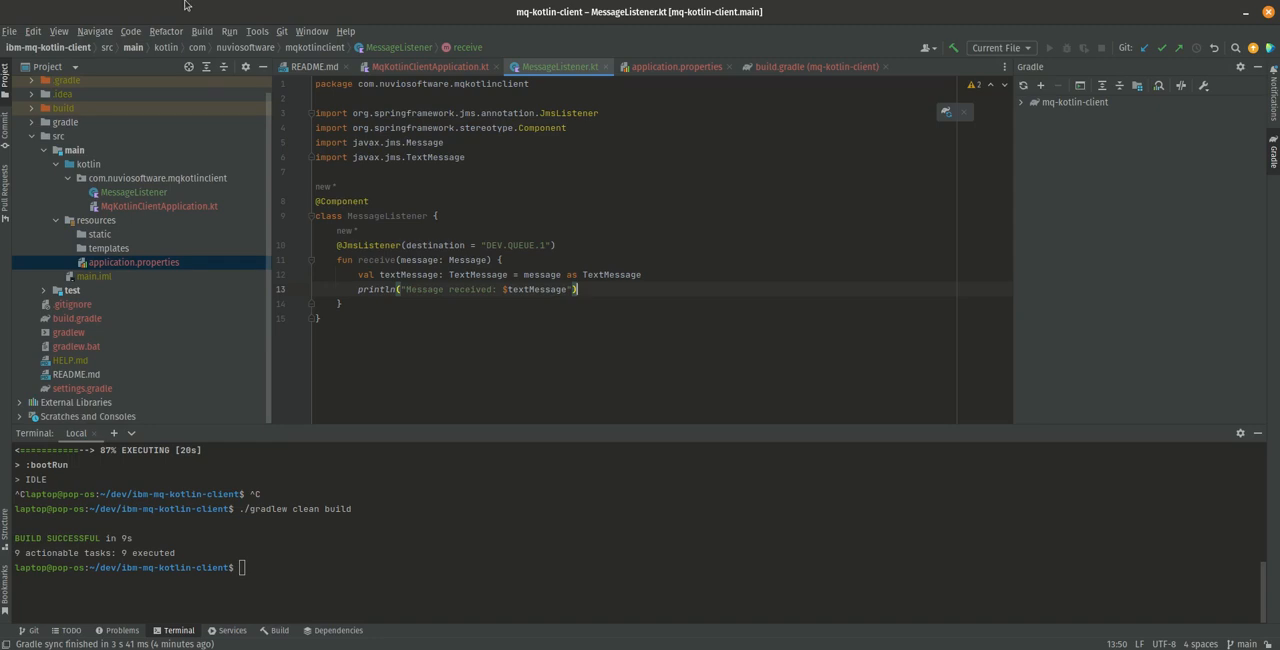
left_click(58, 136)
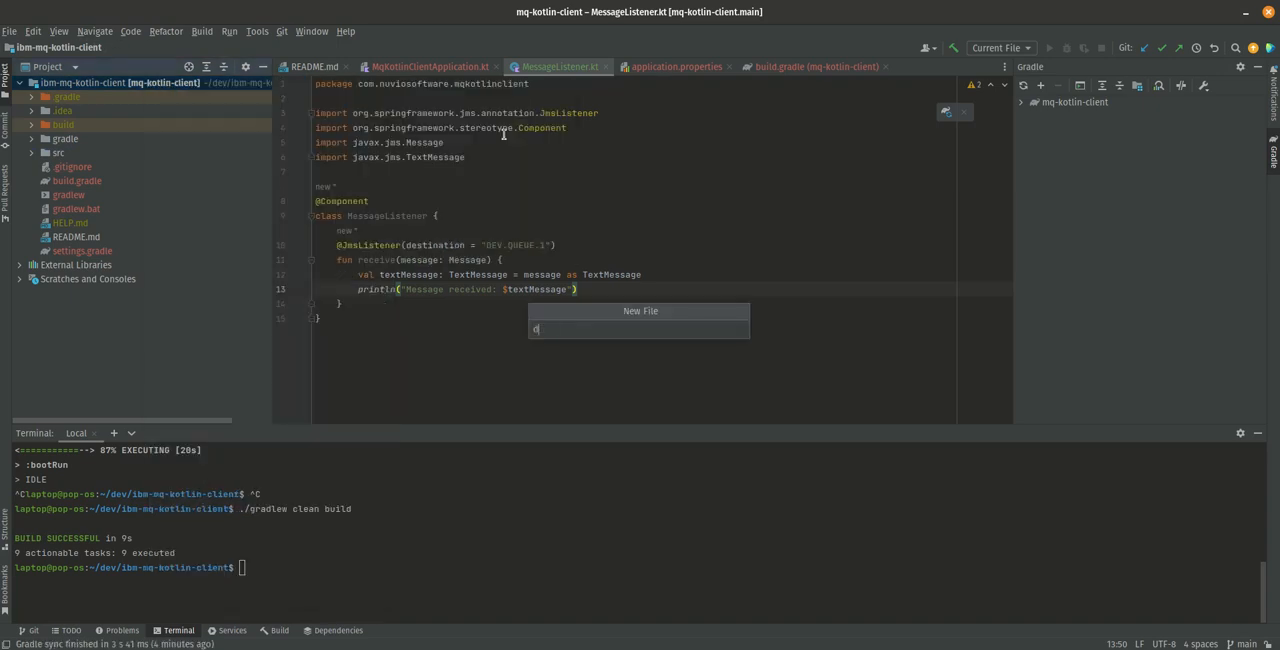
- Create docker-compose.yml, add it to Git, and define the IBM MQ mqserver service for QM1 on ports 1414 and 9443
type("ocker-compose")
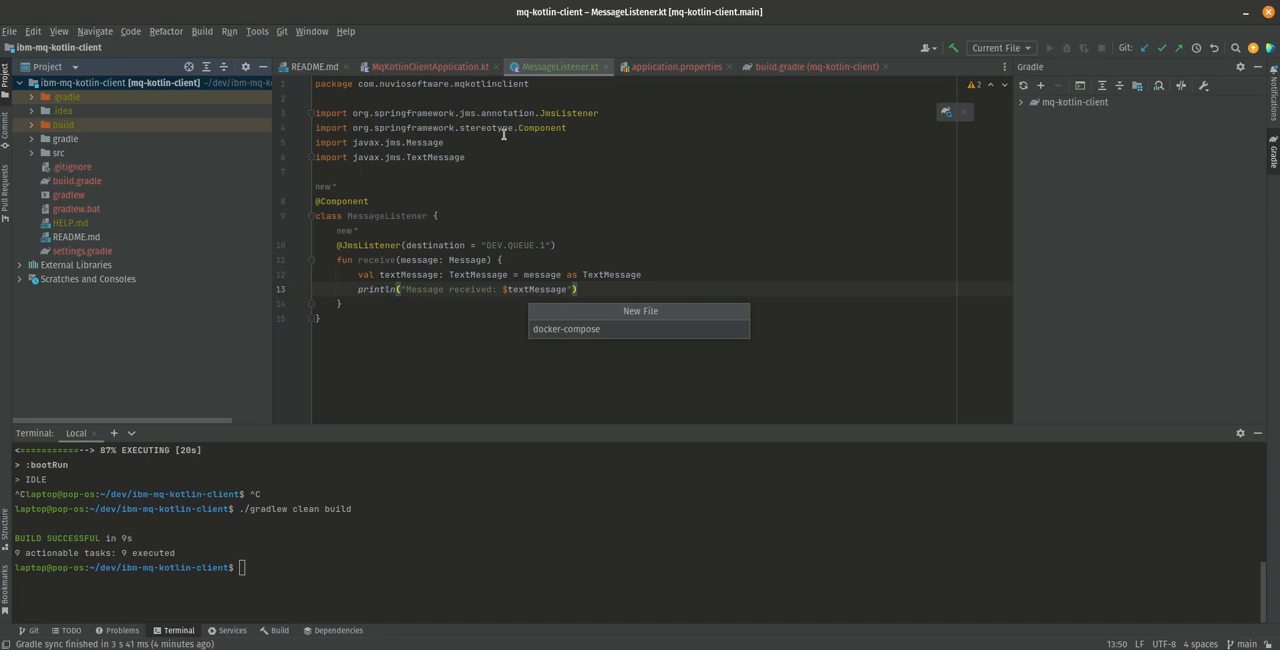
left_click(566, 328)
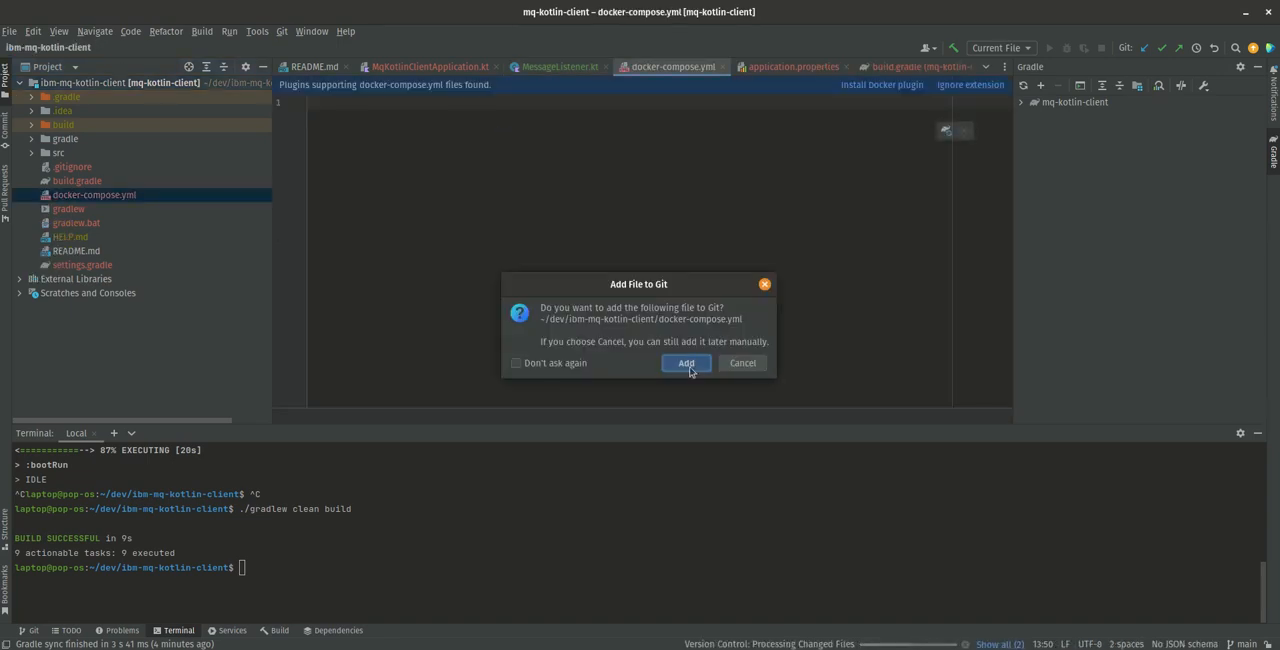
left_click(686, 364)
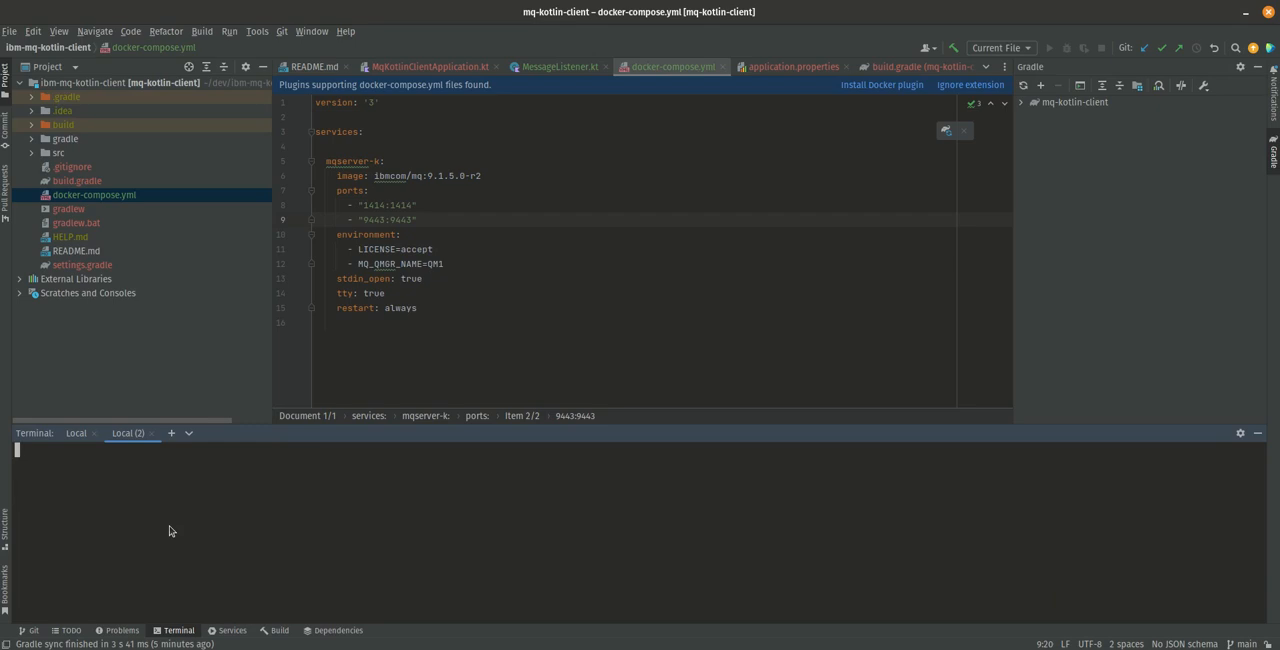
- Run ./gradlew build, see the unresolved jms references fail compileKotlin, and return to build.gradle
type("./gradle")
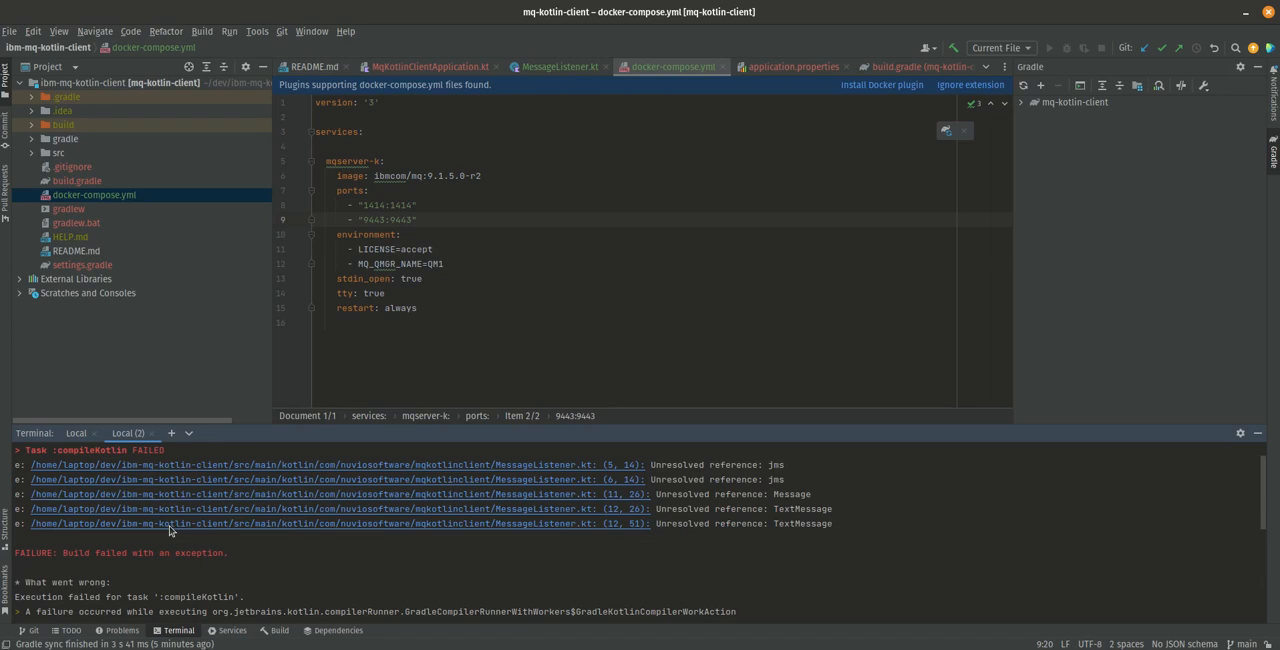
left_click(560, 66)
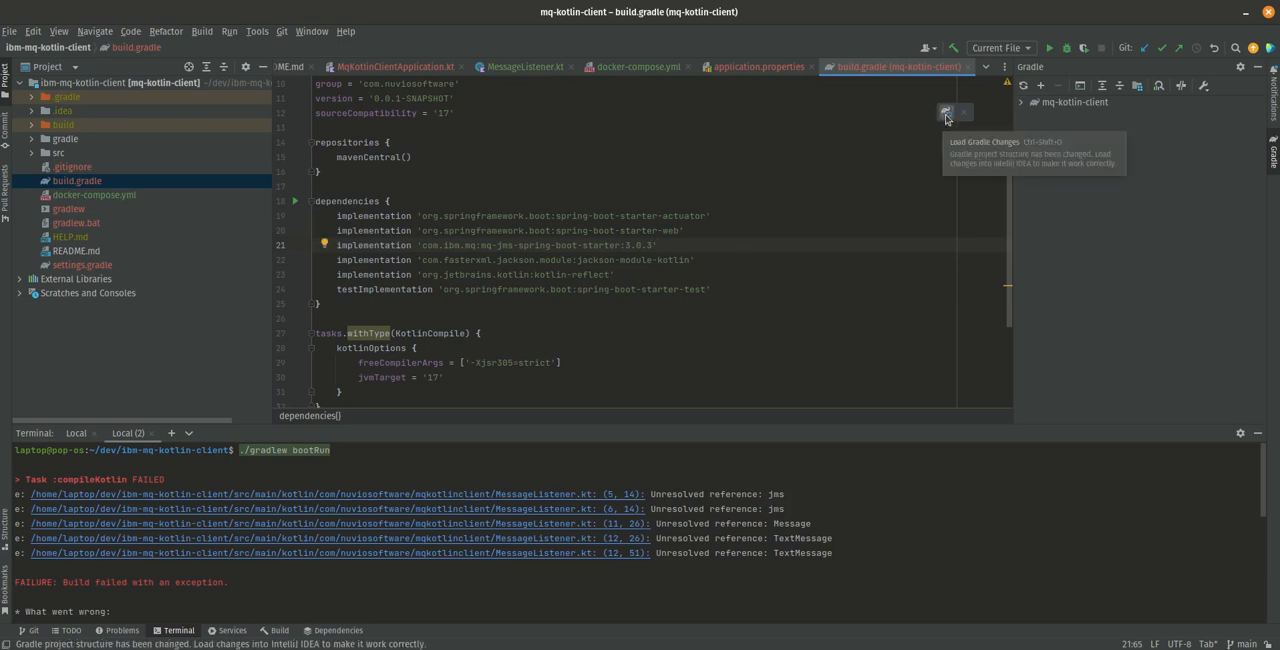
- Replace javax with jakarta in MessageListener.kt imports, build successfully and run ./gradlew bootRun
left_click(944, 112)
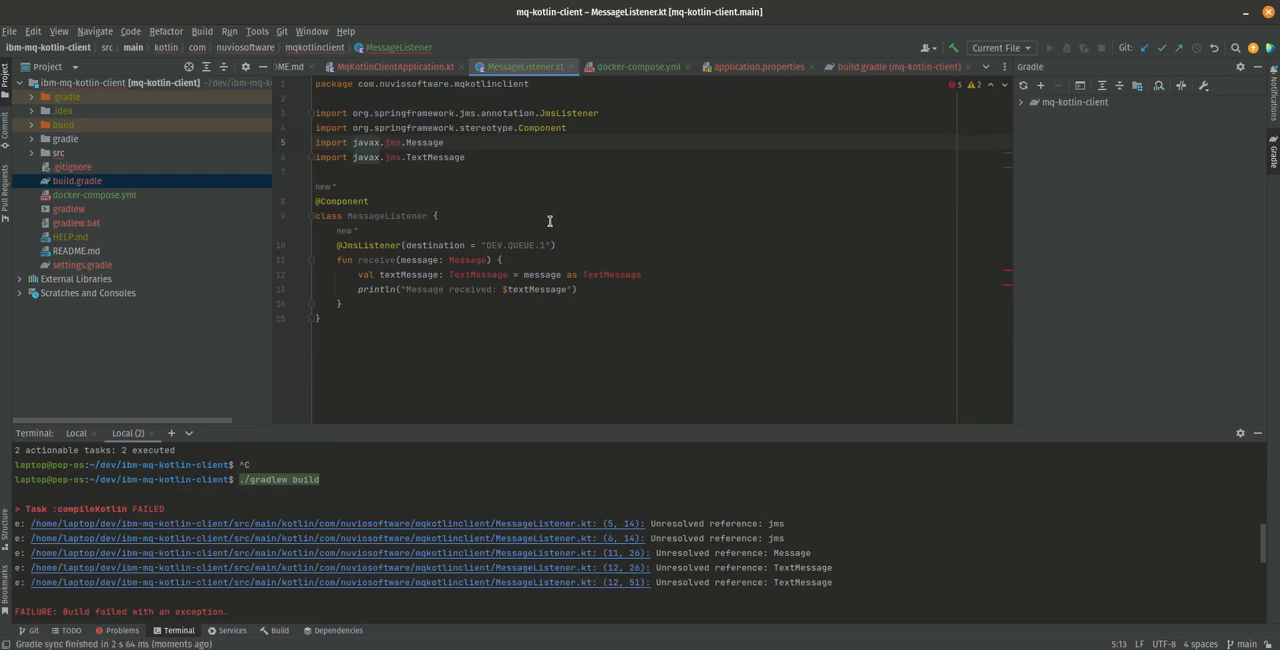
double_click(368, 142)
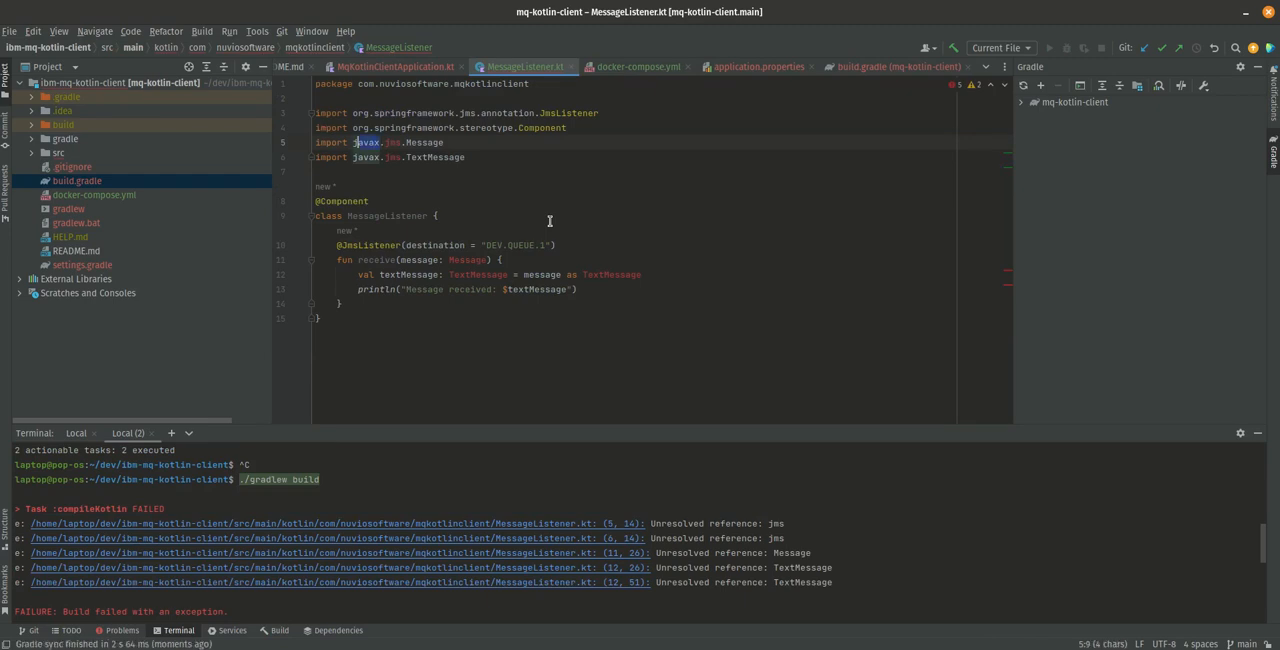
type("jakarta")
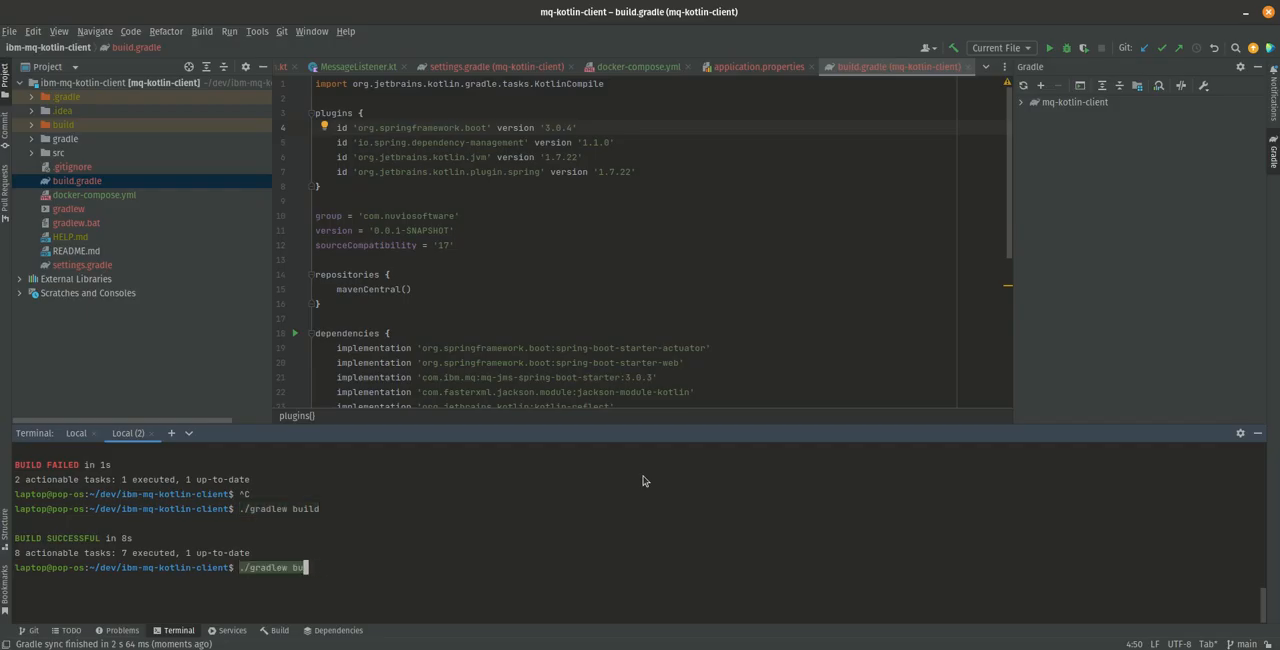
type("oot")
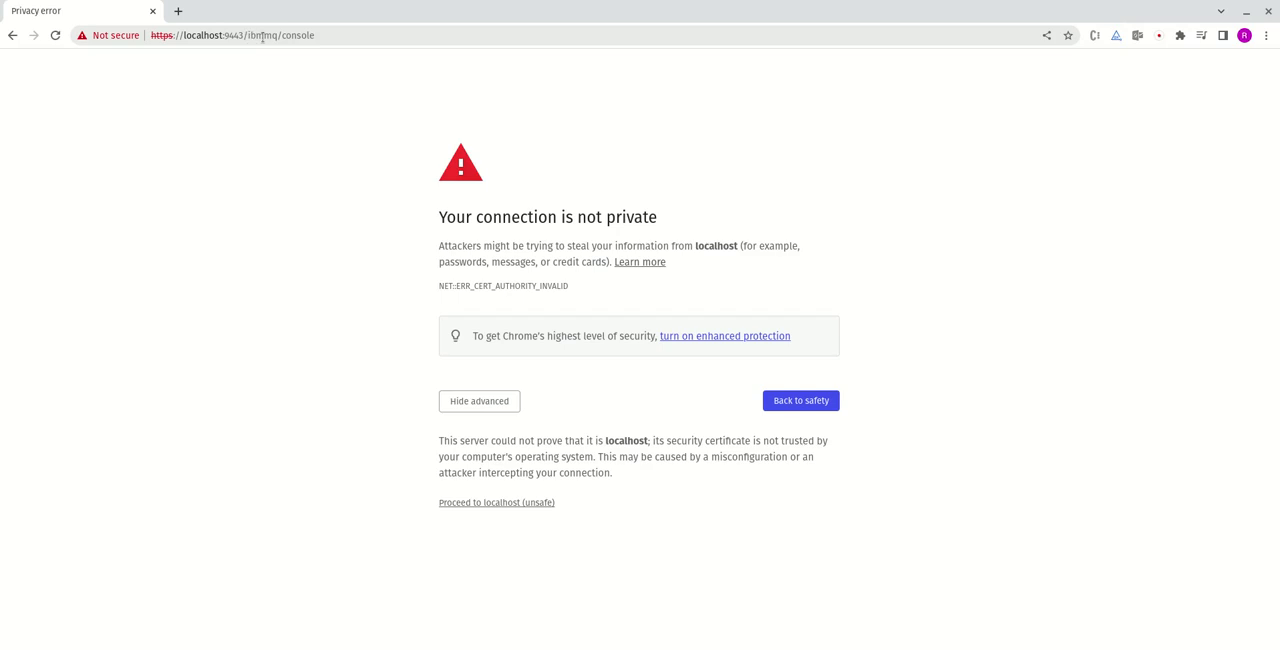
left_click(496, 502)
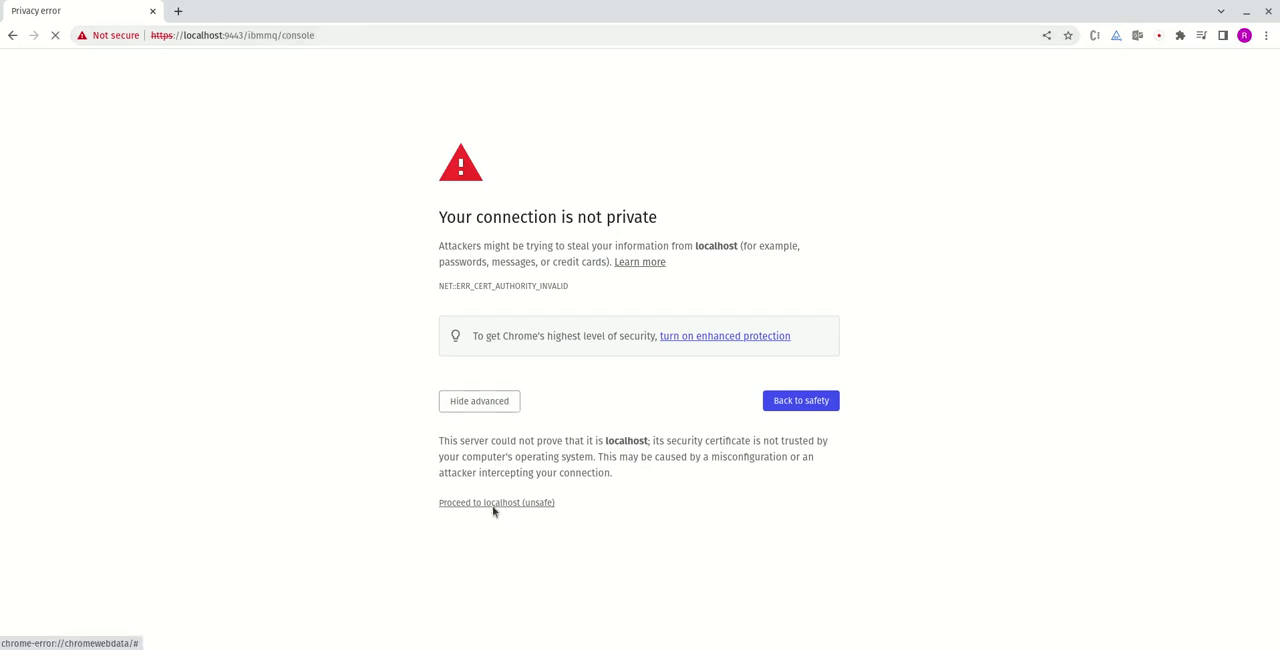
left_click(496, 502)
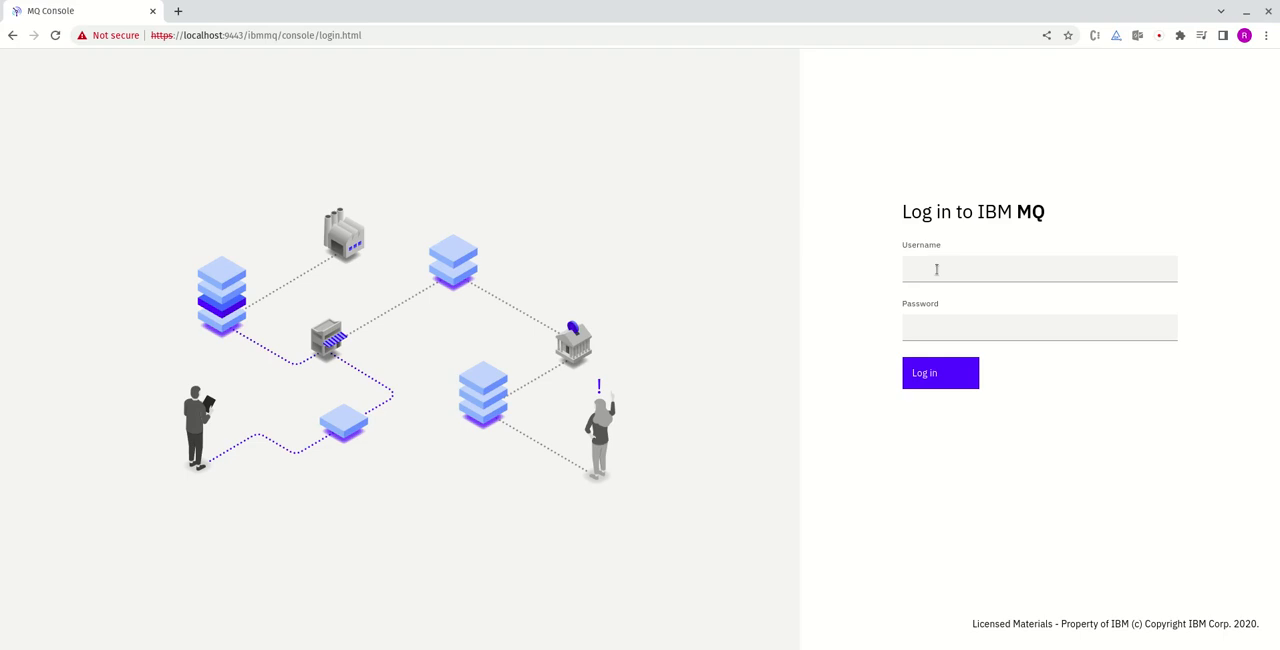
left_click(1040, 268)
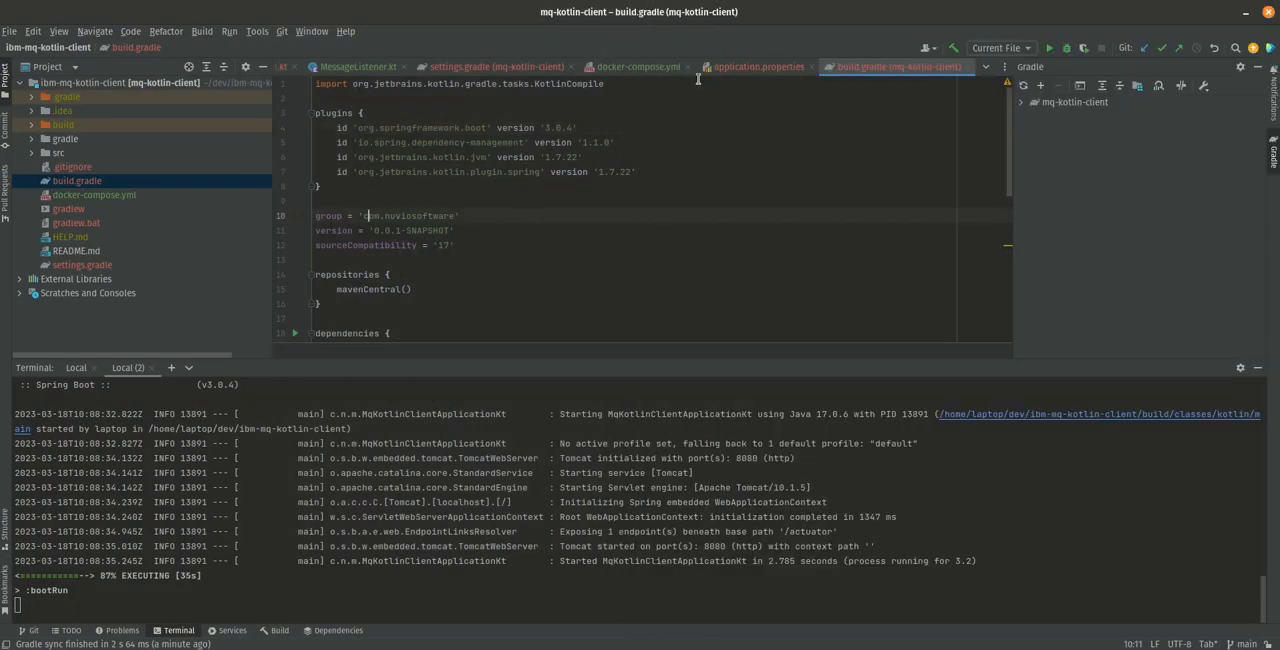
left_click(756, 66)
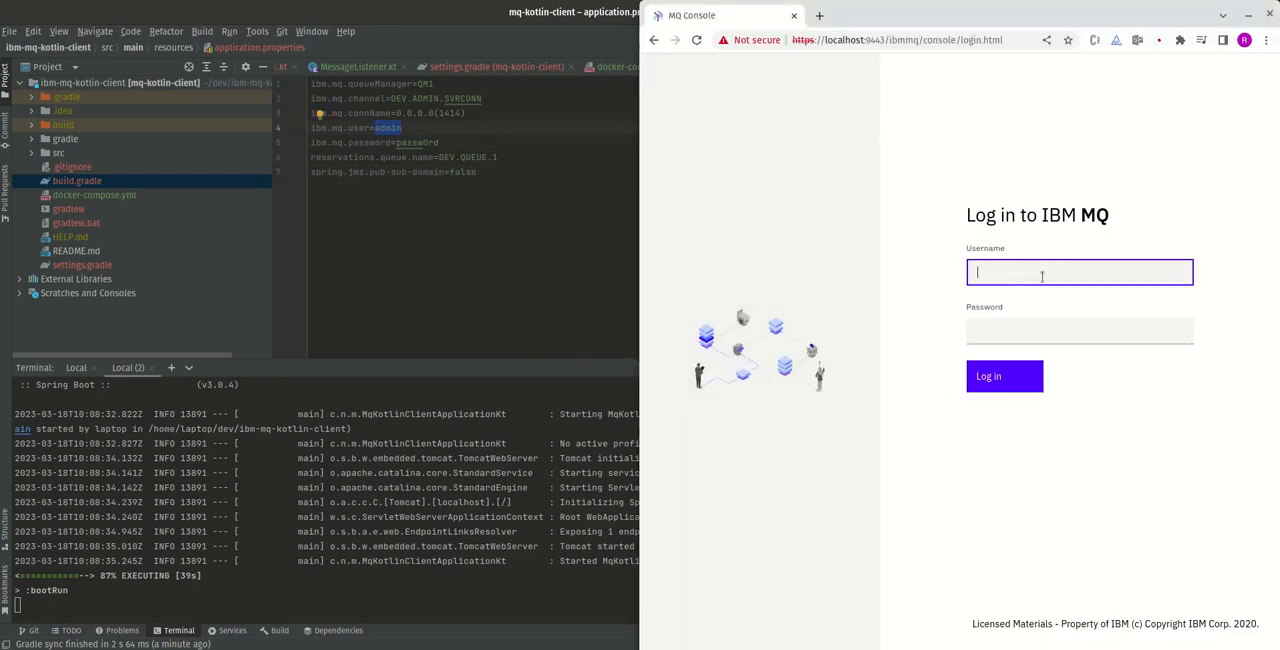
type("passw0rd")
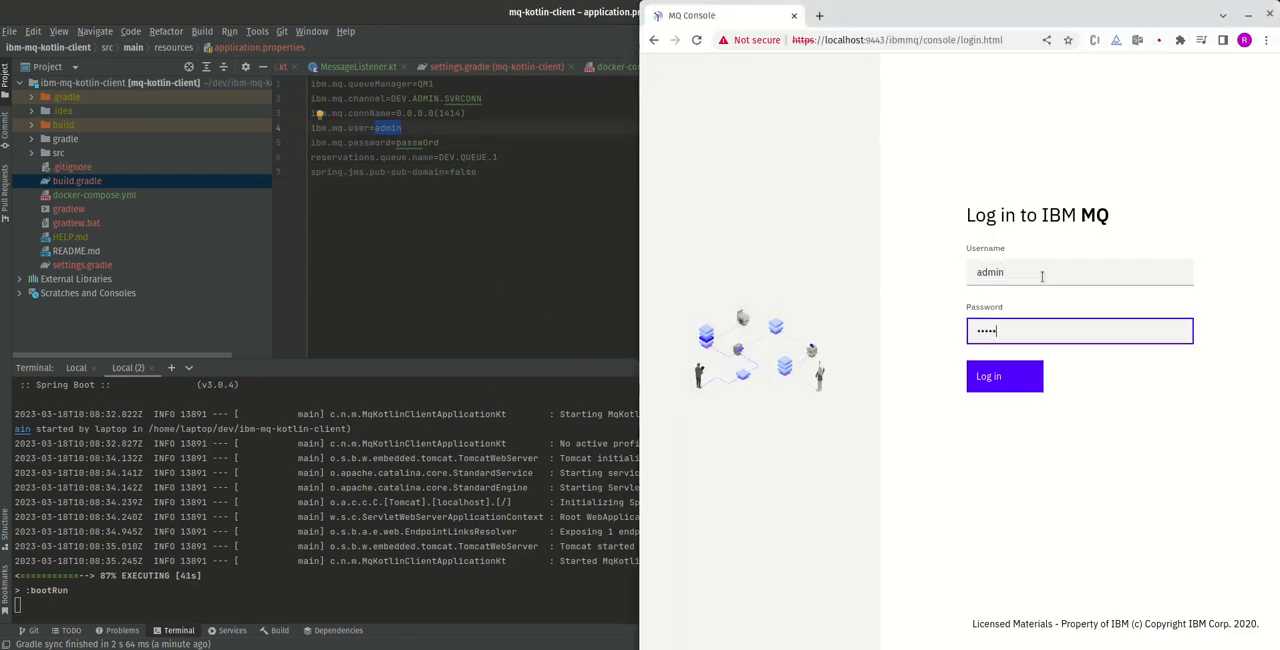
left_click(1004, 376)
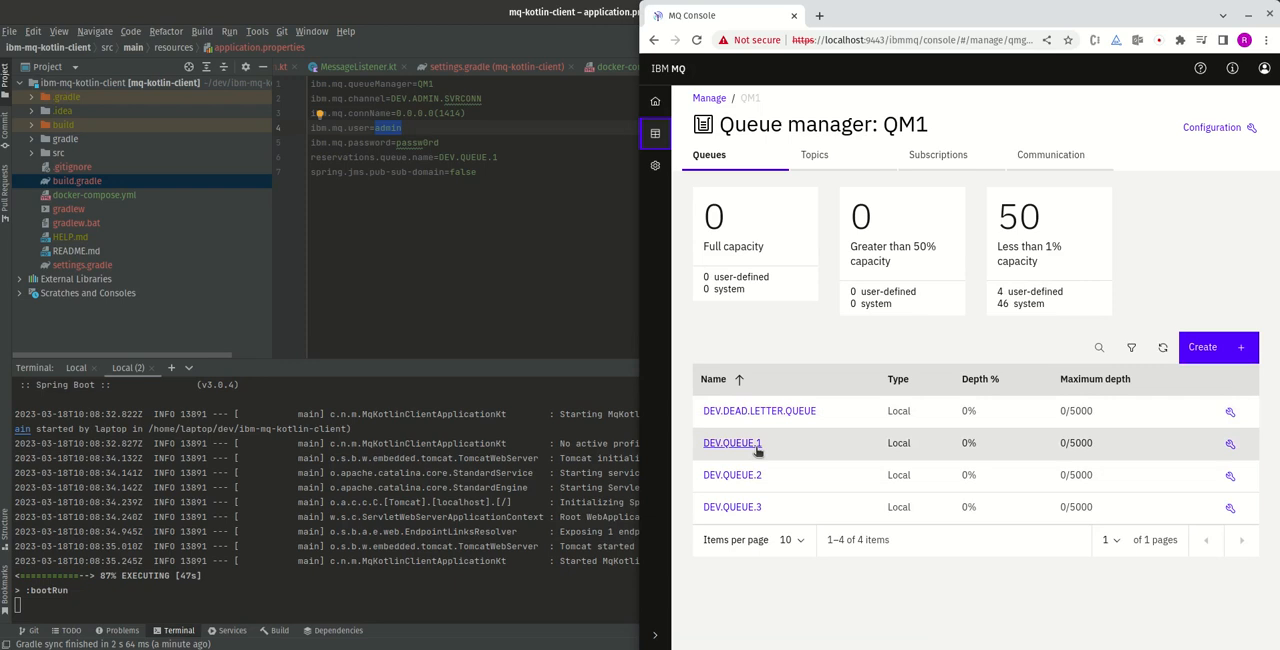
- Put a 'Hello MQ' message on DEV.QUEUE.1 and check the app's terminal logged it
left_click(732, 444)
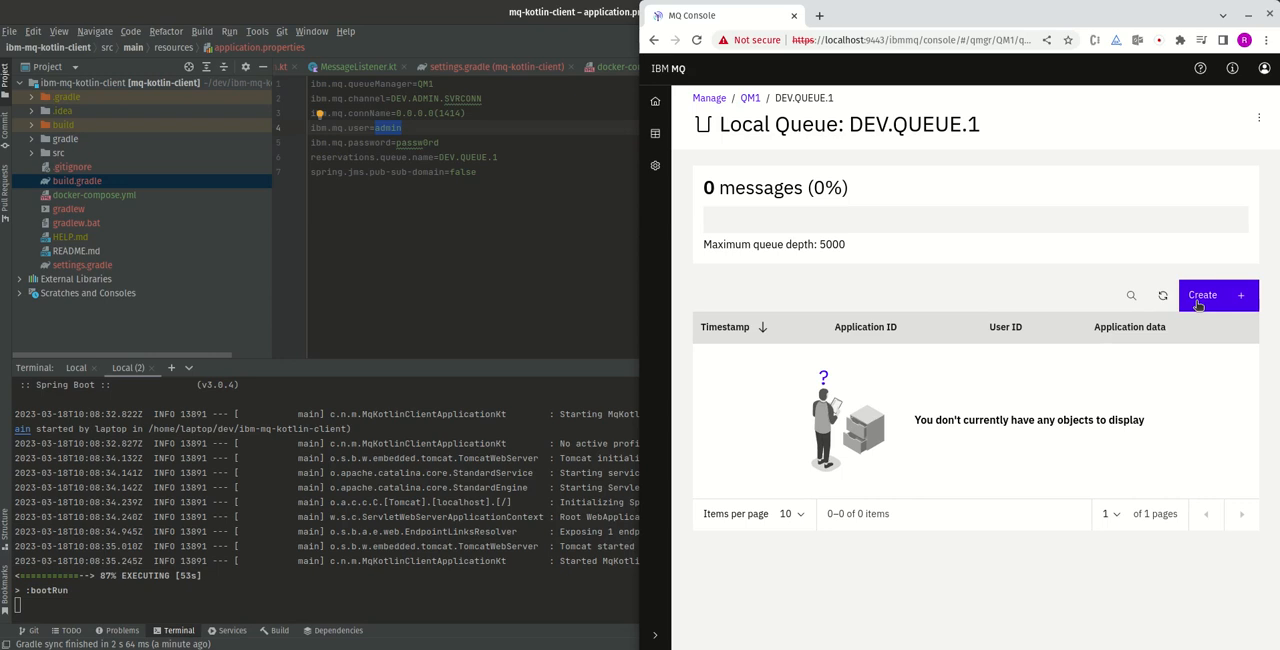
mouse_move(892, 408)
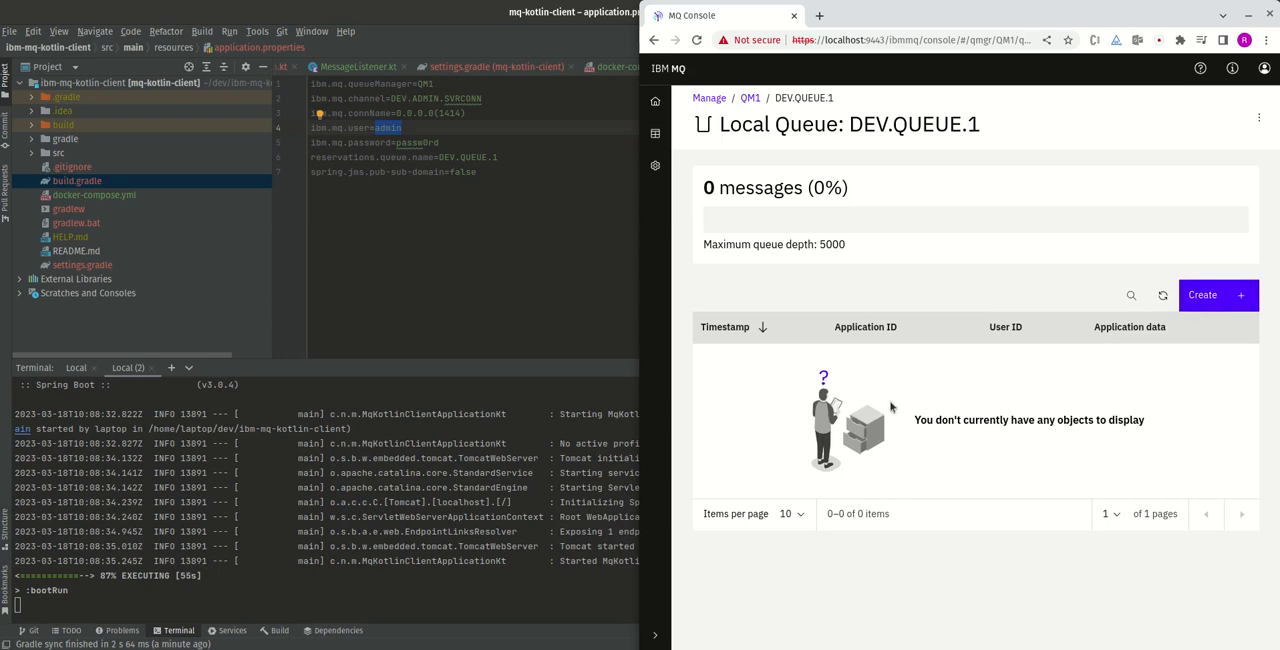
left_click(1202, 294)
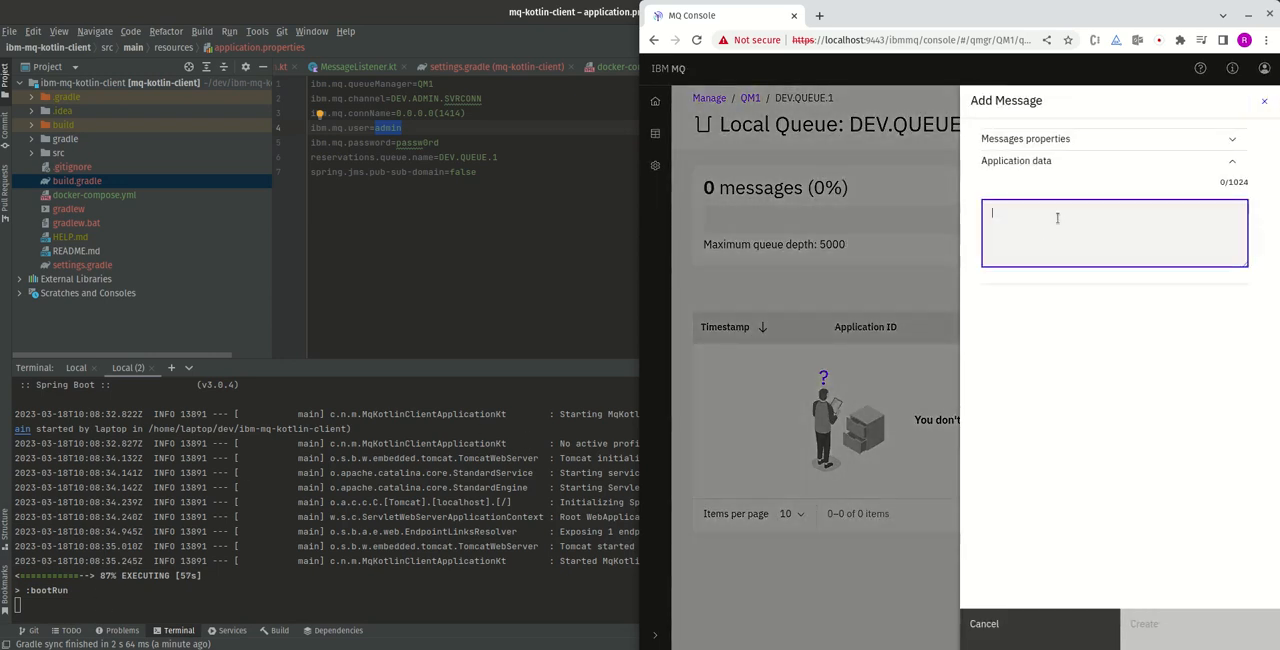
type("Hello MQ")
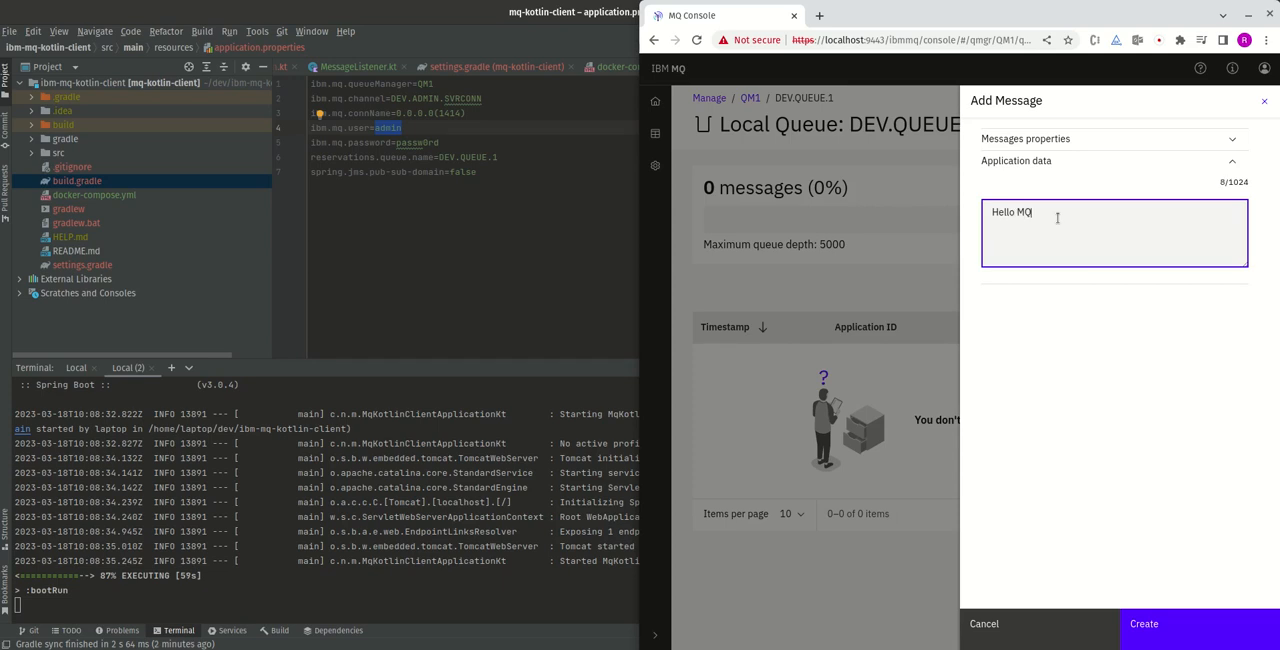
left_click(1144, 624)
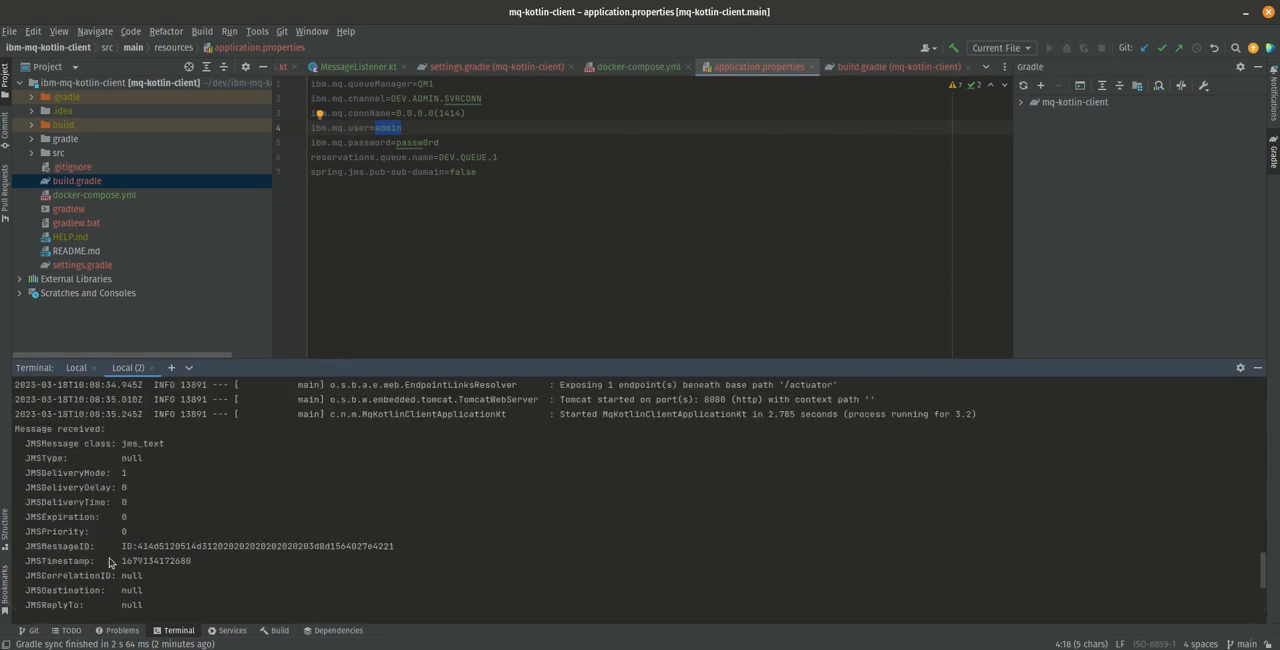
scroll("down", 3)
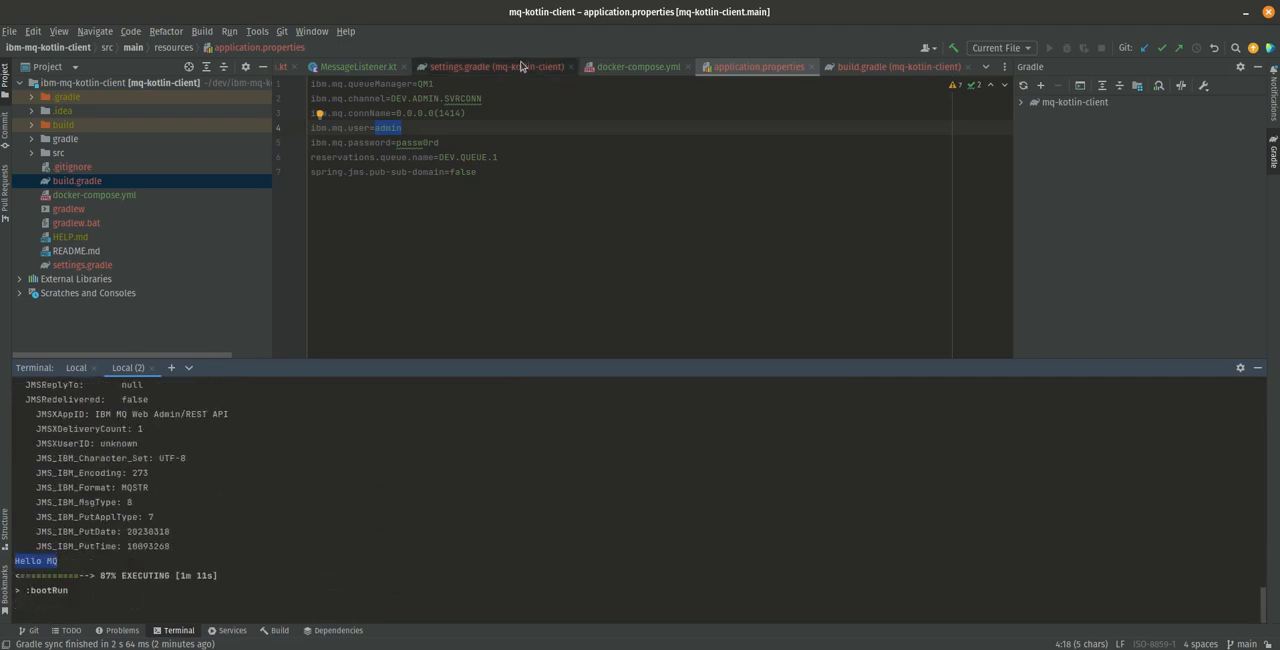
- Change MessageListener.kt to print ${textMessage.text} and restart the app with bootRun
left_click(490, 66)
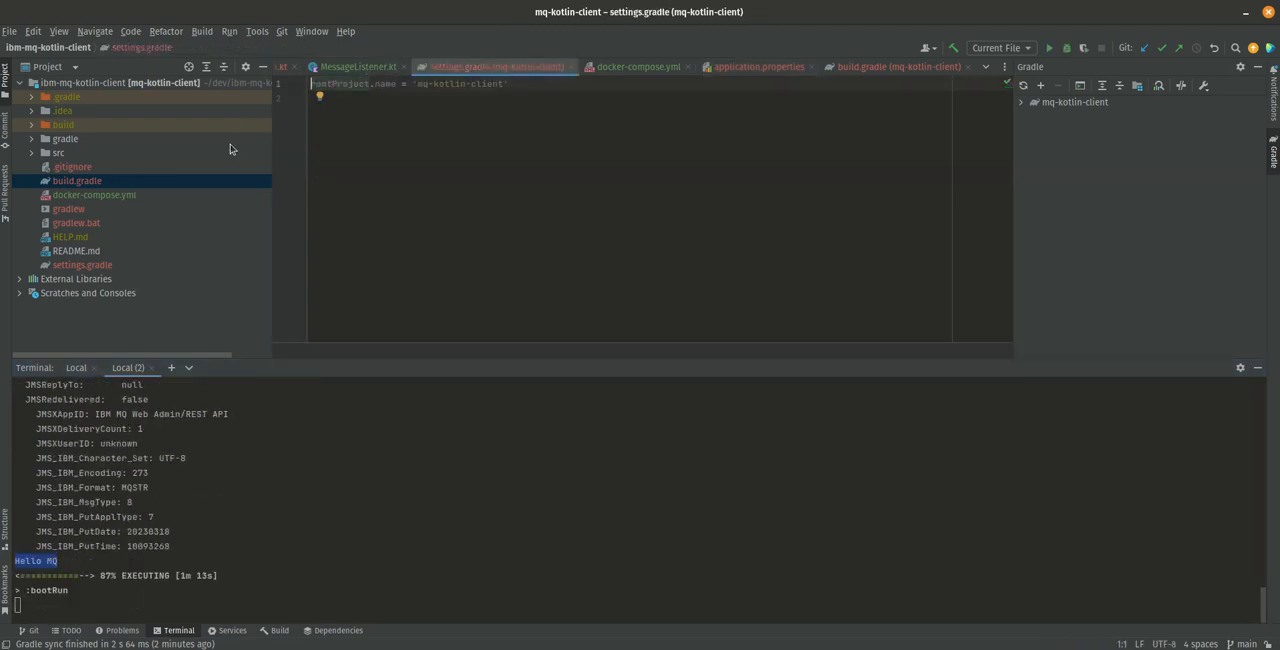
left_click(356, 66)
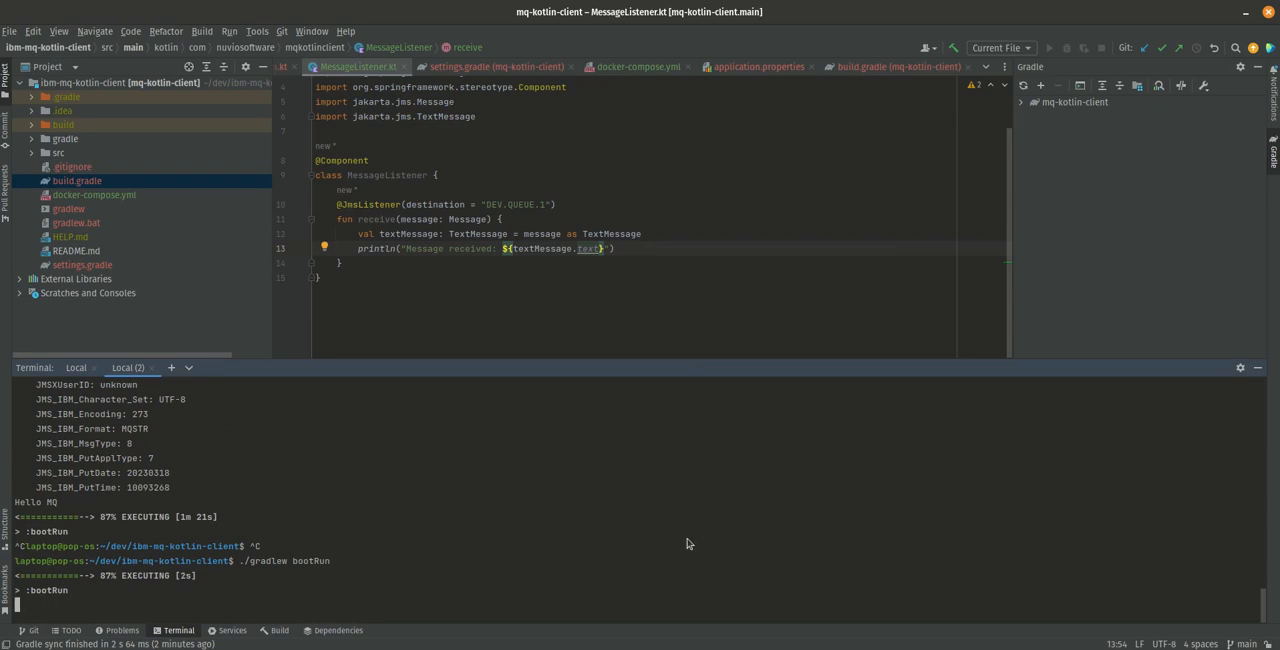
left_click(76, 368)
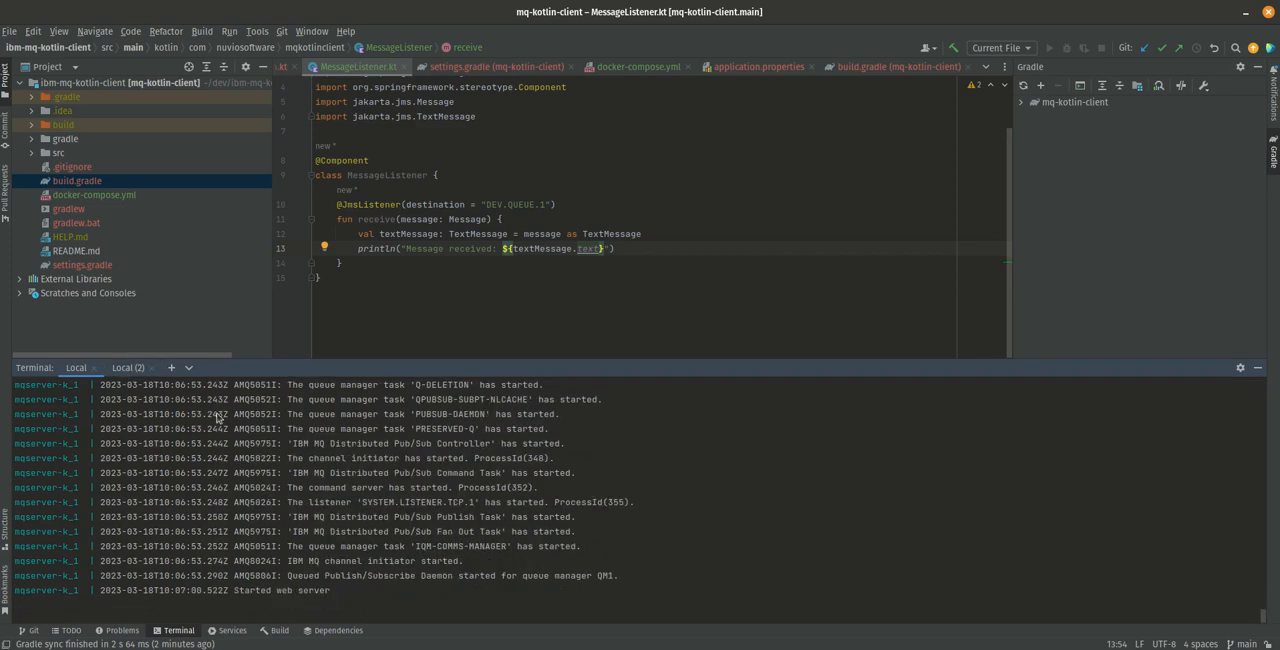
left_click(128, 368)
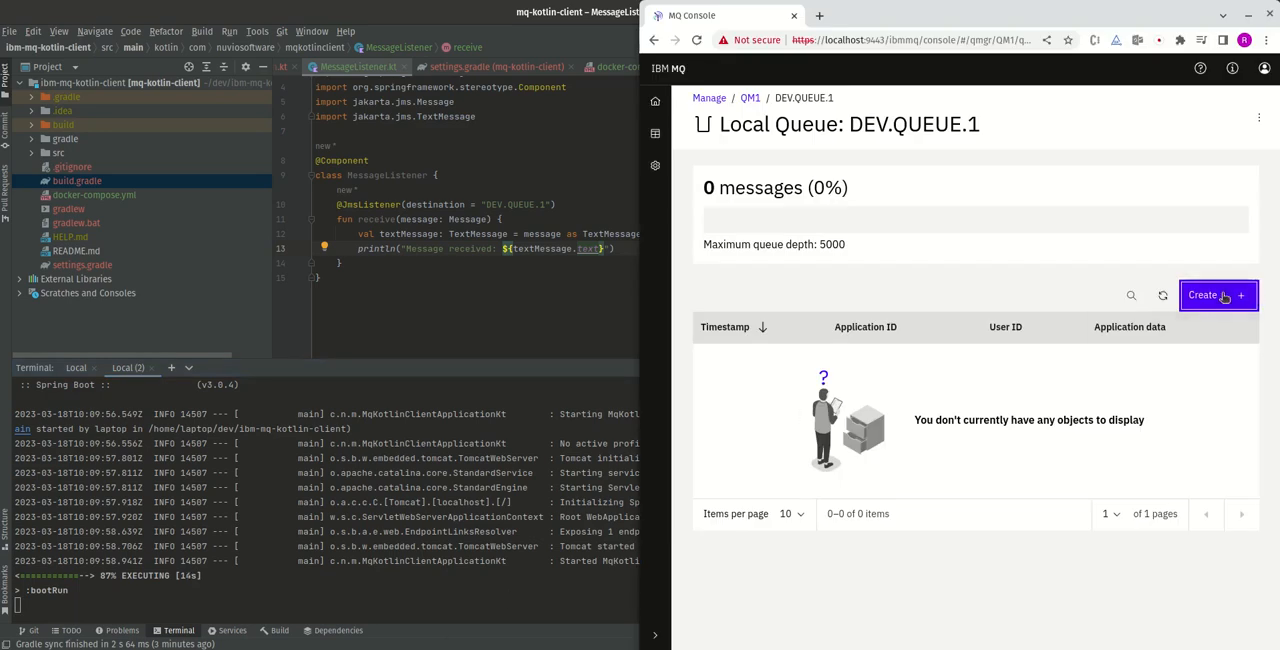
- Send a 'HEll' message to DEV.QUEUE.1 so the app logs it as plain text
left_click(1220, 296)
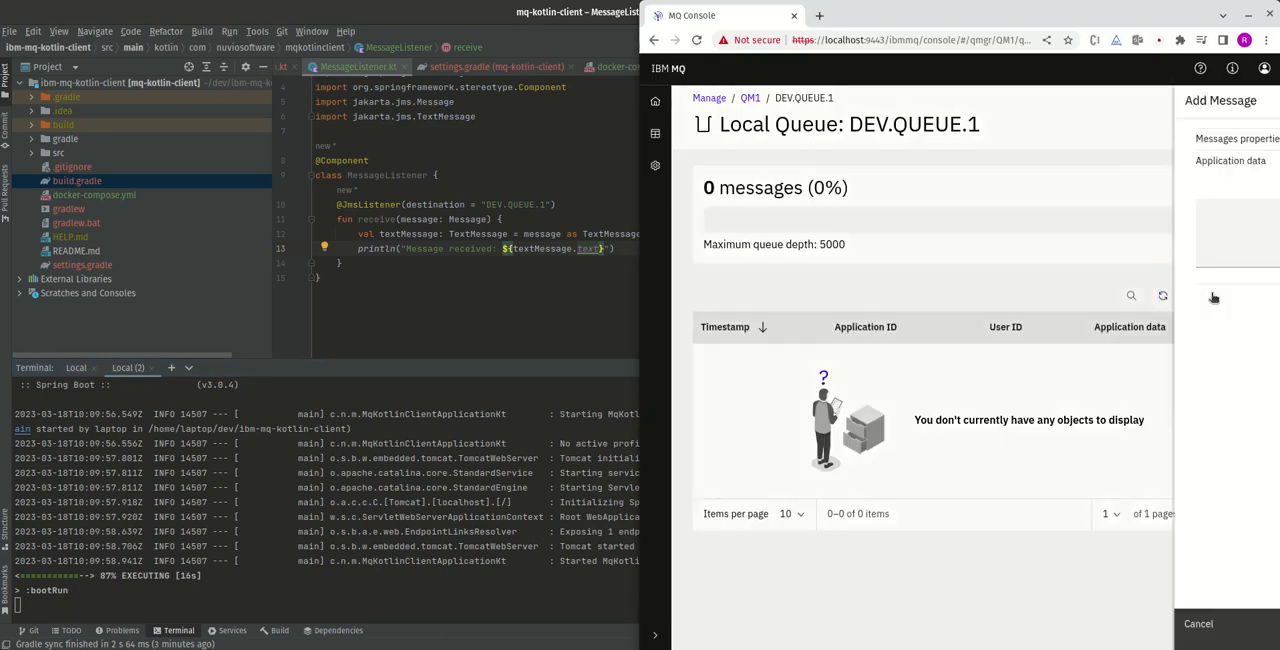
type("HEll")
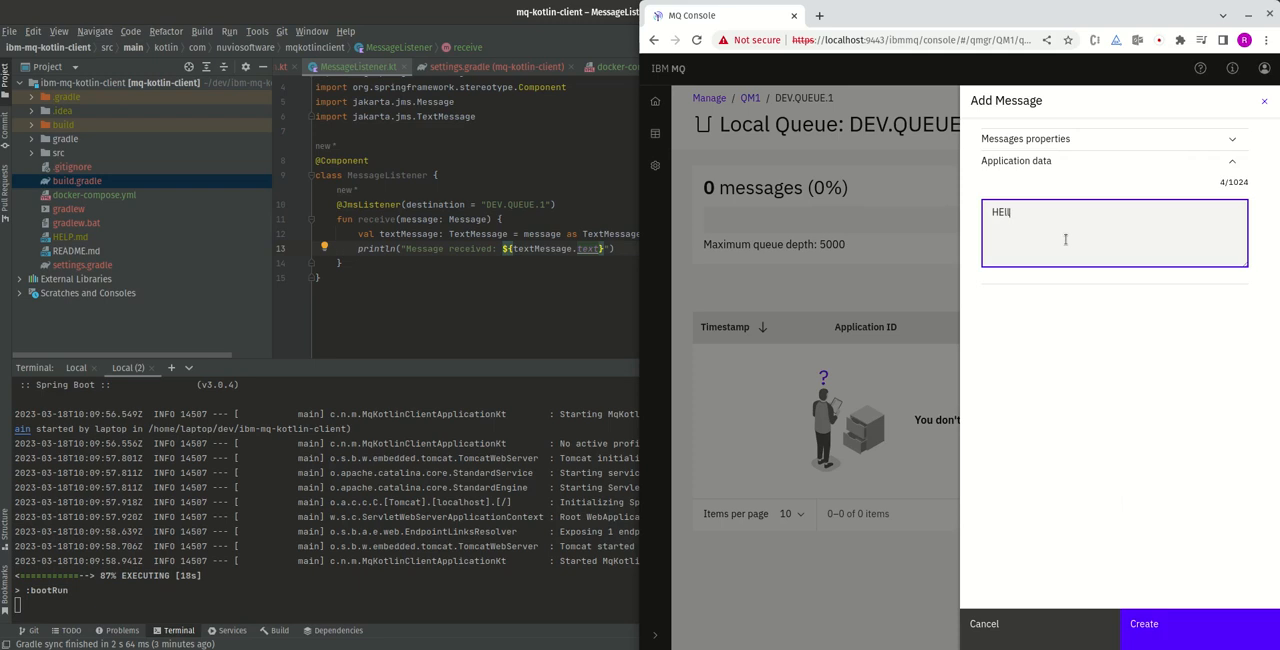
left_click(1144, 624)
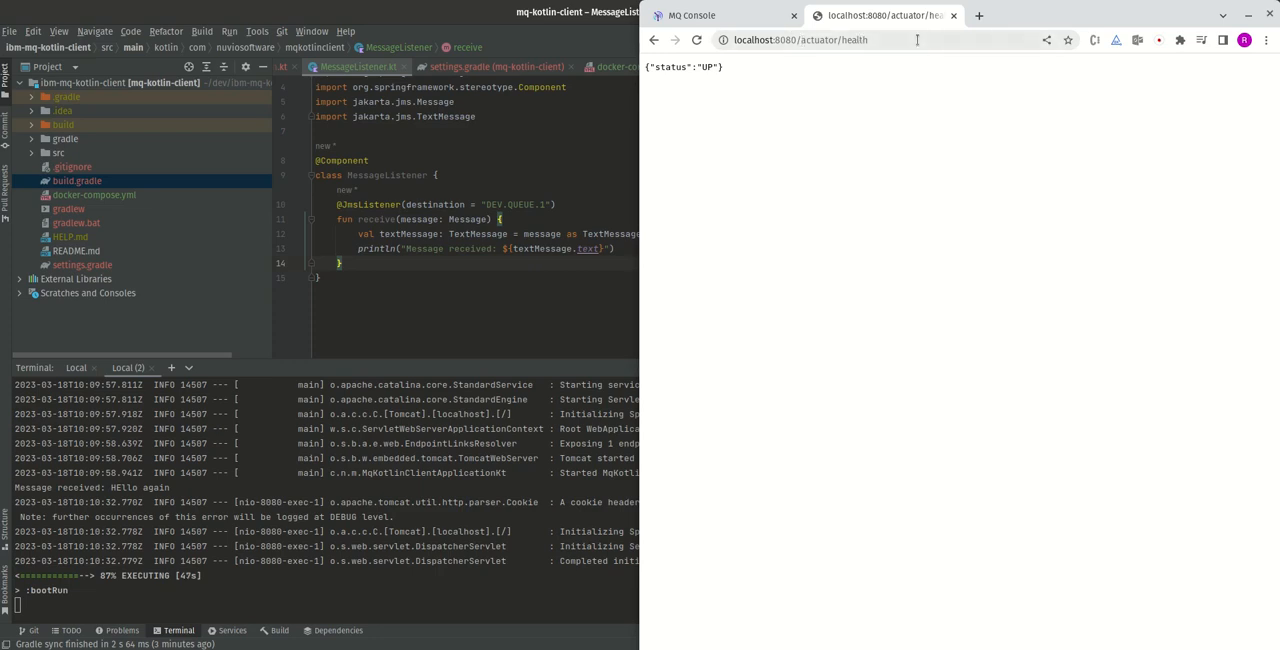
- Select the {"status":"UP"} actuator health response in Chrome
double_click(670, 68)
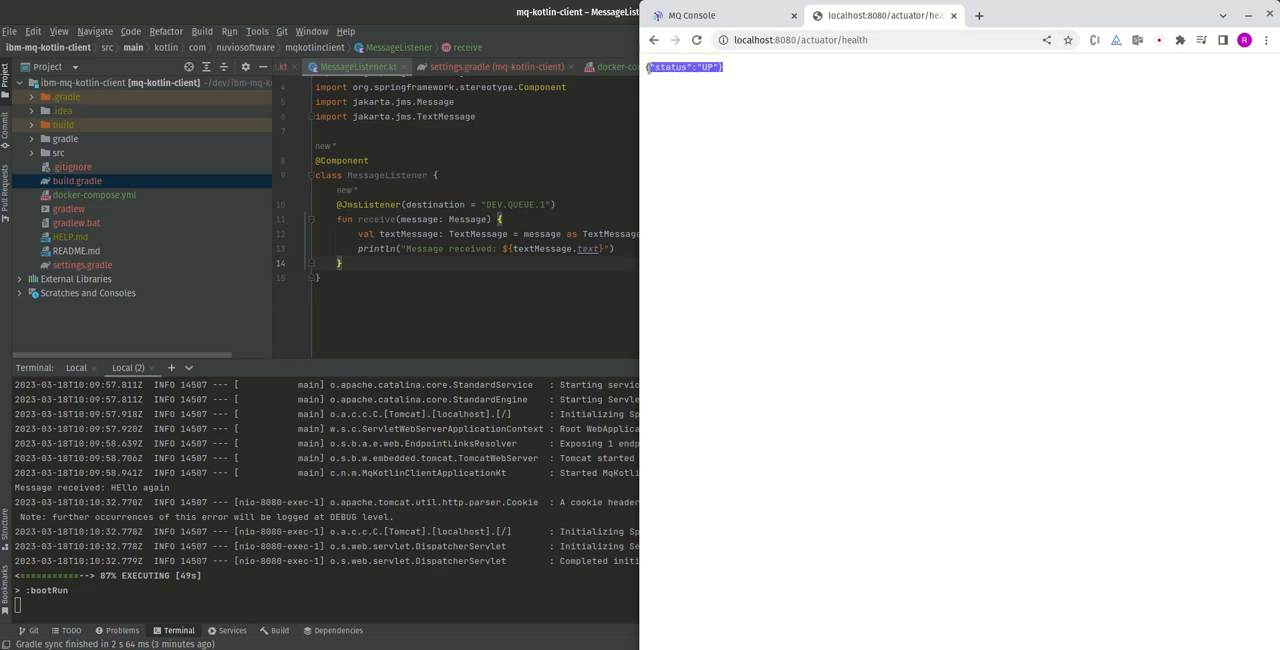
mouse_move(450, 504)
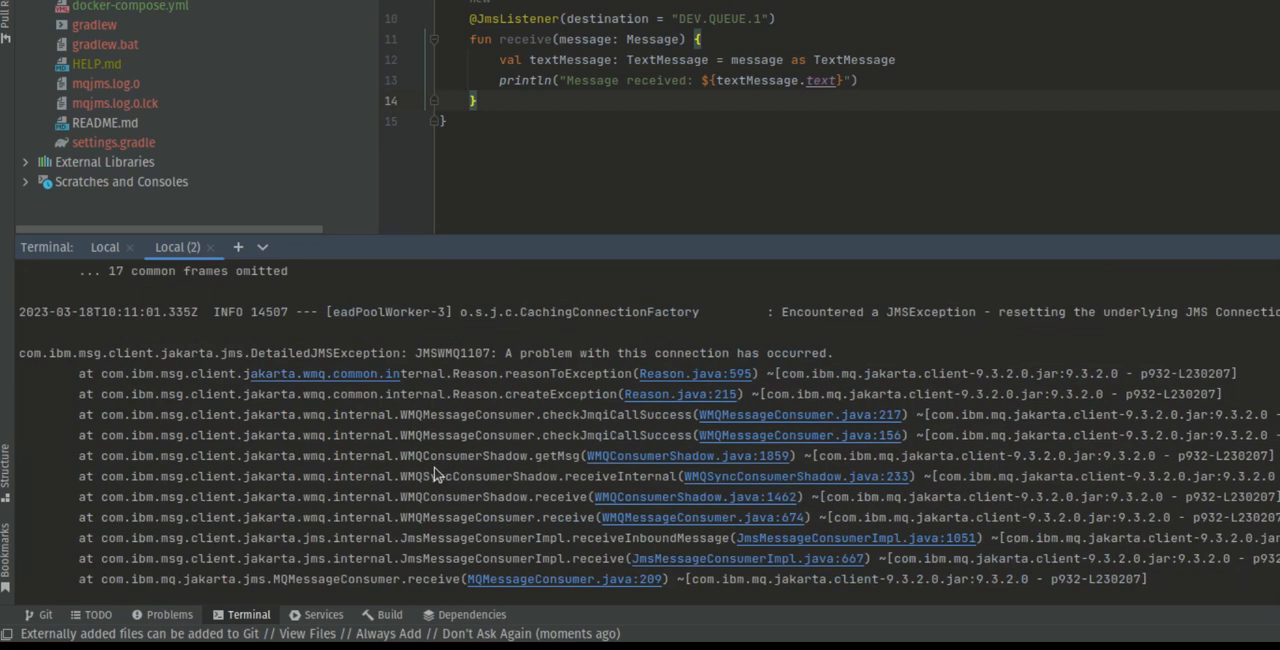
mouse_move(620, 504)
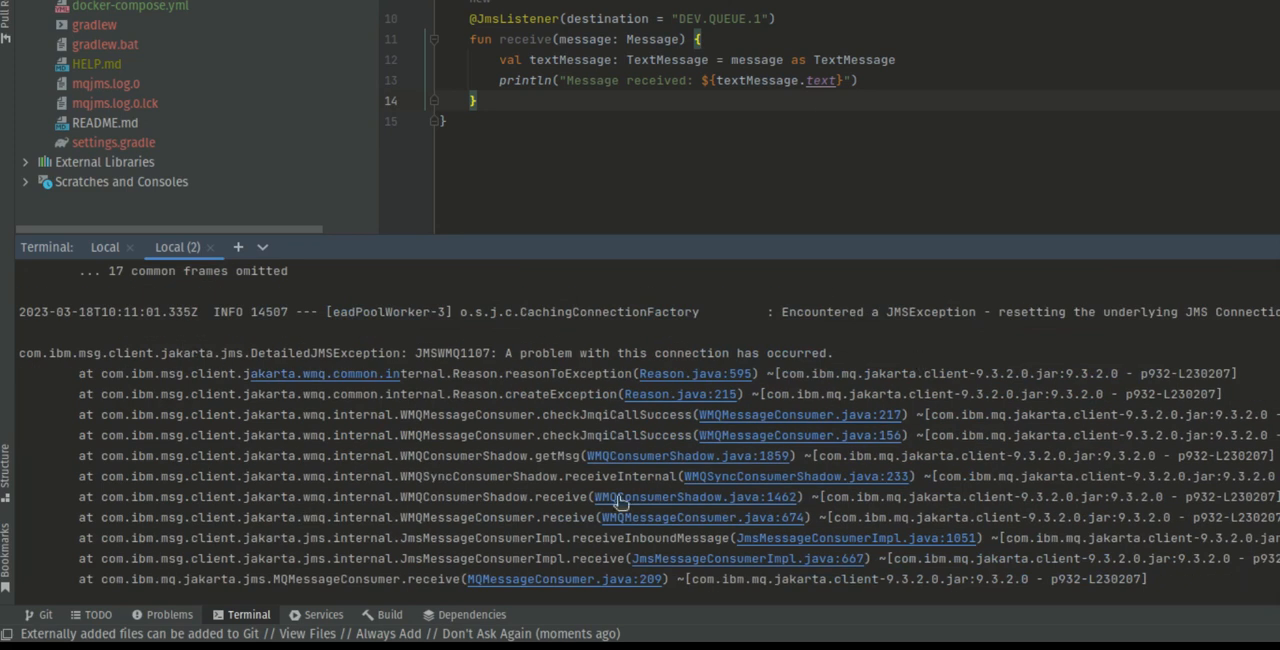
mouse_move(684, 360)
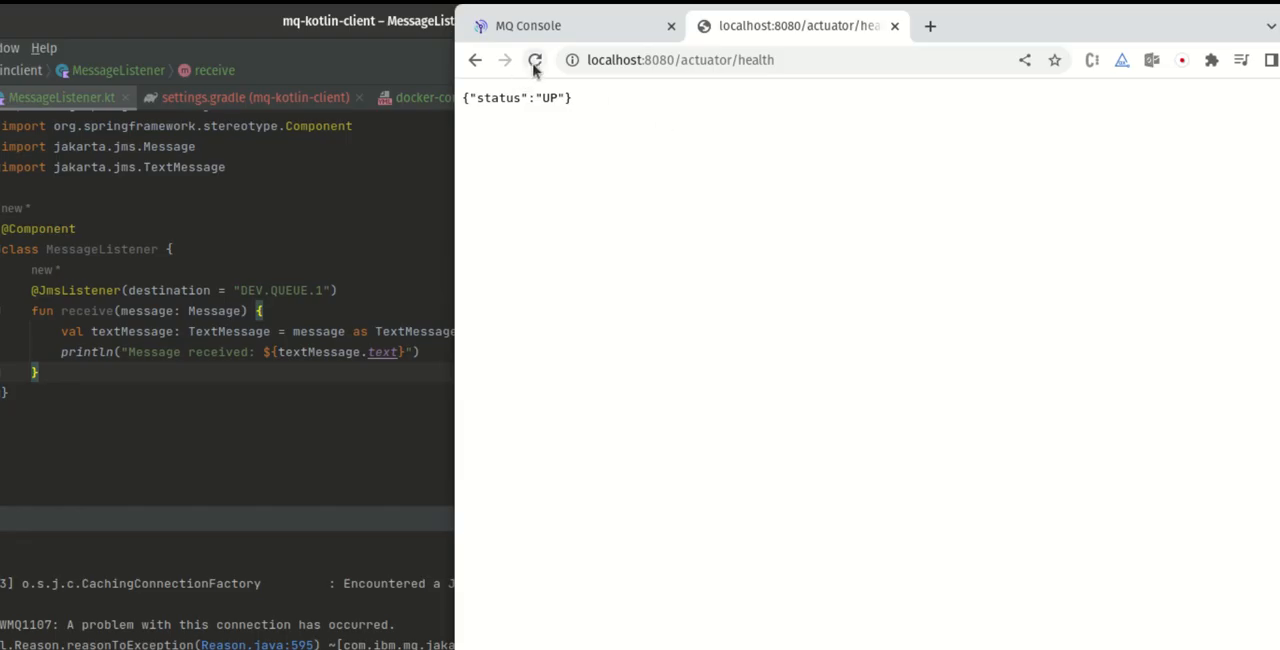
- Reload the actuator health page and select the DOWN status after the MQ connection error
left_click(536, 60)
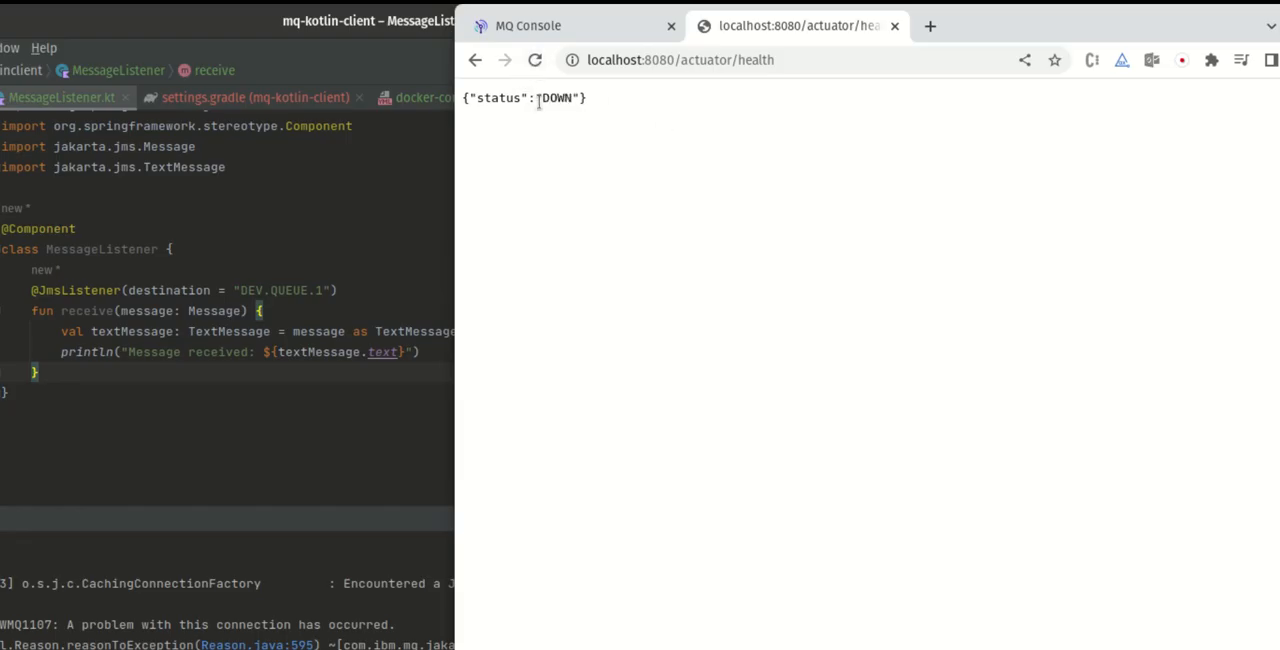
double_click(560, 96)
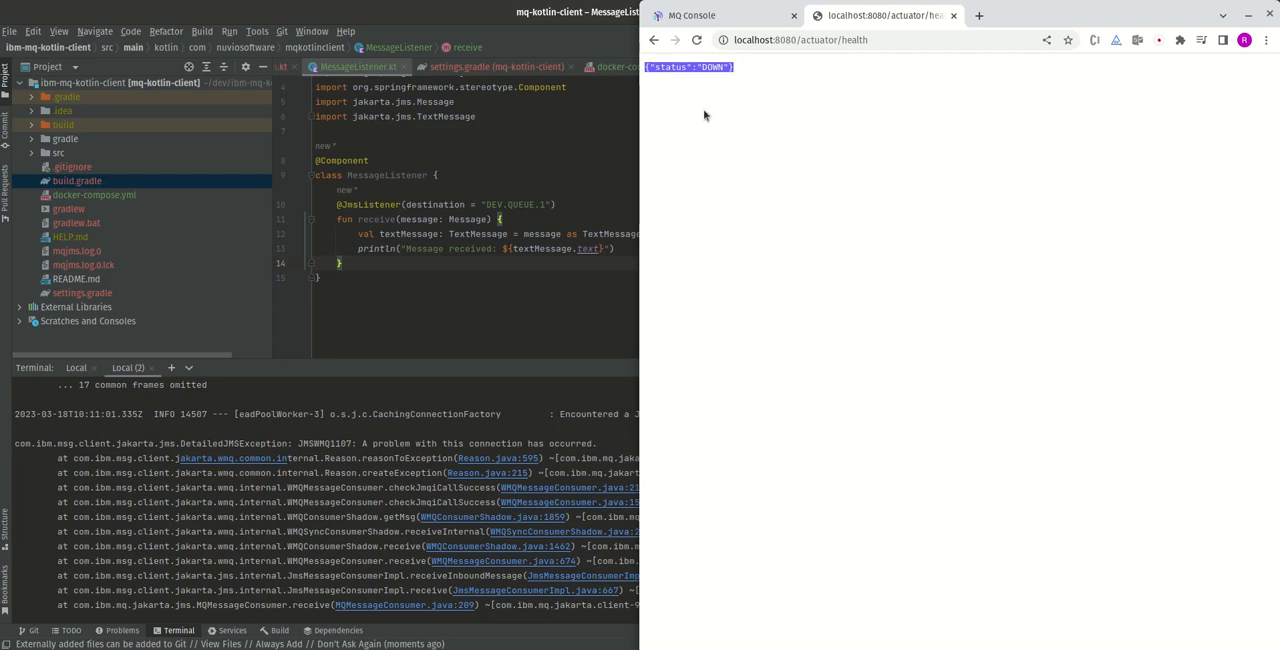
mouse_move(560, 434)
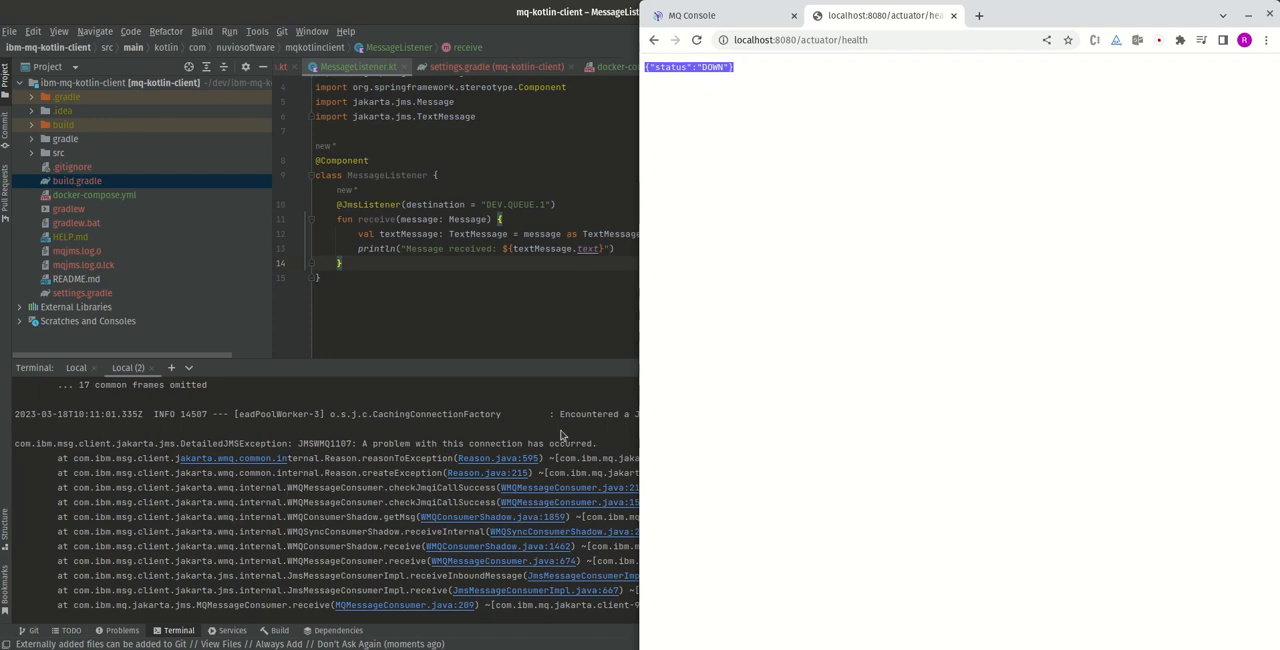
mouse_move(896, 424)
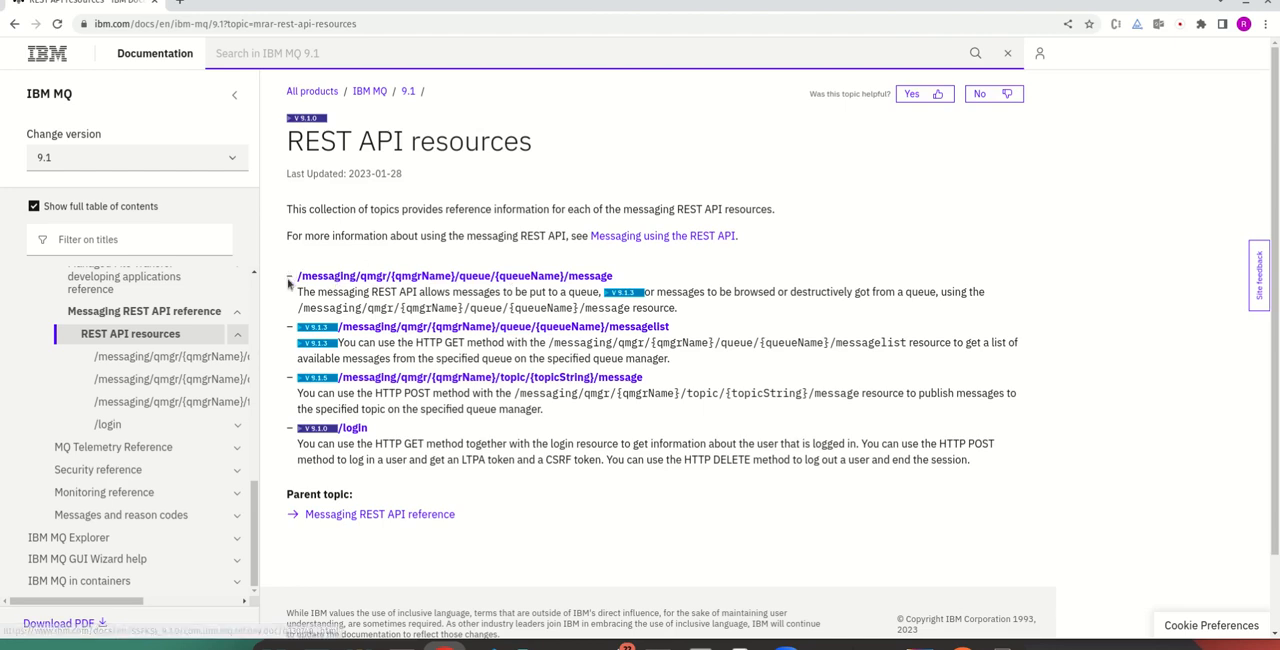
mouse_move(478, 196)
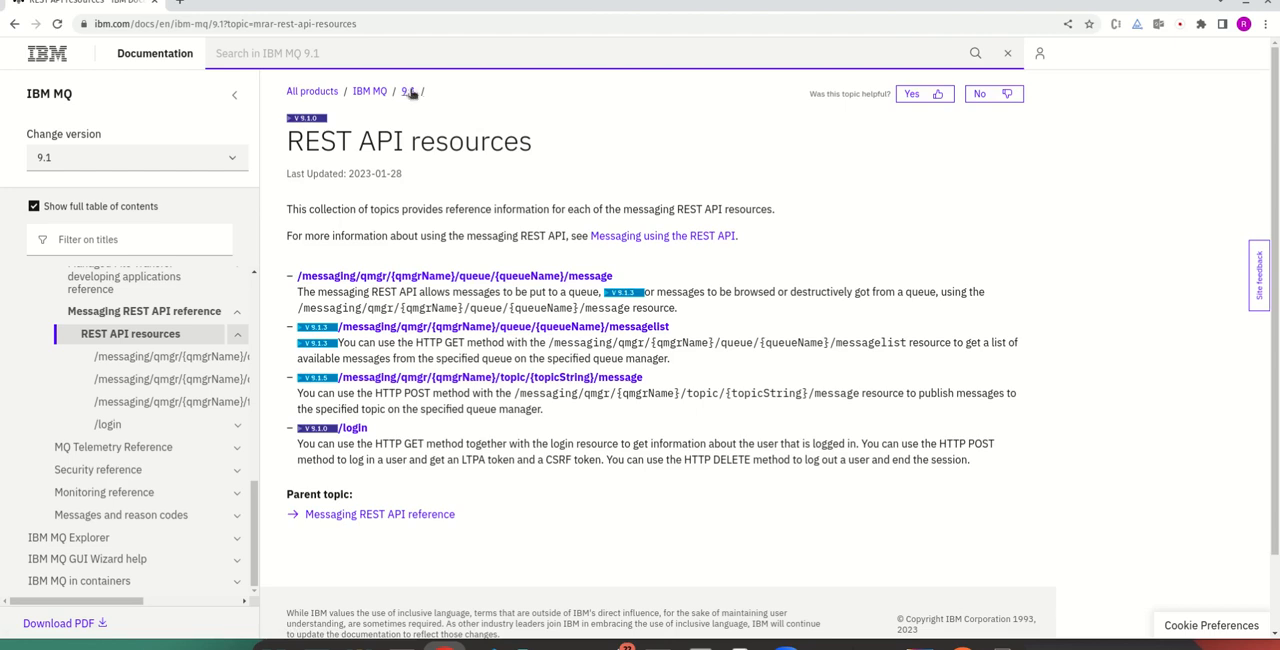
mouse_move(582, 276)
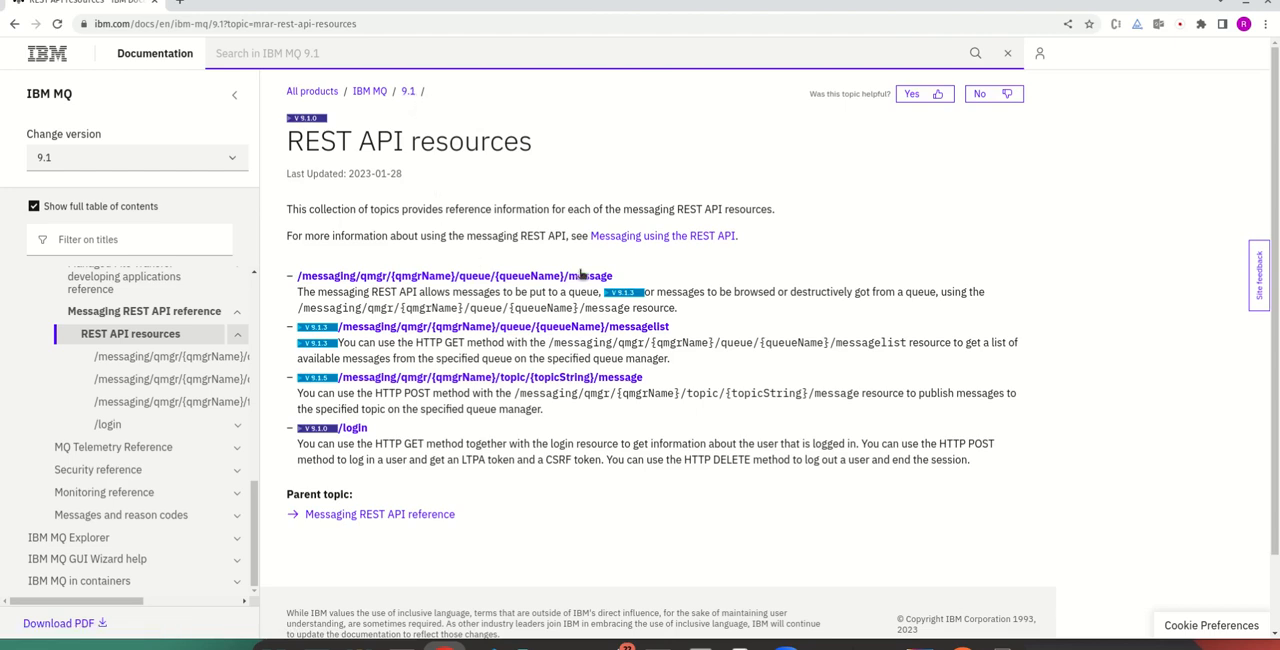
mouse_move(596, 332)
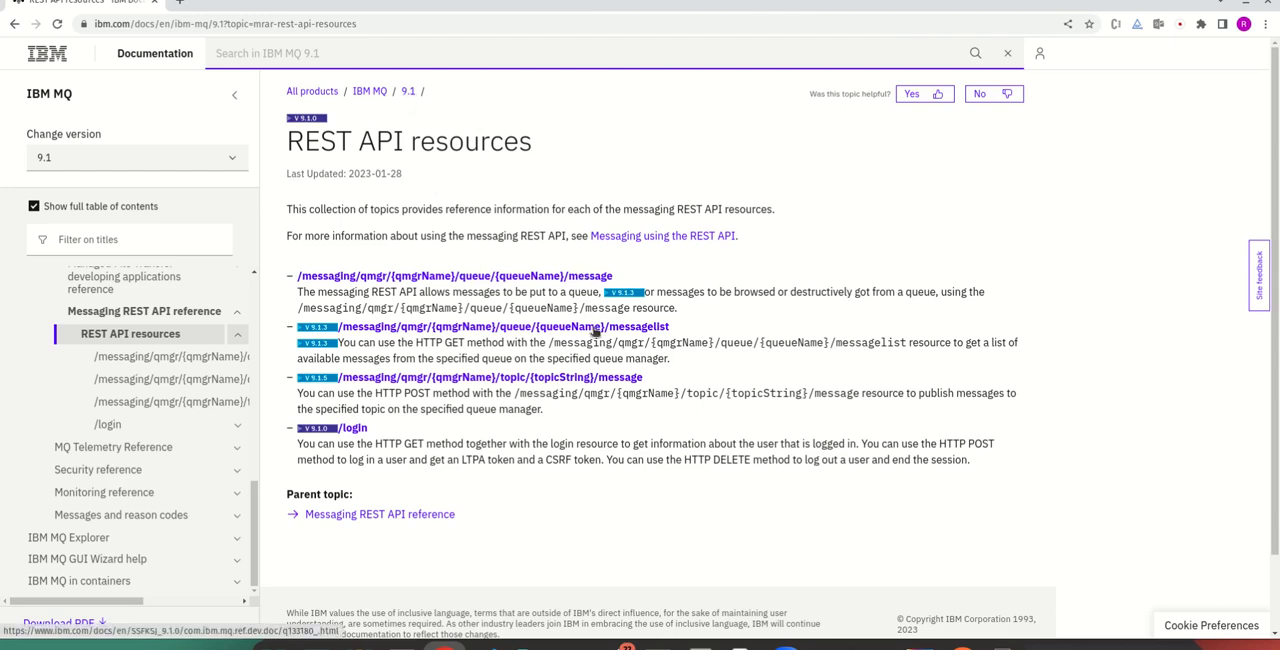
mouse_move(624, 380)
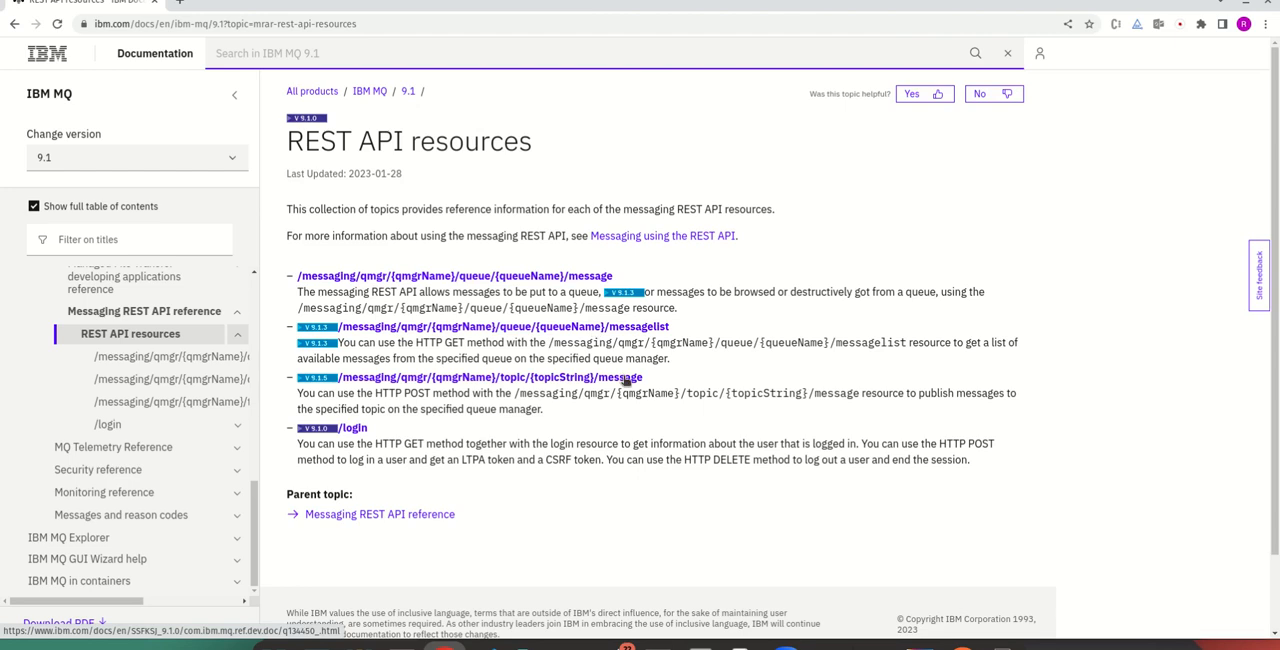
mouse_move(354, 434)
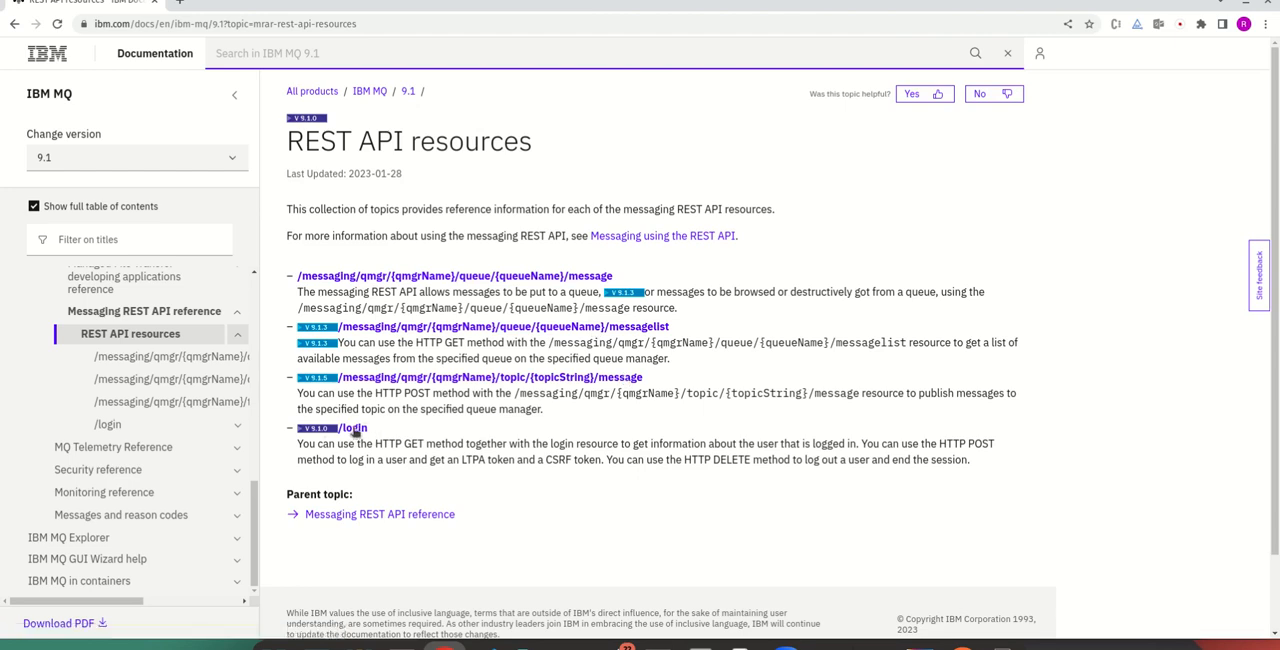
mouse_move(1068, 248)
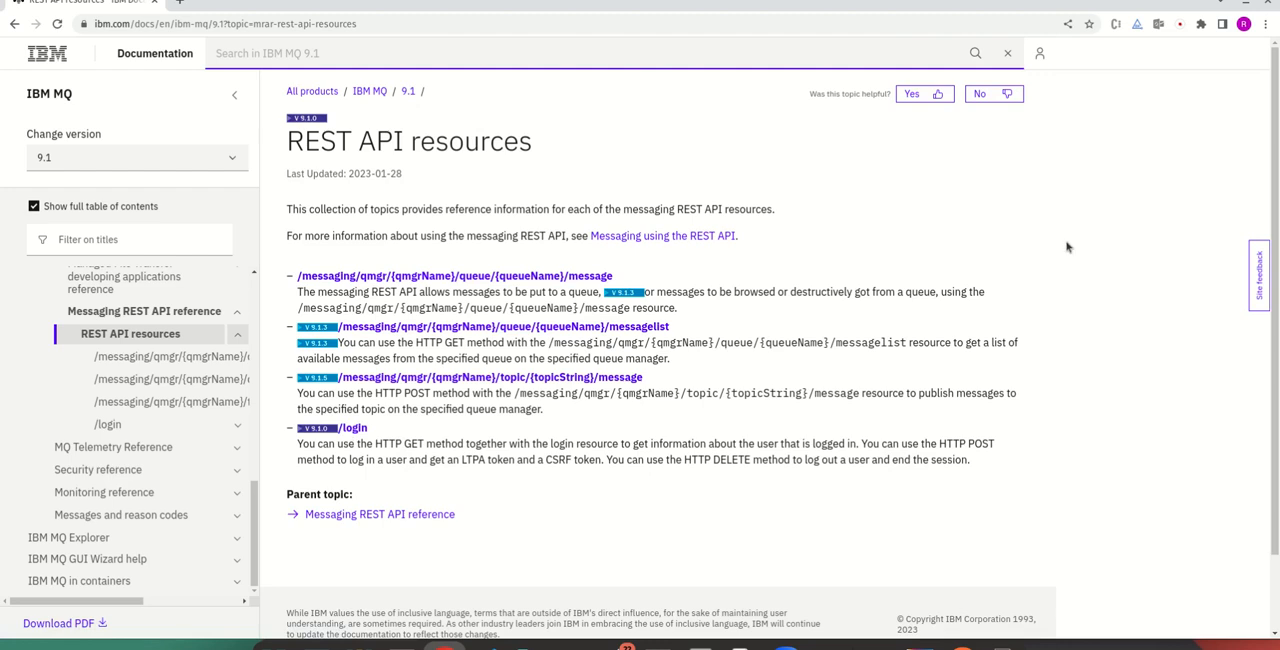
mouse_move(1228, 10)
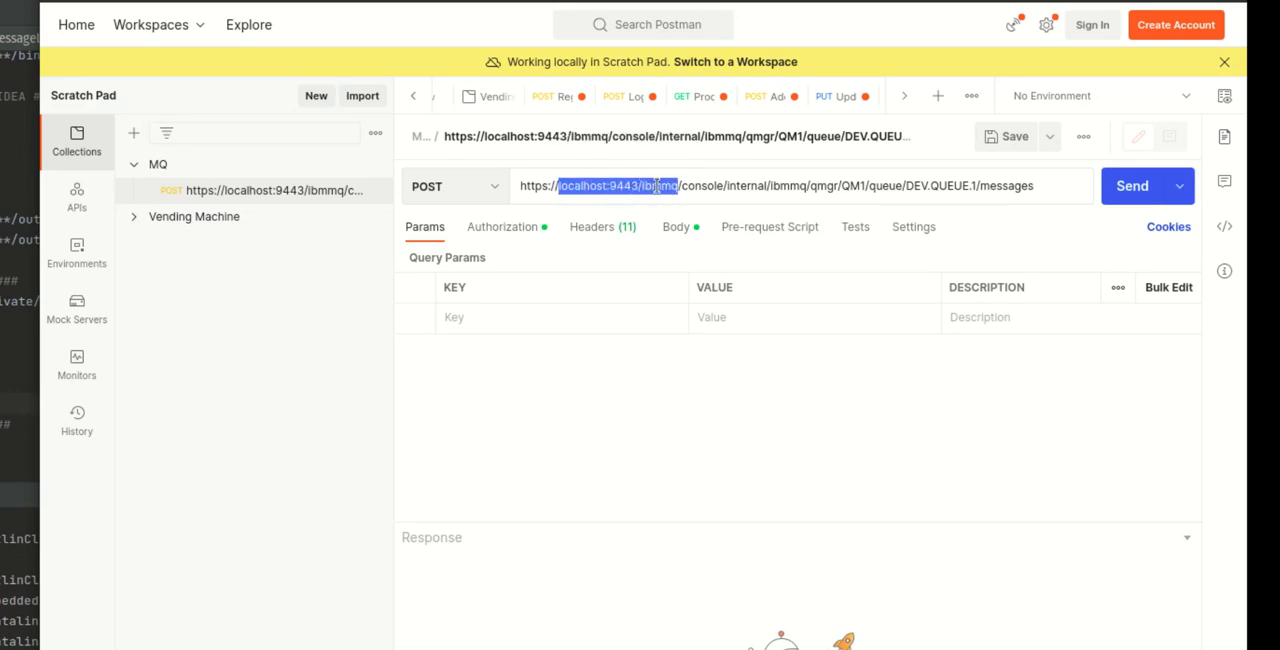
- Highlight the host, qmgr path and DEV.QUEUE.1 parts of the POST URL, then view its JSON body
double_click(746, 184)
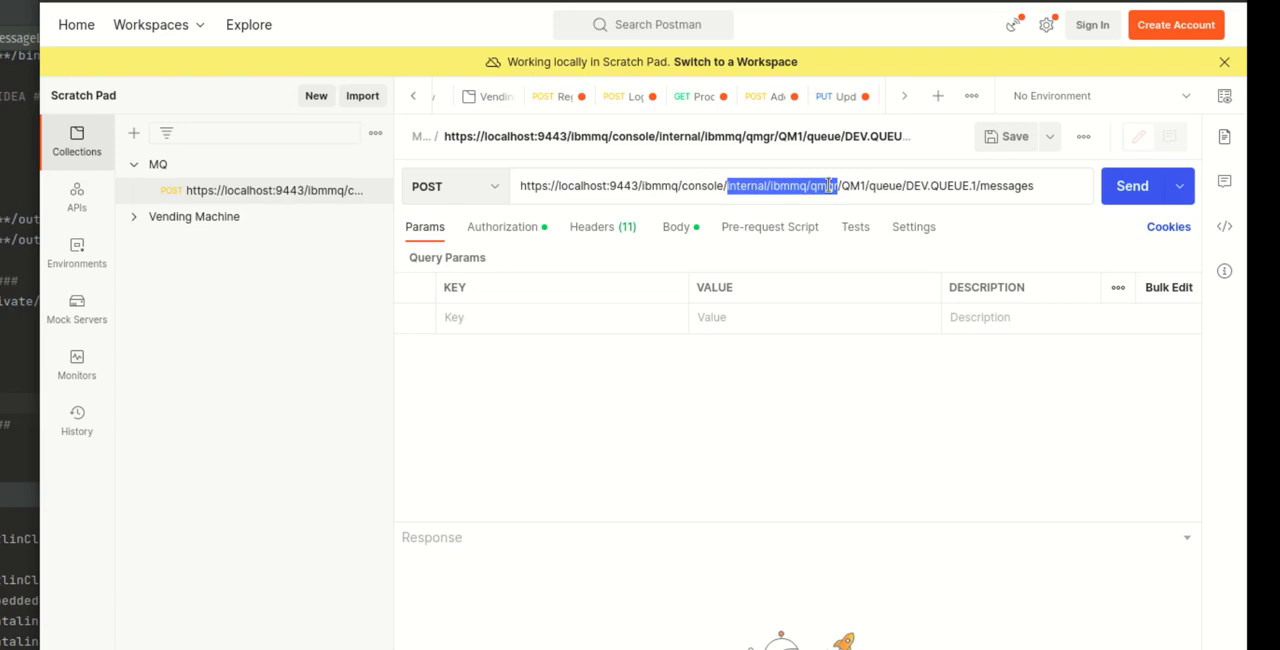
double_click(852, 186)
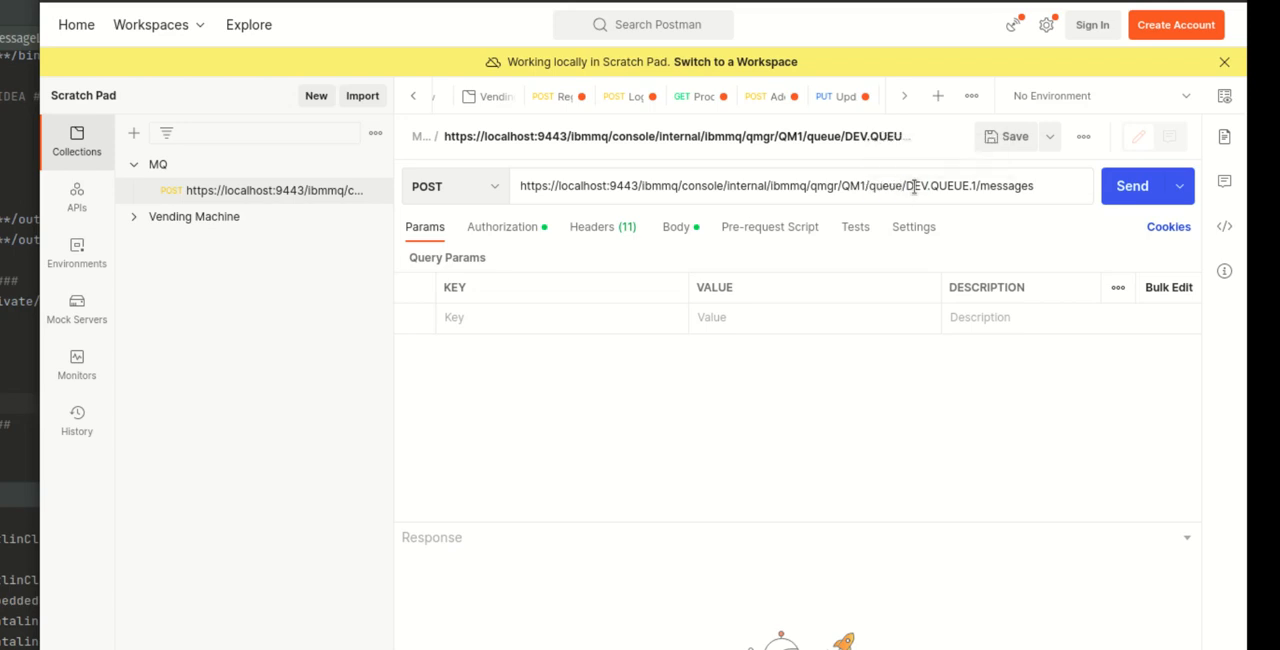
double_click(938, 186)
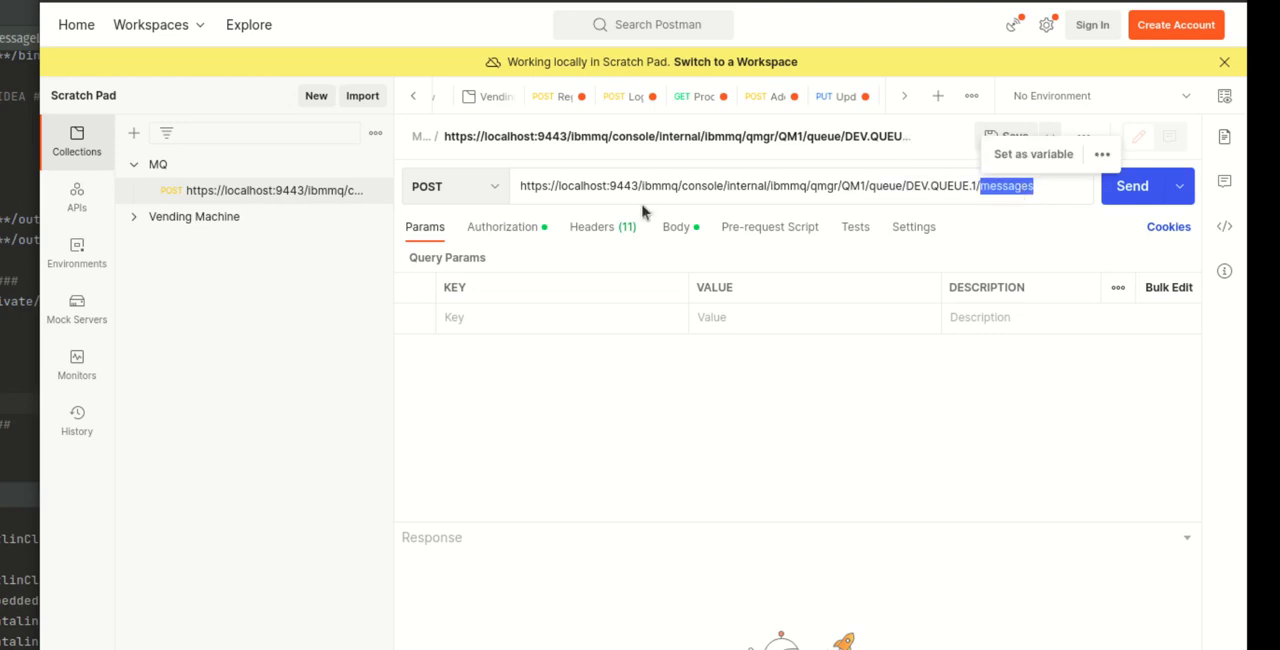
left_click(676, 226)
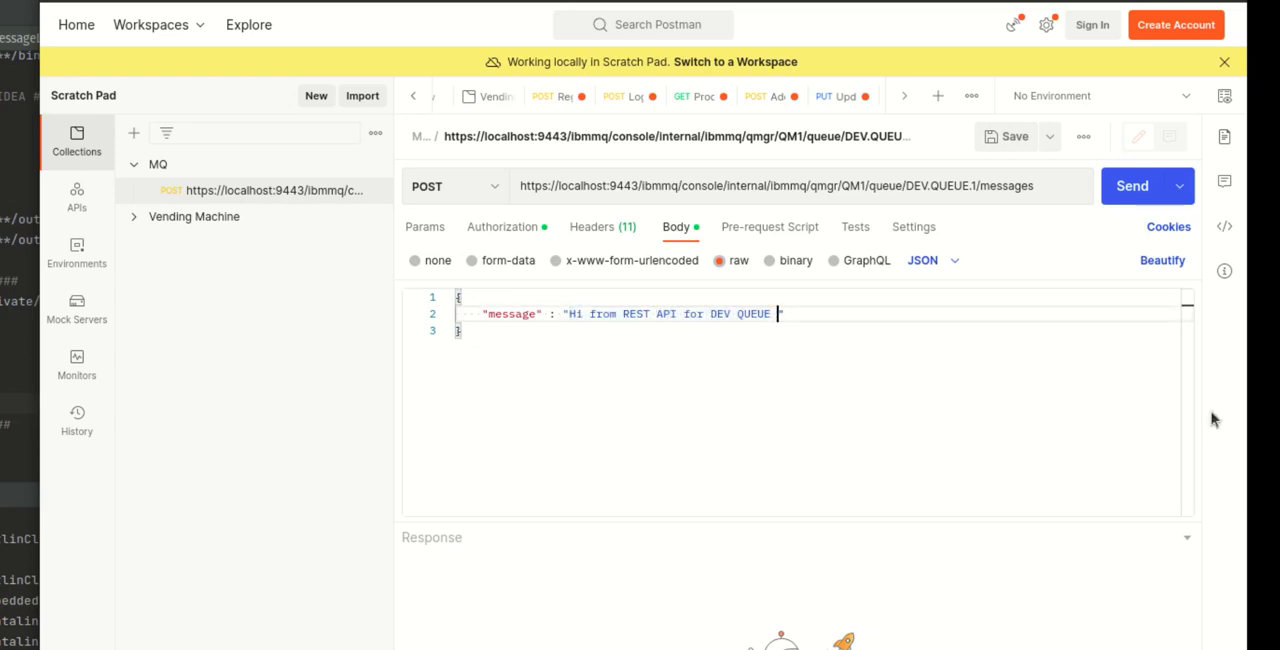
- Shorten the body message to 'Hi from REST API' and confirm Basic Auth as admin
key("Backspace")
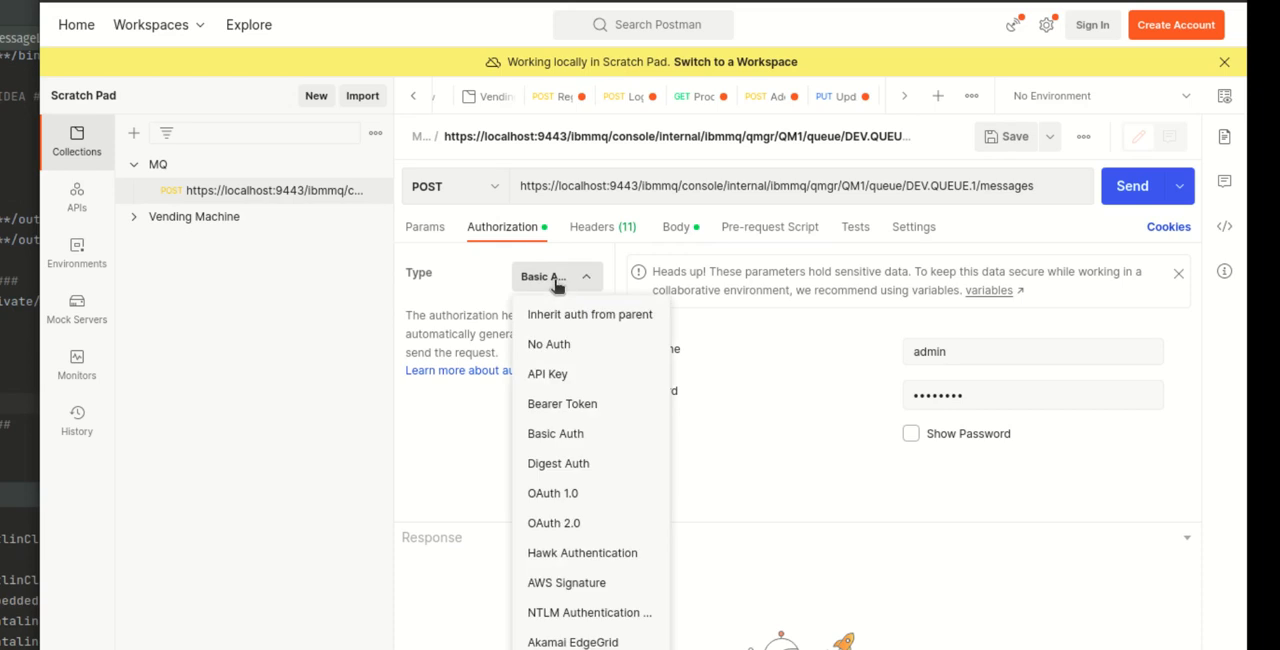
mouse_move(556, 434)
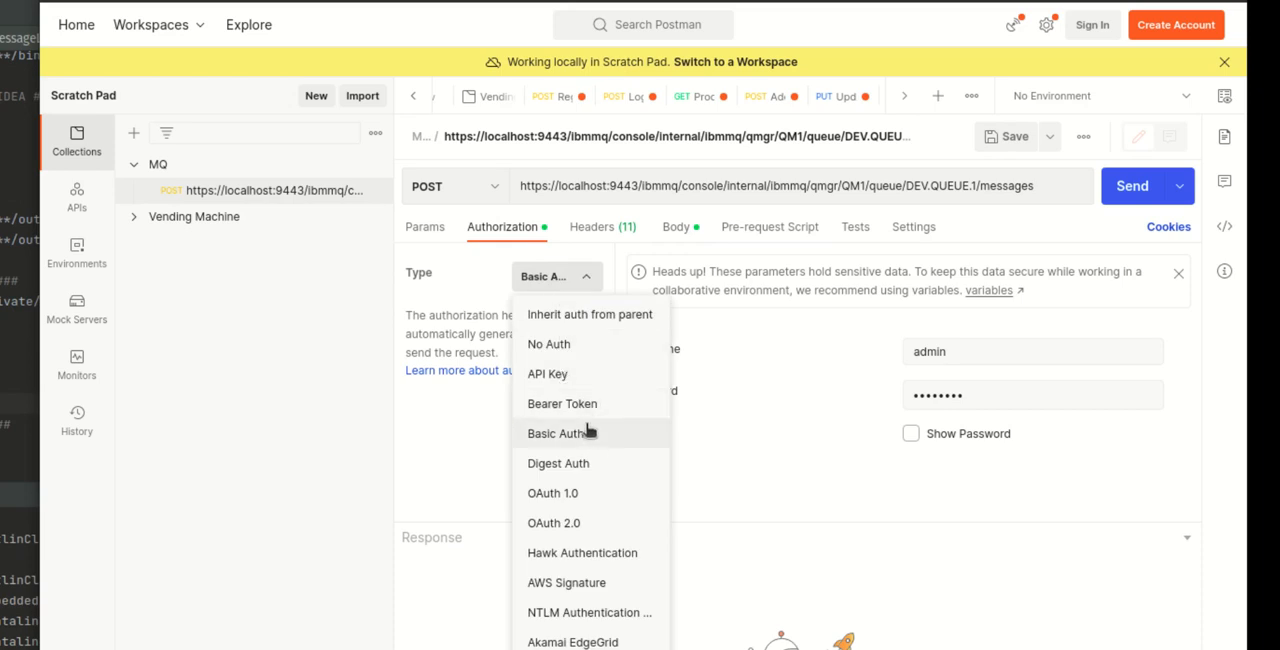
mouse_move(620, 474)
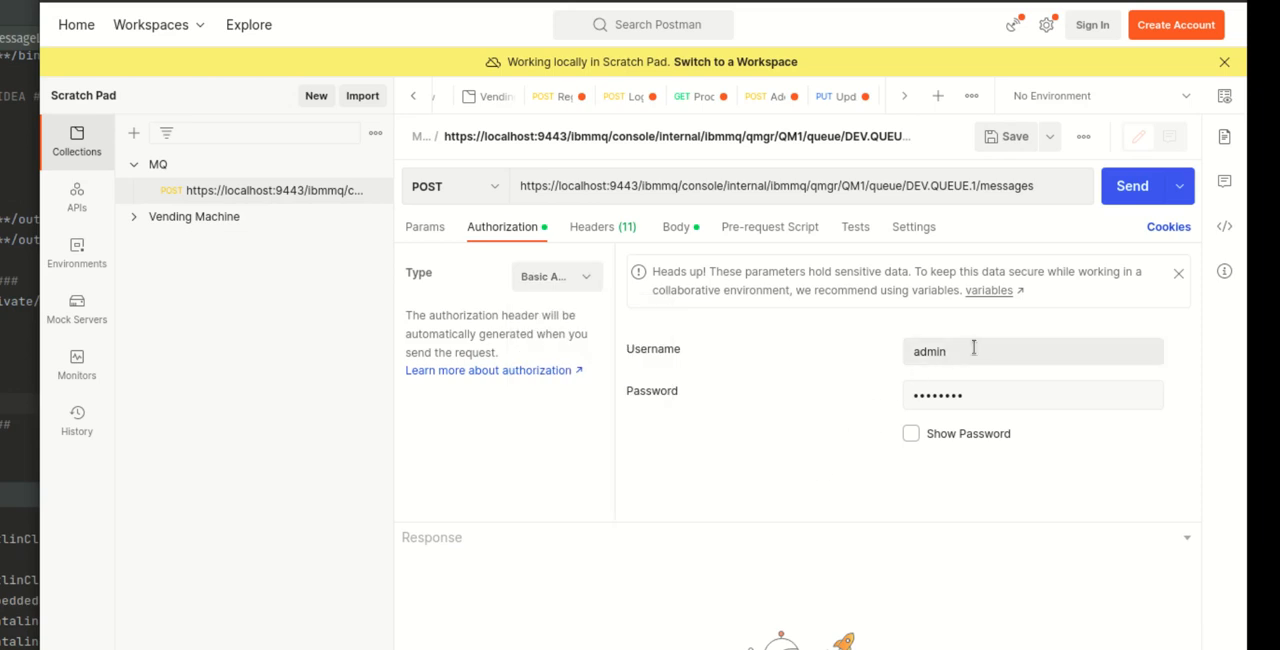
left_click(1032, 352)
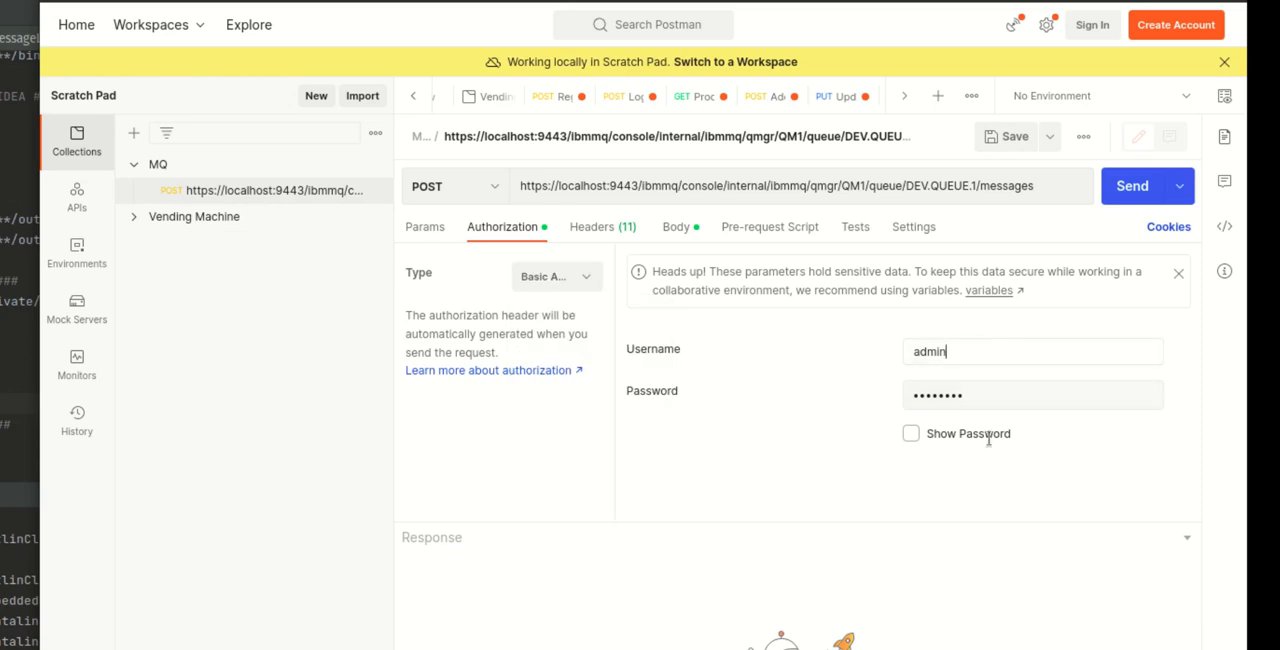
left_click(910, 430)
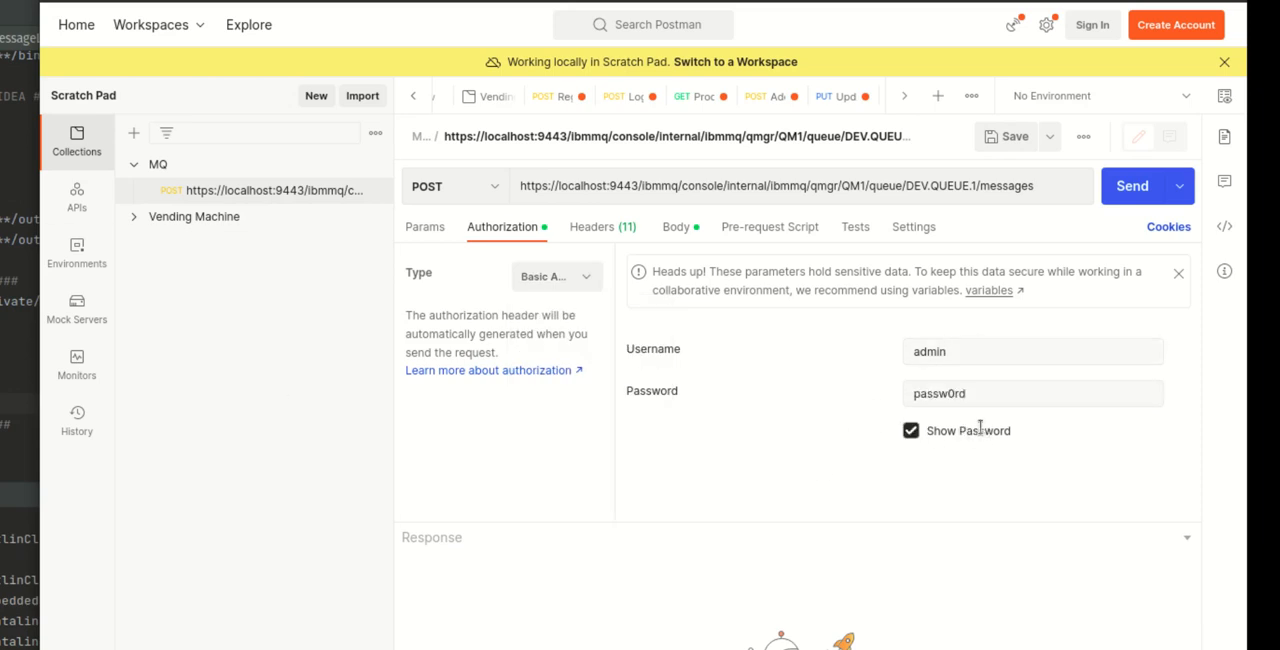
left_click(910, 432)
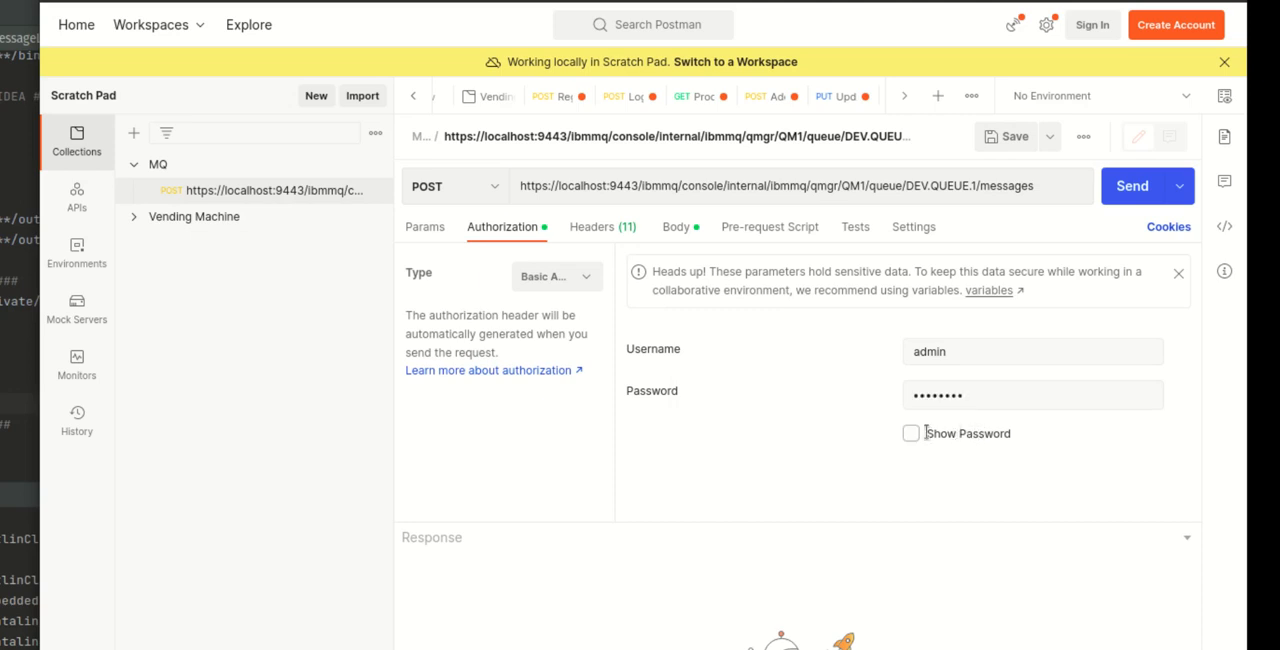
left_click(676, 226)
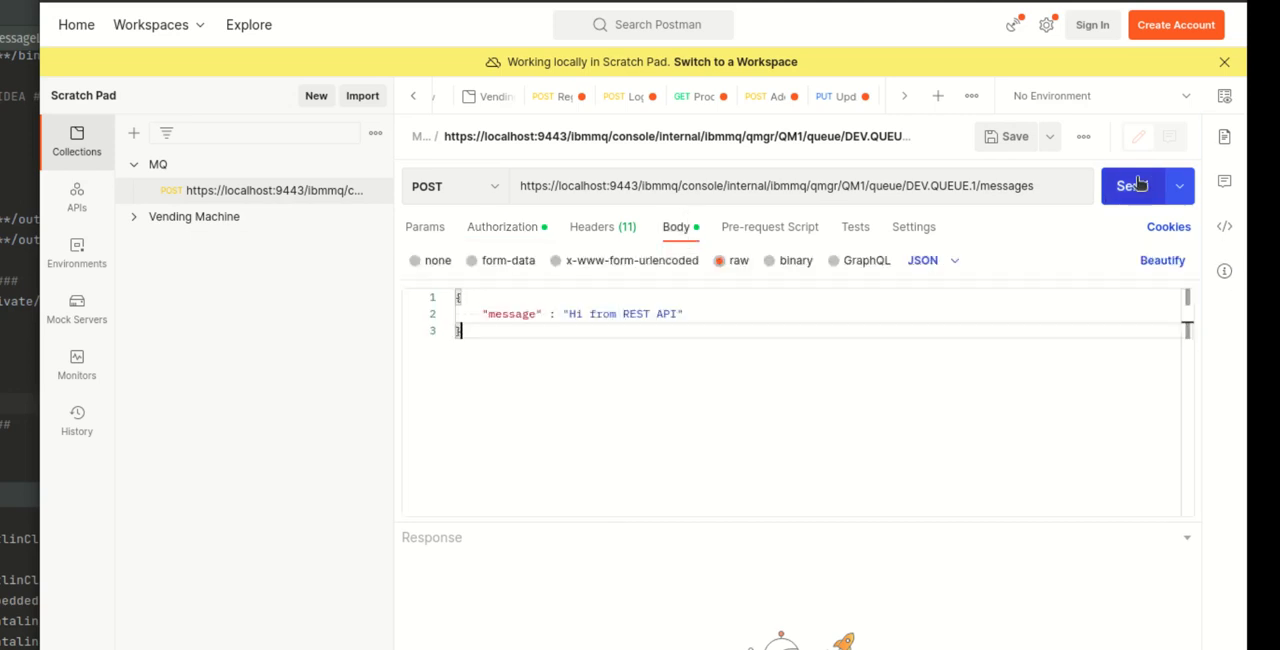
- Send the Postman POST and select the 'Message received: Hi from REST API' log line
left_click(1132, 184)
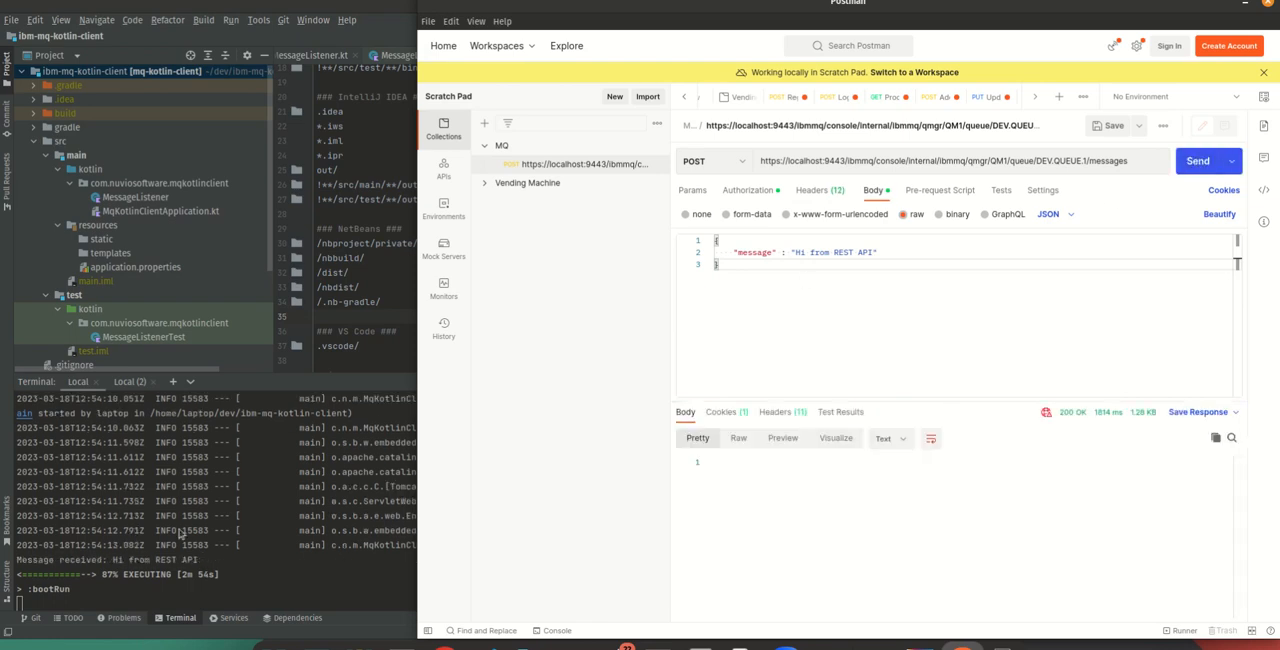
mouse_move(1088, 438)
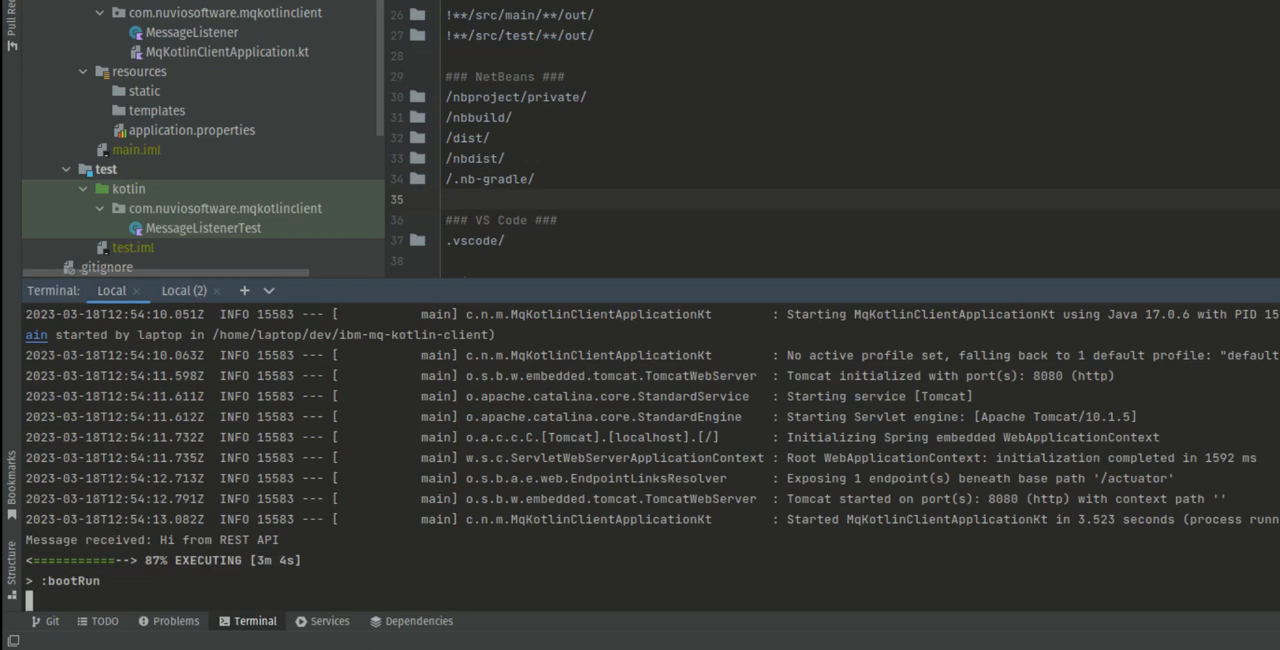
double_click(64, 540)
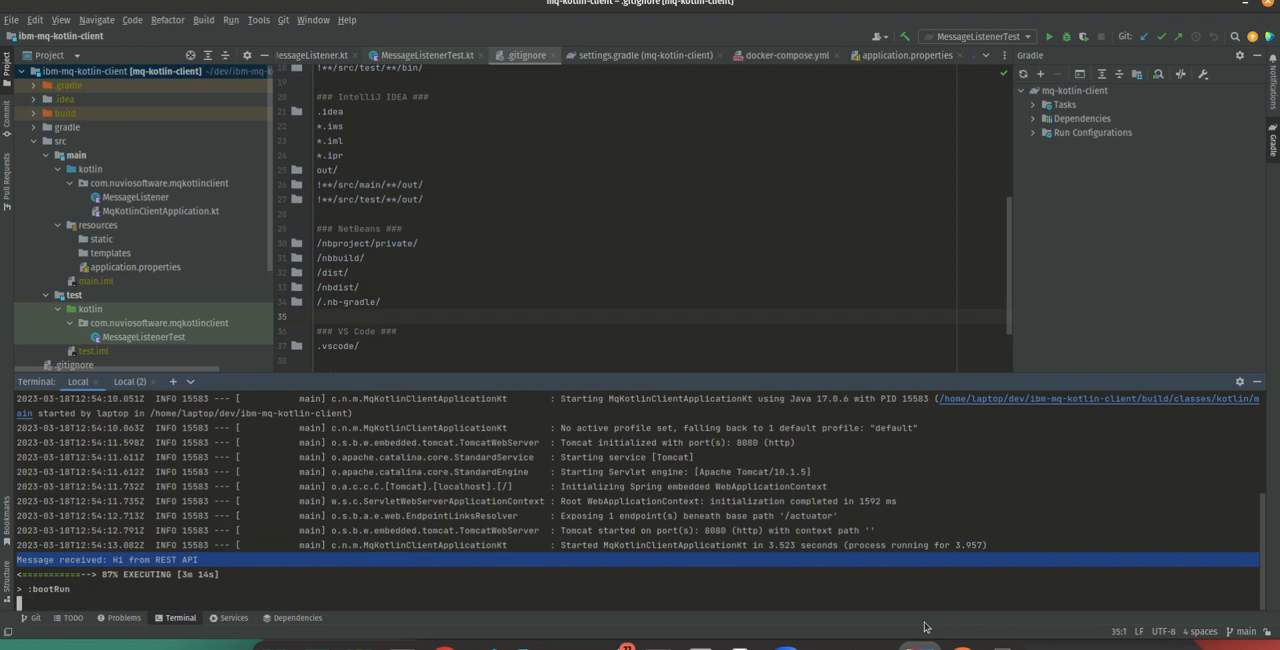
mouse_move(956, 636)
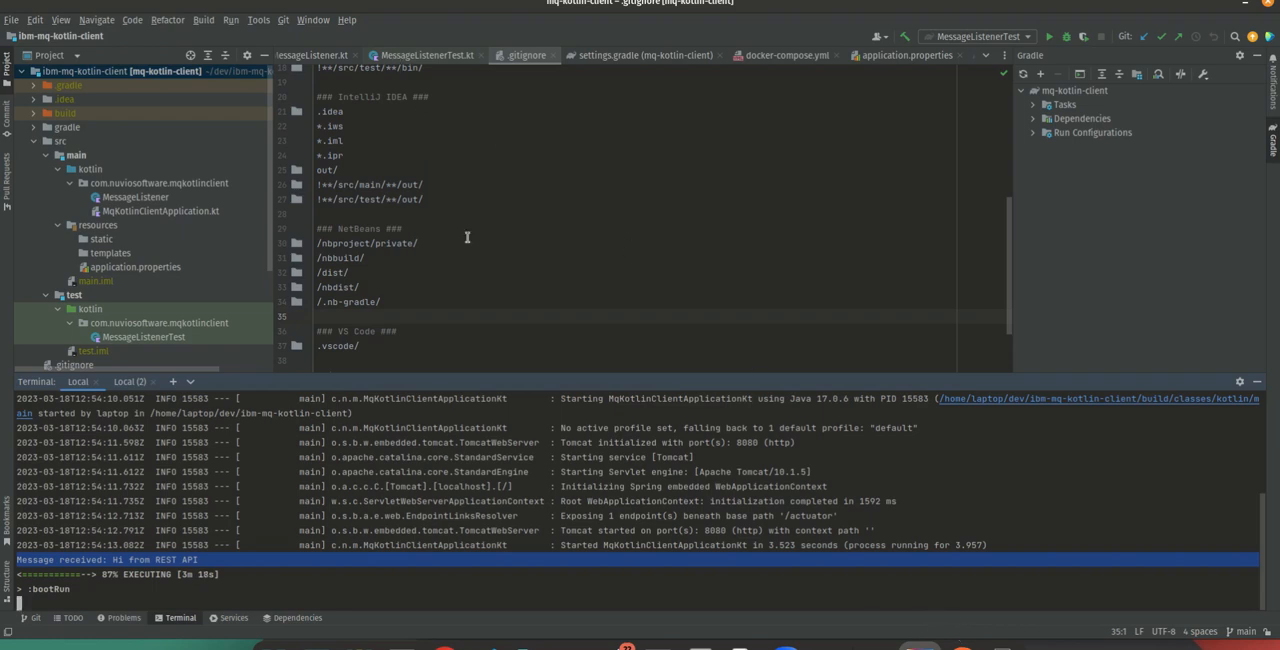
mouse_move(472, 252)
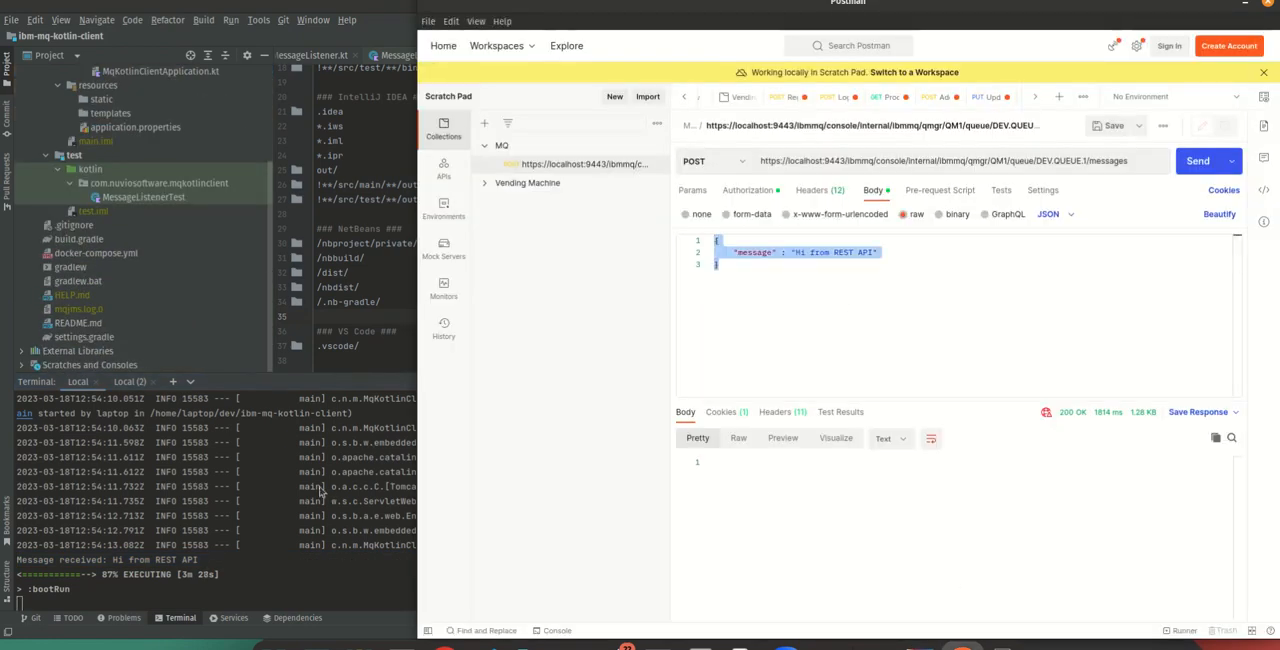
mouse_move(300, 510)
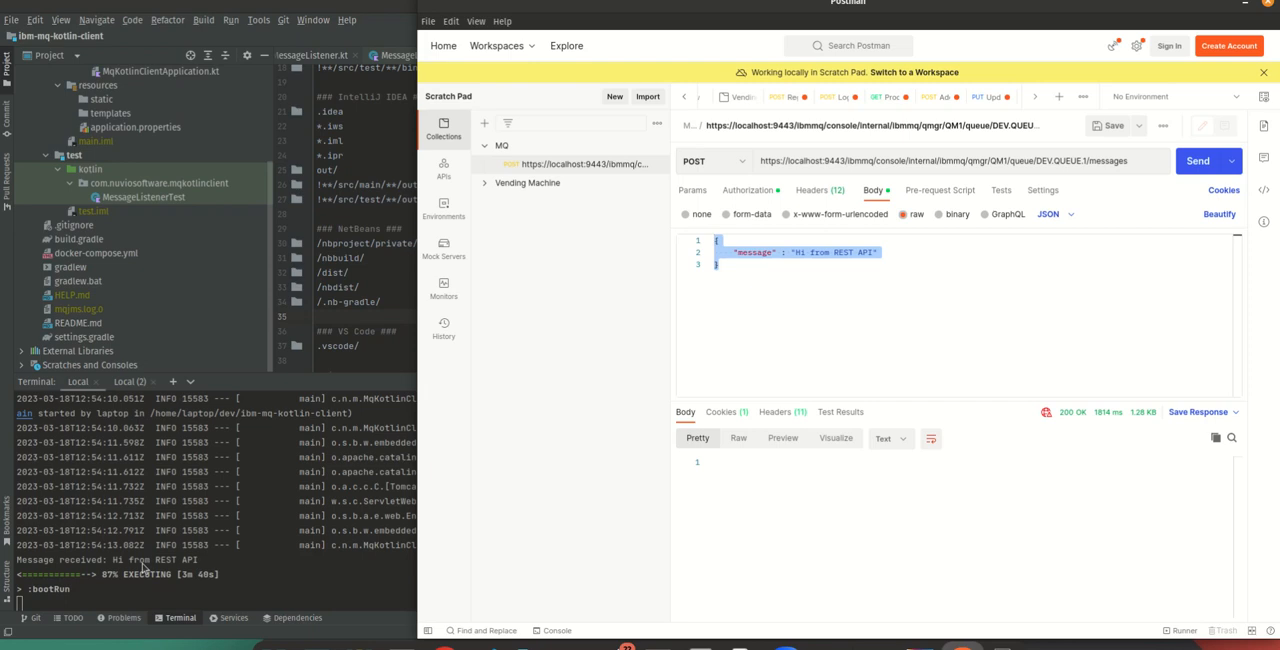
mouse_move(376, 560)
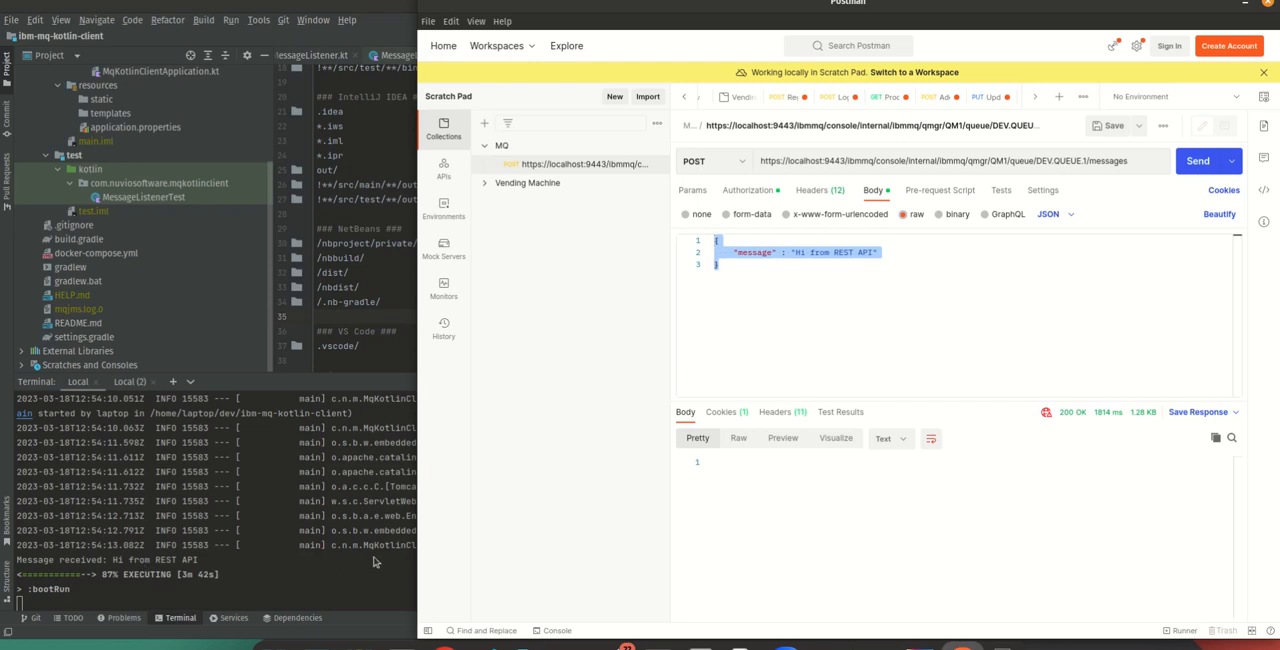